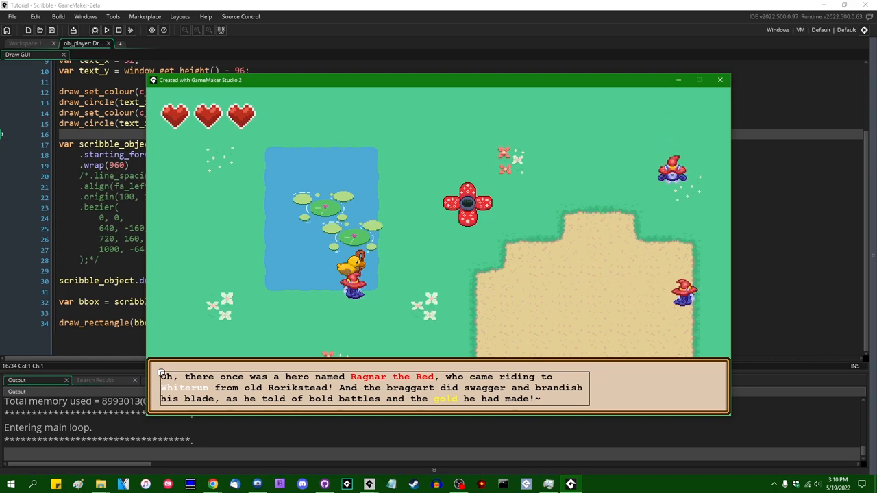
Close the running test game to return to the Draw GUI code.
{"action": "left_click", "coordinate": [720, 80]}
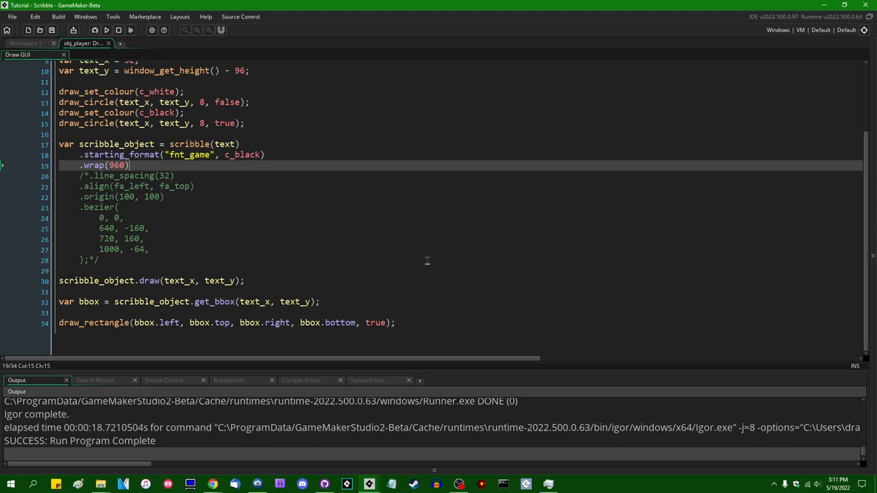
{"action": "mouse_move", "coordinate": [385, 291]}
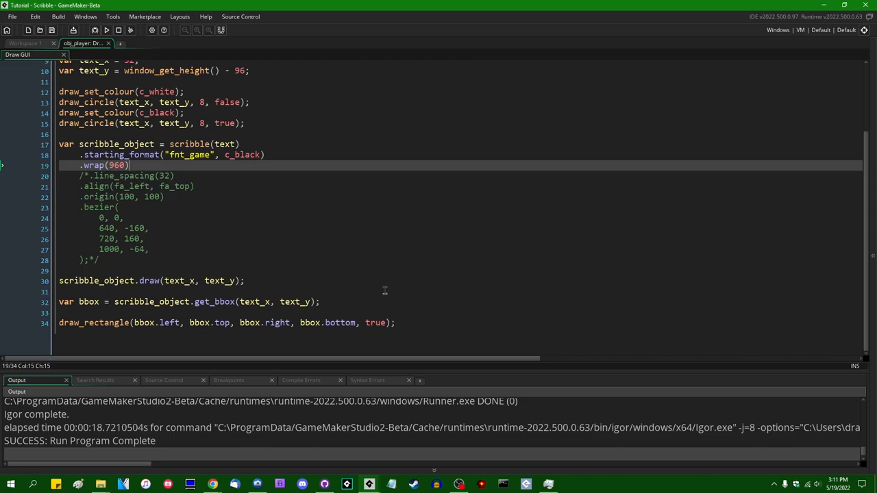
{"action": "mouse_move", "coordinate": [387, 279]}
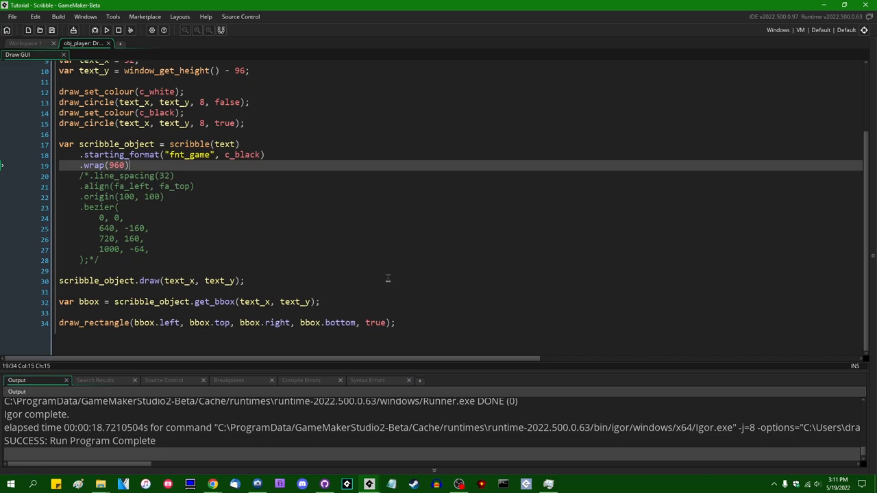
{"action": "mouse_move", "coordinate": [394, 271]}
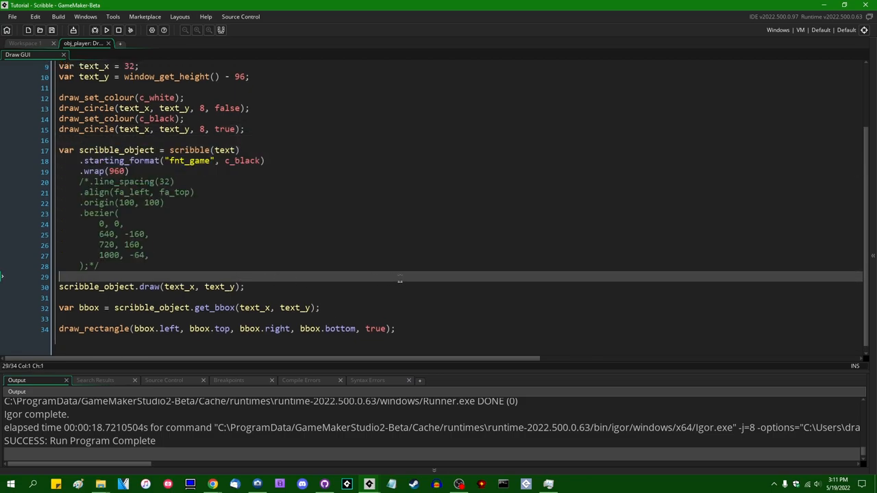
{"action": "mouse_move", "coordinate": [371, 267]}
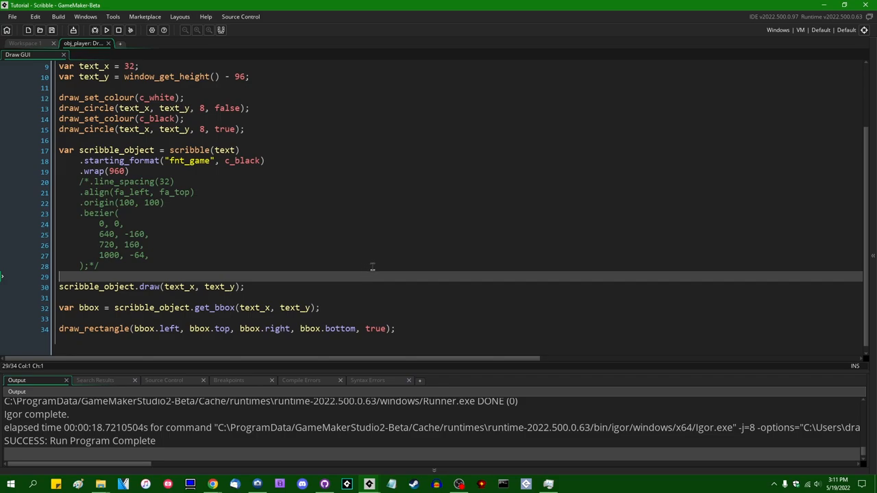
{"action": "mouse_move", "coordinate": [390, 125]}
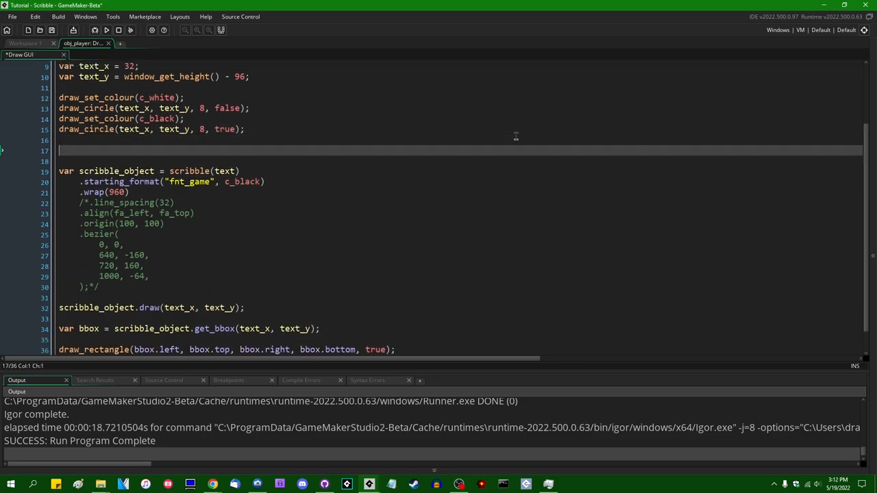
Declare var typist = scribble_typist(); above scribble_object and inspect the function's source.
{"action": "type", "text": "draw_text_scrib"}
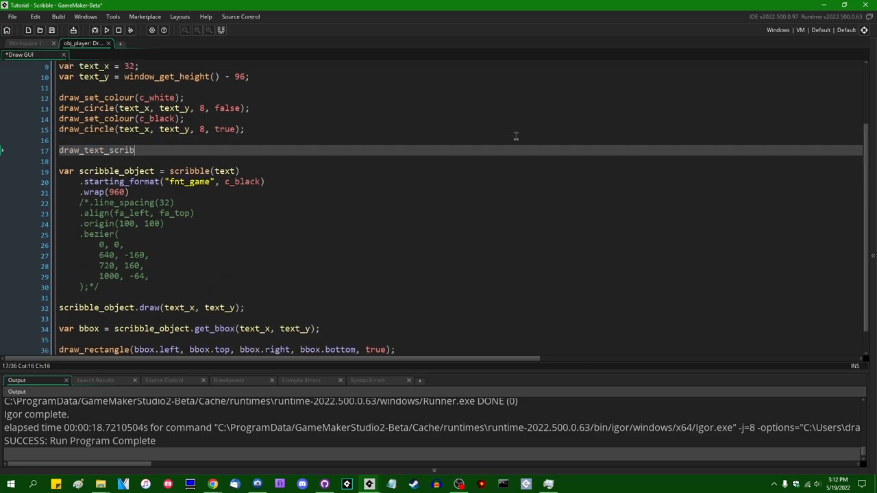
{"action": "type", "text": "ble("}
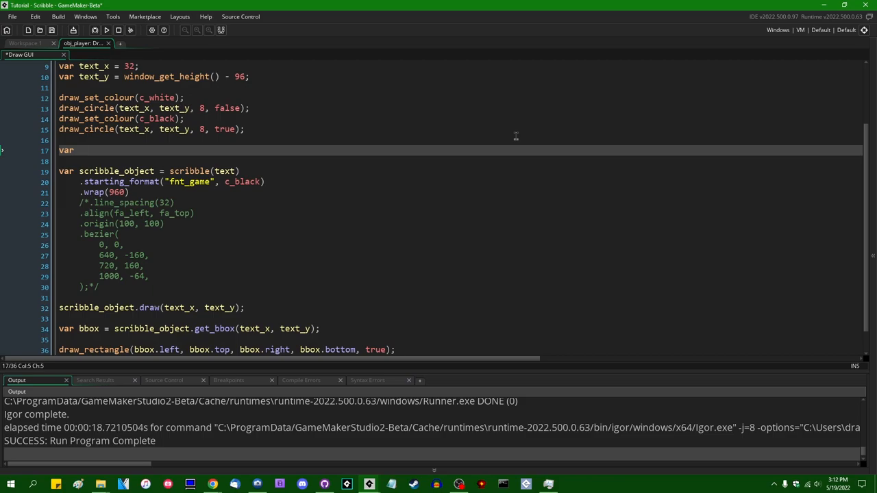
{"action": "type", "text": "typist ="}
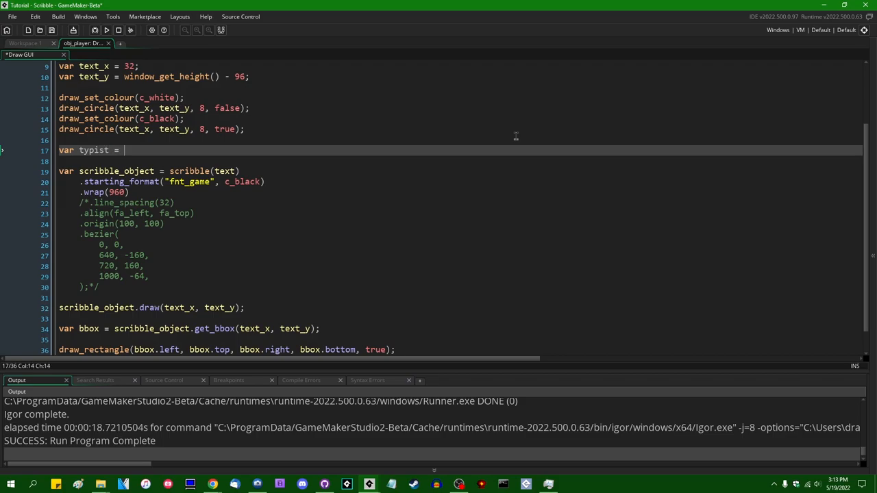
{"action": "type", "text": "sc"}
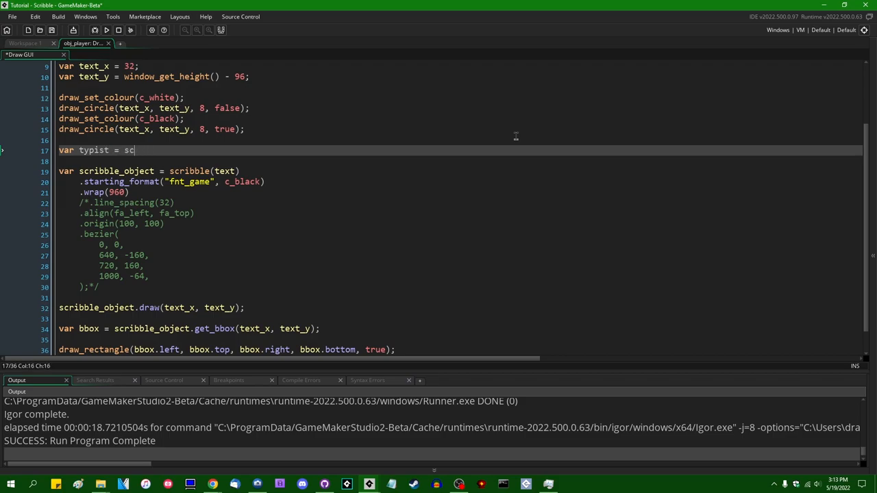
{"action": "type", "text": "ribble_"}
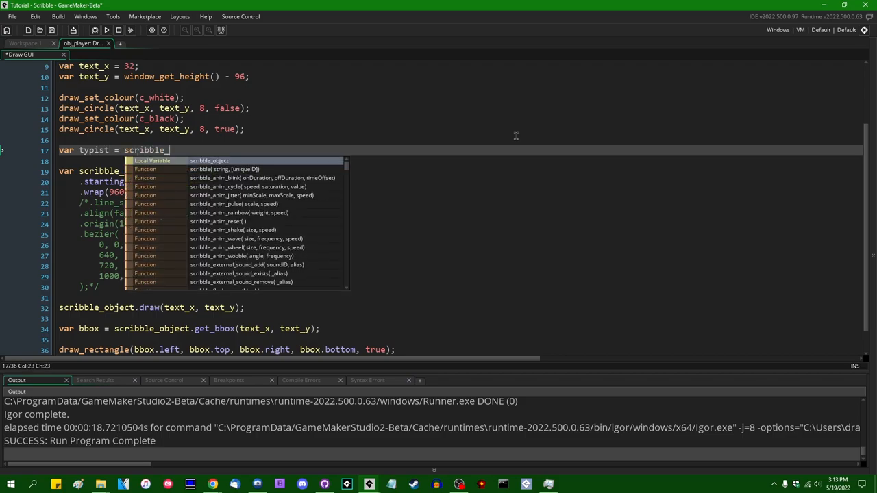
{"action": "type", "text": "typist();"}
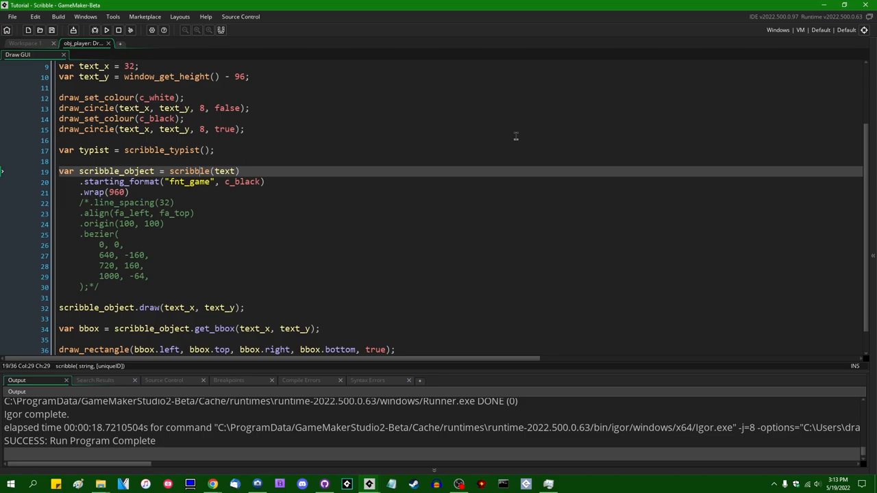
{"action": "left_click", "coordinate": [203, 150]}
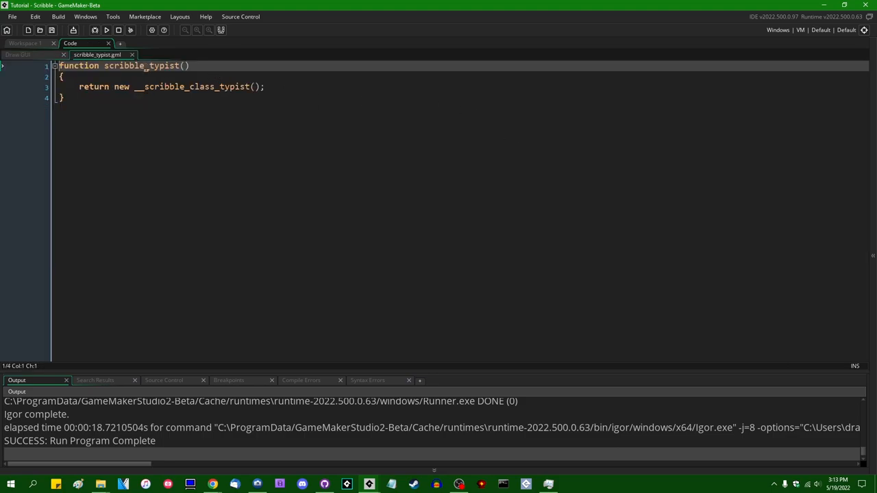
{"action": "double_click", "coordinate": [144, 66]}
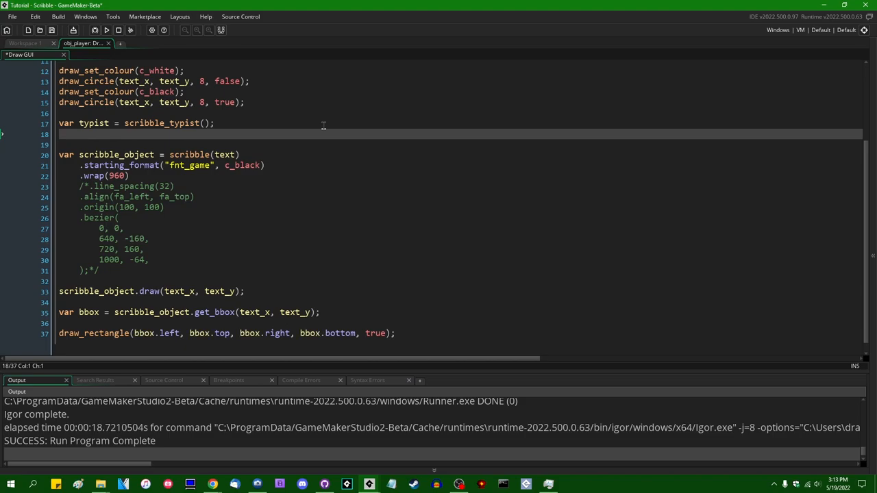
Add typist.in(1, 0); below the declaration, trying second-argument values 0.5 and 1.5.
{"action": "type", "text": "typist."}
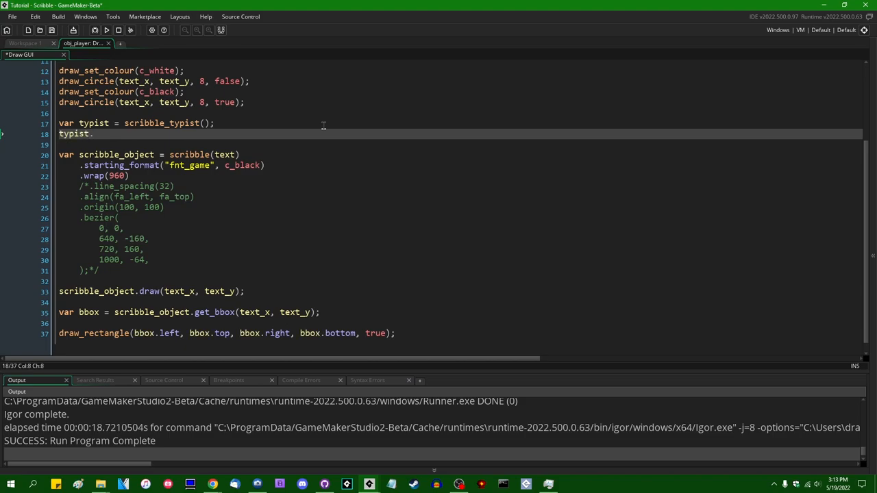
{"action": "type", "text": "."}
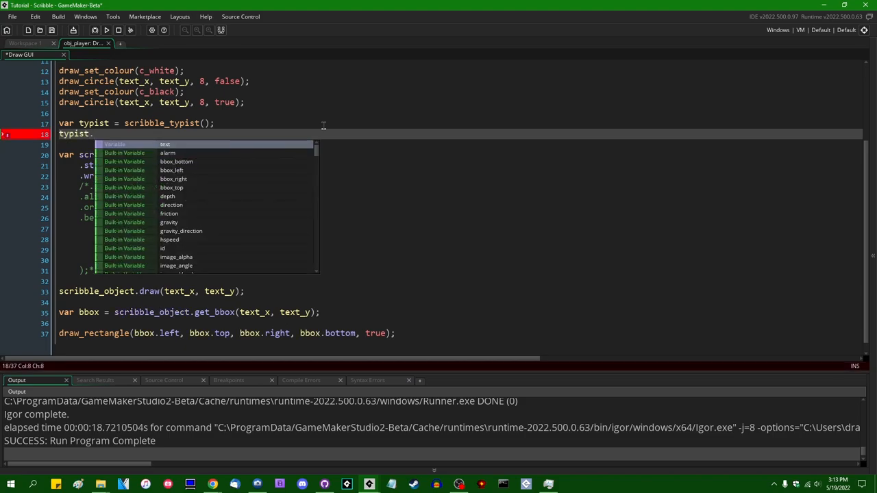
{"action": "type", "text": "in"}
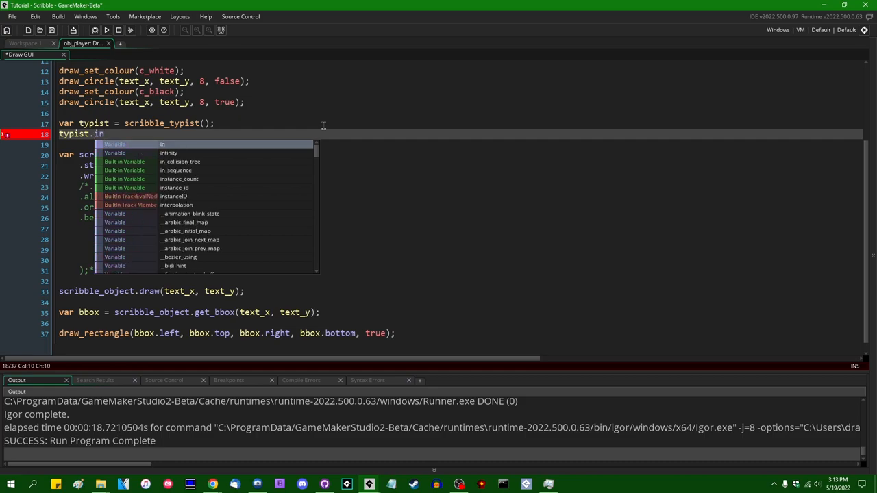
{"action": "type", "text": "();"}
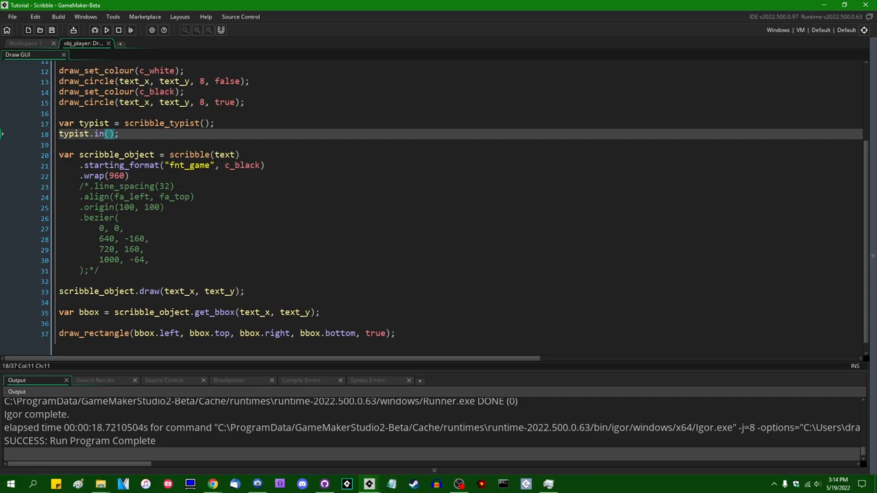
{"action": "type", "text": "1,"}
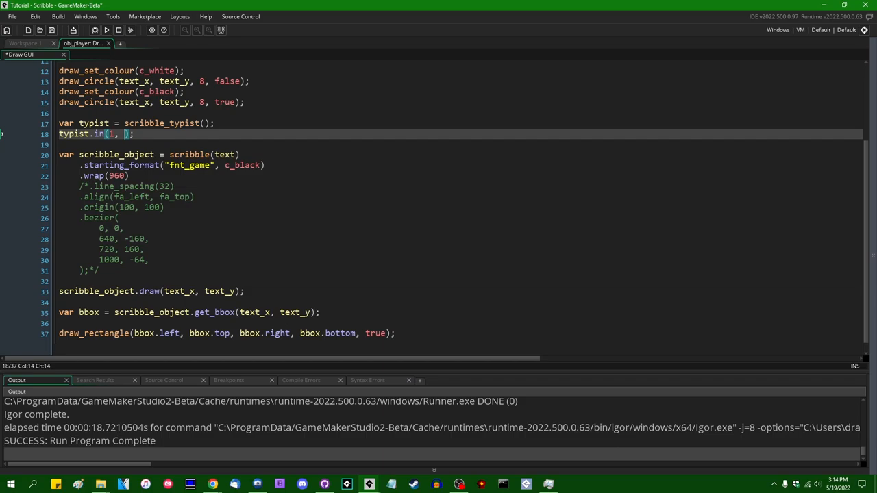
{"action": "type", "text": "0"}
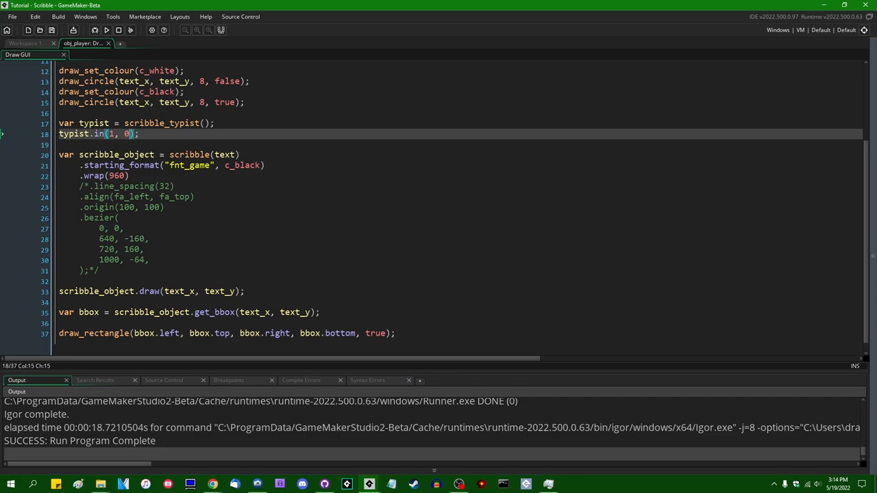
{"action": "type", "text": "1"}
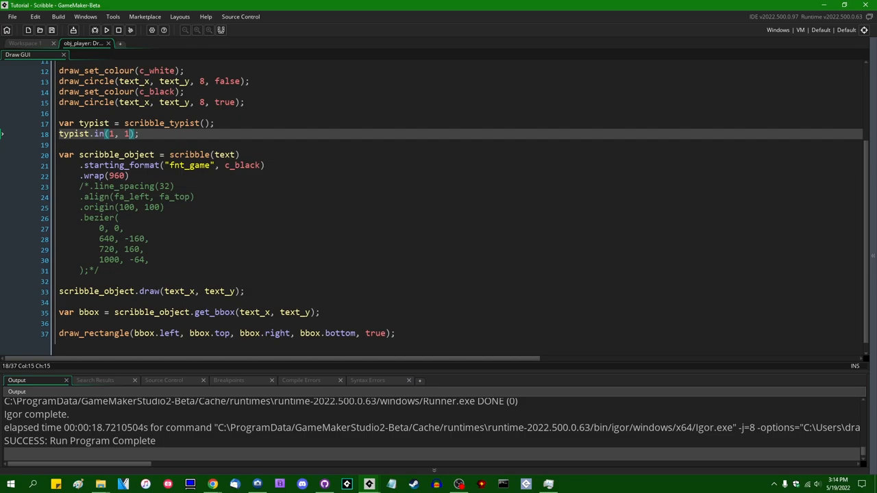
{"action": "type", "text": "0.5"}
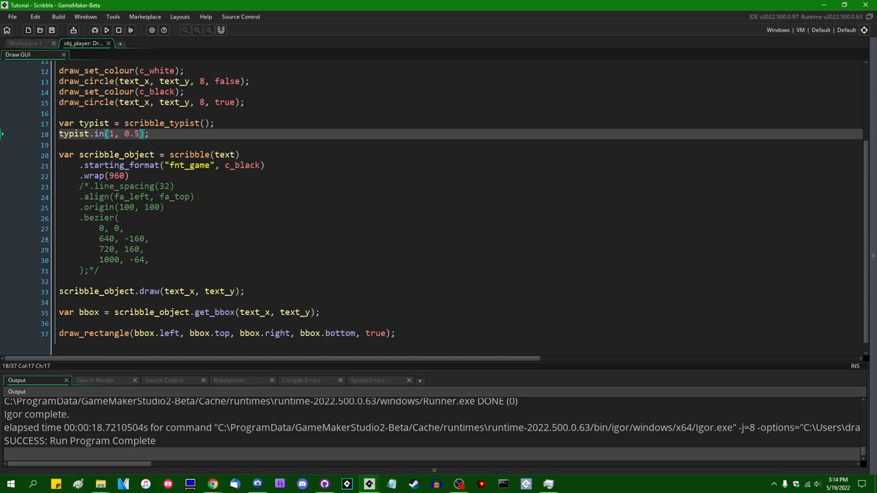
{"action": "key", "text": "BackSpace"}
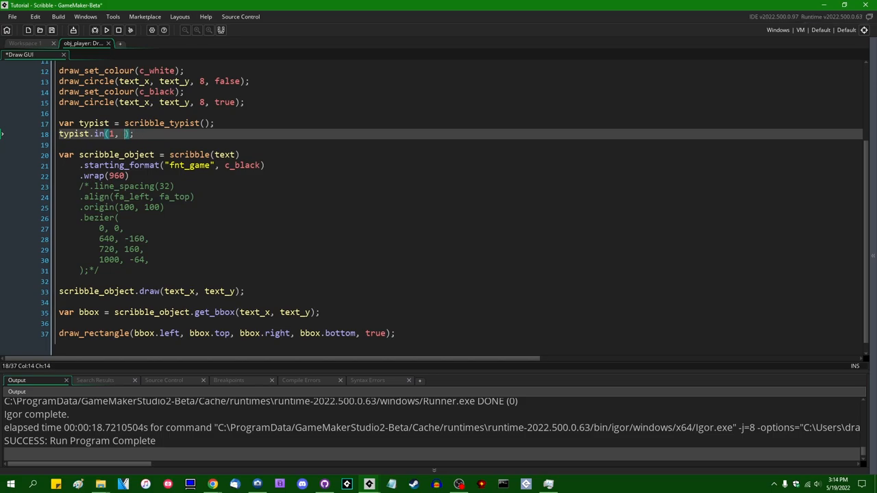
{"action": "type", "text": "1.5"}
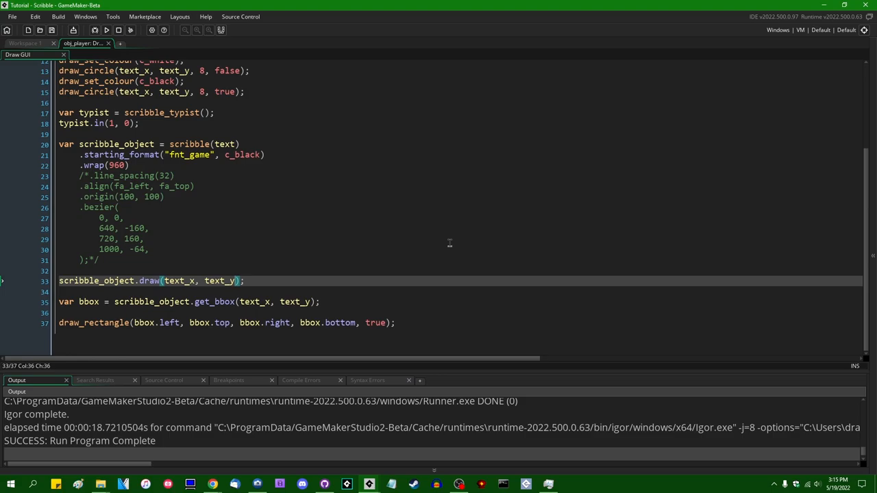
Change the draw call to scribble_object.draw(text_x, text_y, typist).
{"action": "type", "text": ", typist"}
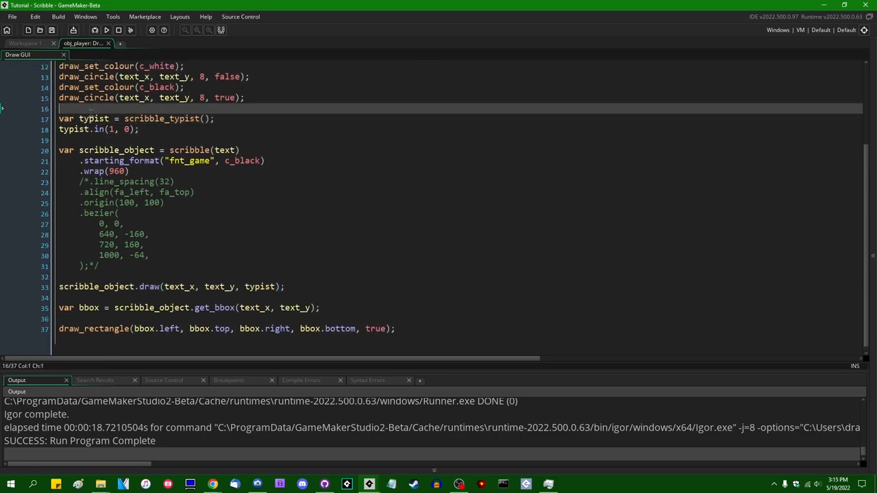
{"action": "double_click", "coordinate": [92, 119]}
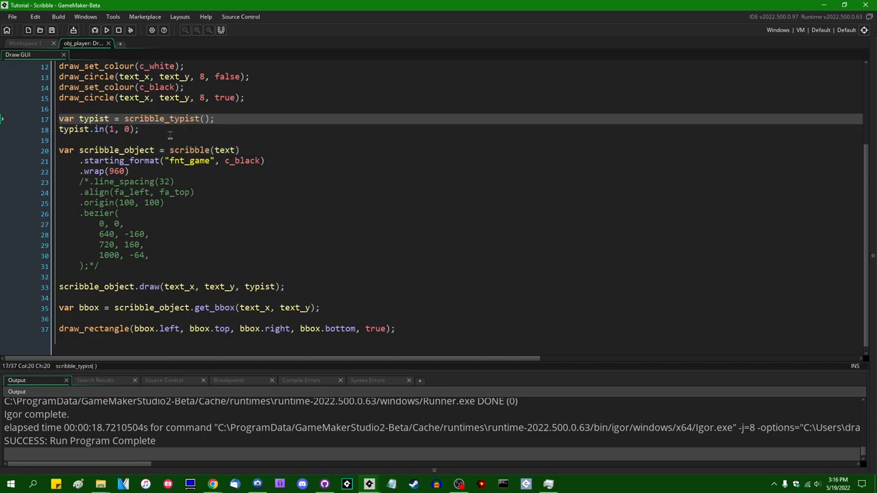
{"action": "mouse_move", "coordinate": [165, 132]}
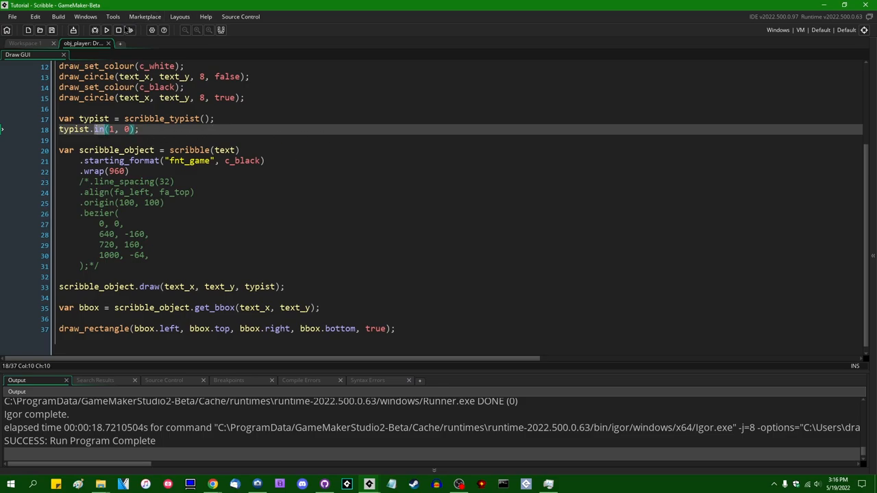
Run the game to test the typist-driven dialogue box.
{"action": "left_click", "coordinate": [106, 29]}
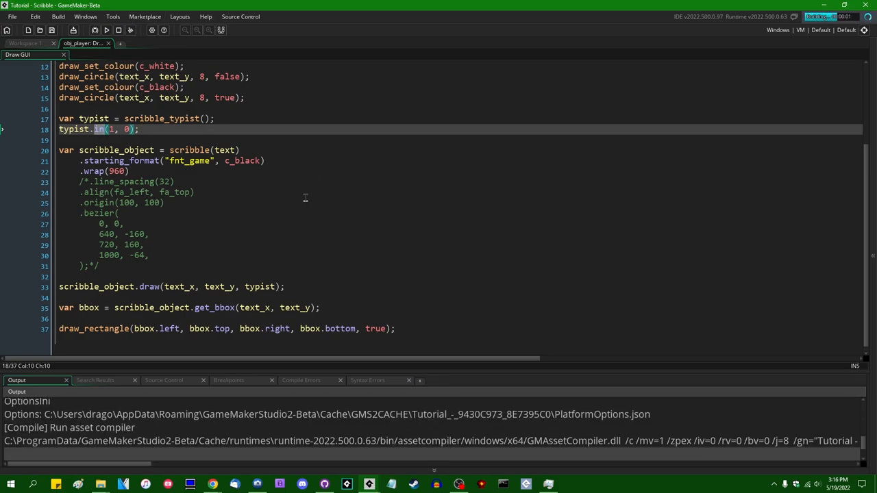
{"action": "left_click", "coordinate": [106, 29]}
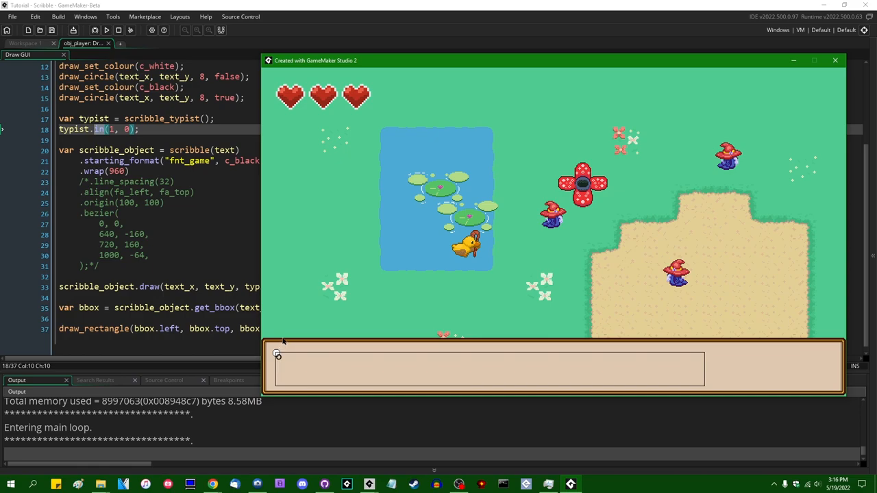
{"action": "mouse_move", "coordinate": [397, 307]}
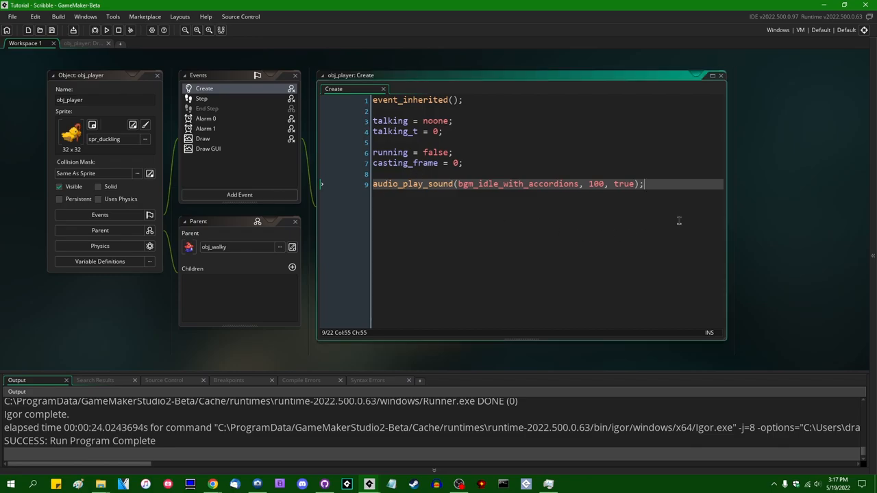
Enter the typist = scribble_typist(); declaration in obj_player's Create event.
{"action": "type", "text": "var typist = scribble_typist();"}
{"action": "type", "text": "typist.in(1, 0);"}
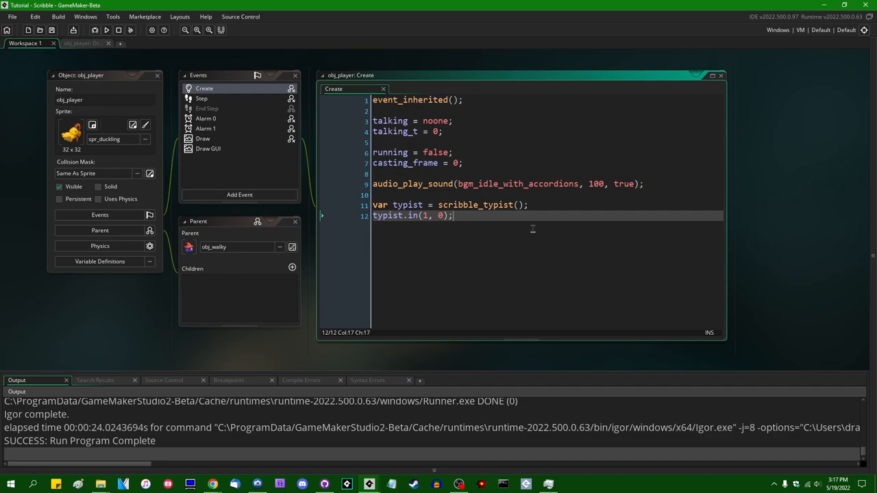
{"action": "mouse_move", "coordinate": [556, 265]}
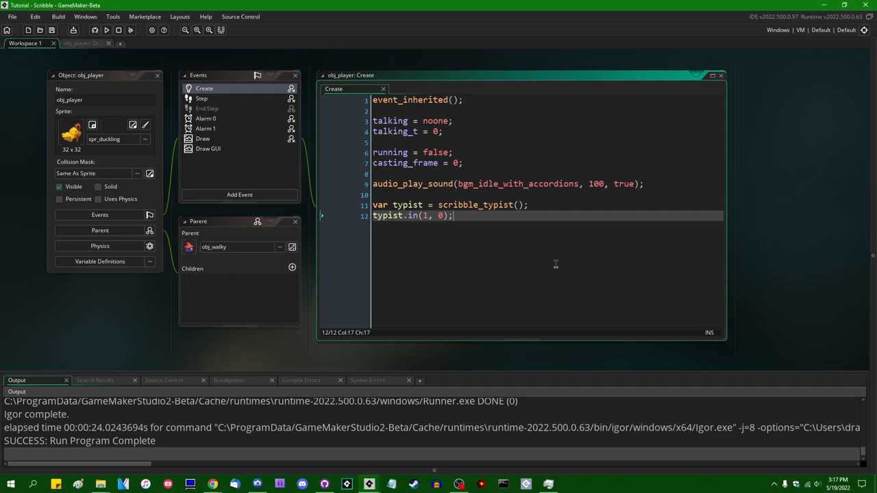
{"action": "mouse_move", "coordinate": [579, 258]}
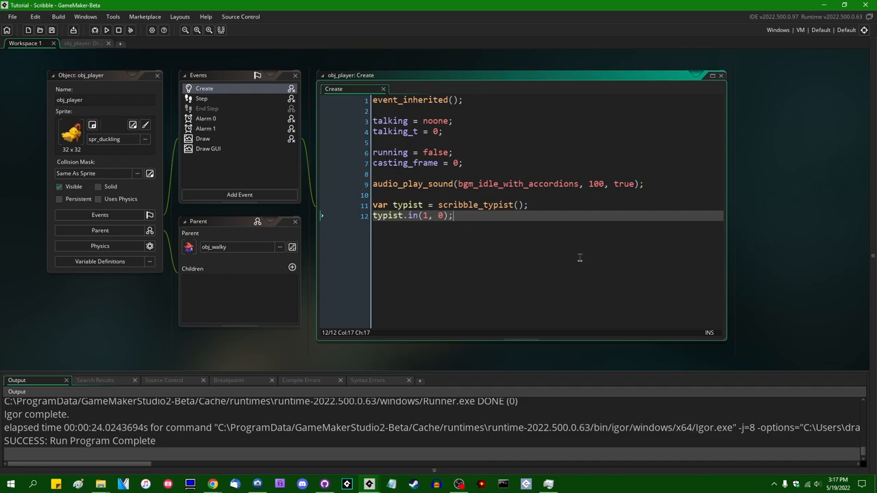
{"action": "mouse_move", "coordinate": [470, 285]}
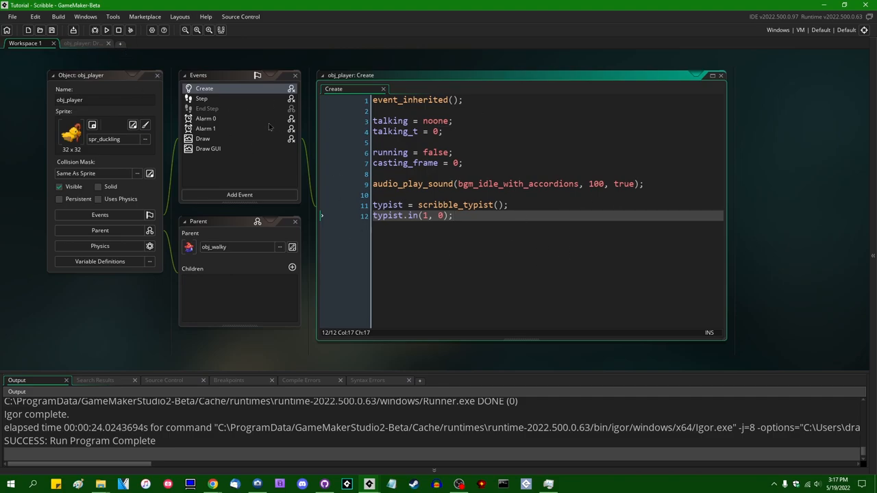
Open the Create code in its own tab with a two-column layout beside Draw GUI.
{"action": "right_click", "coordinate": [462, 184]}
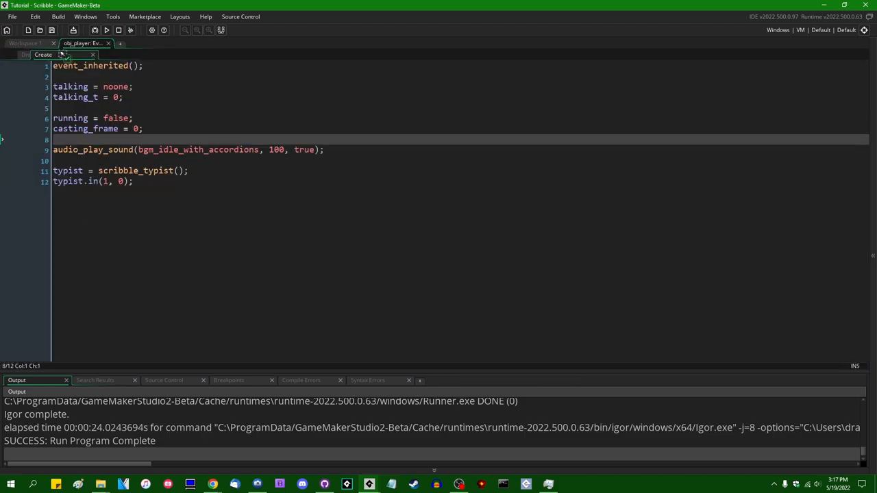
{"action": "right_click", "coordinate": [123, 110]}
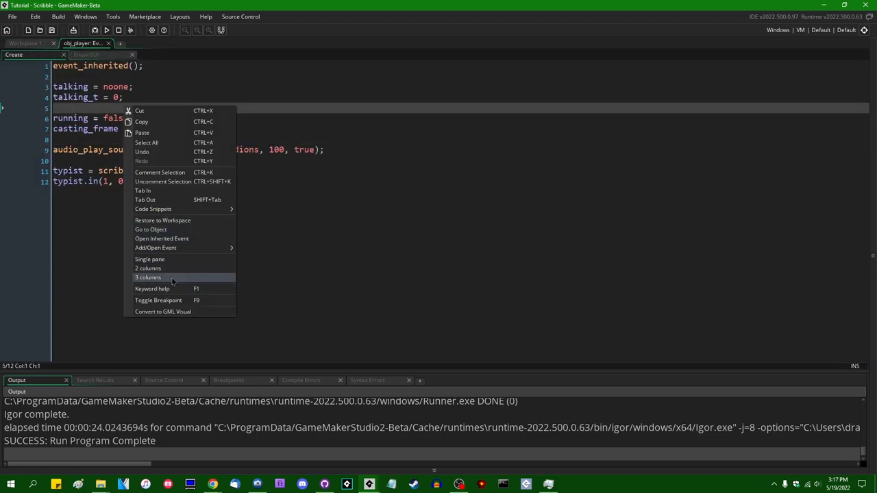
{"action": "left_click", "coordinate": [148, 278]}
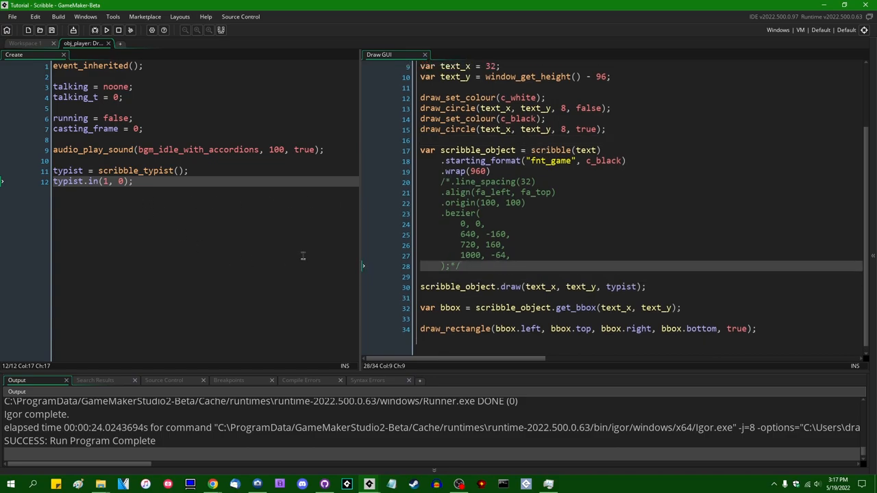
{"action": "mouse_move", "coordinate": [563, 250]}
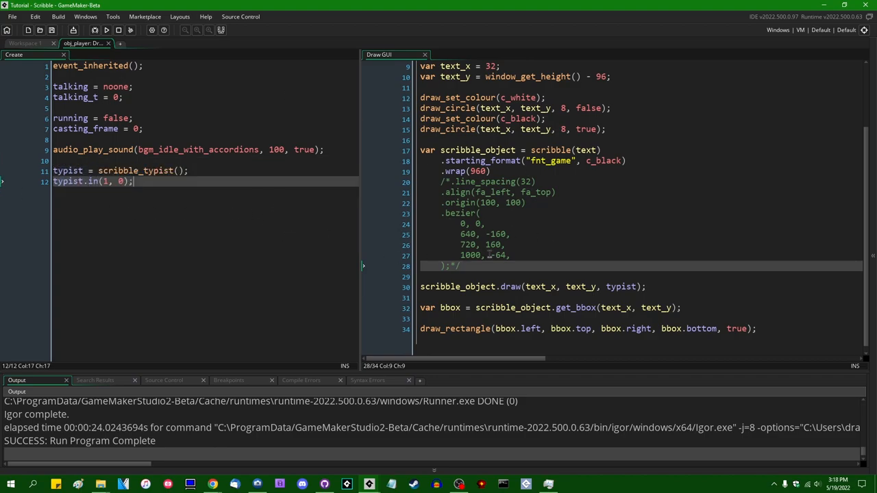
Run the game twice to test the Create-event typist.
{"action": "left_click", "coordinate": [107, 31]}
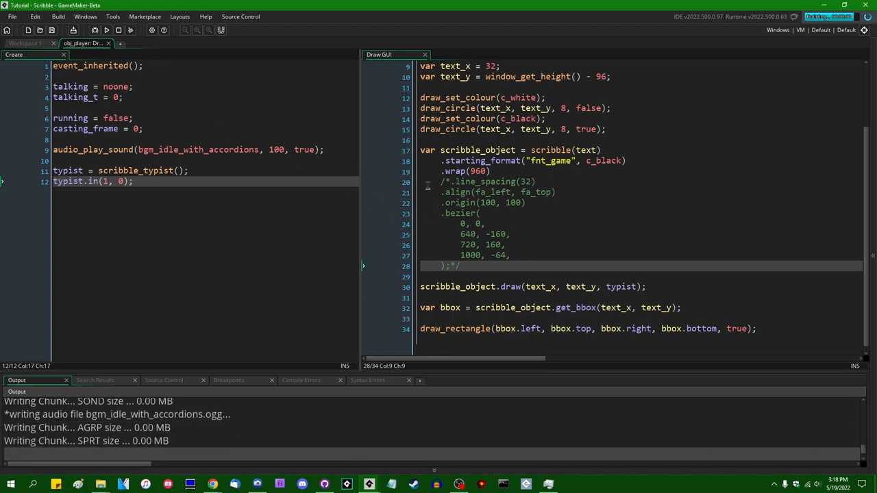
{"action": "left_click", "coordinate": [108, 29]}
{"action": "type", "text": "1"}
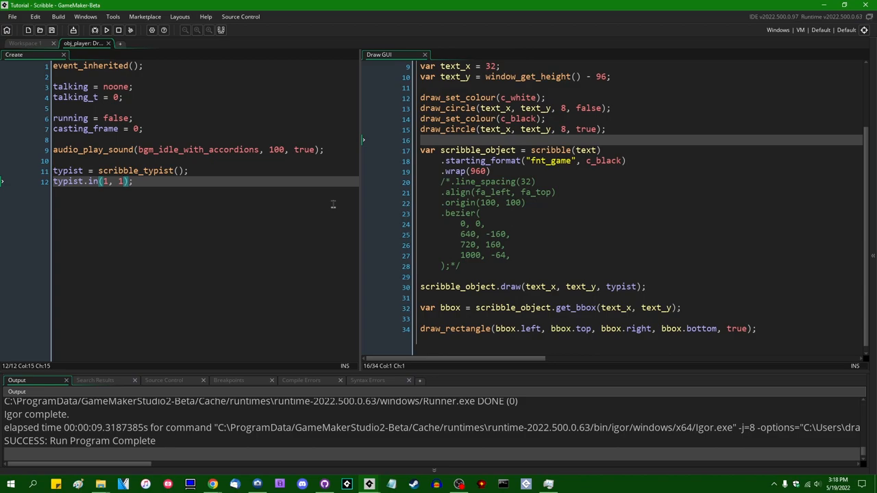
{"action": "left_click", "coordinate": [106, 31]}
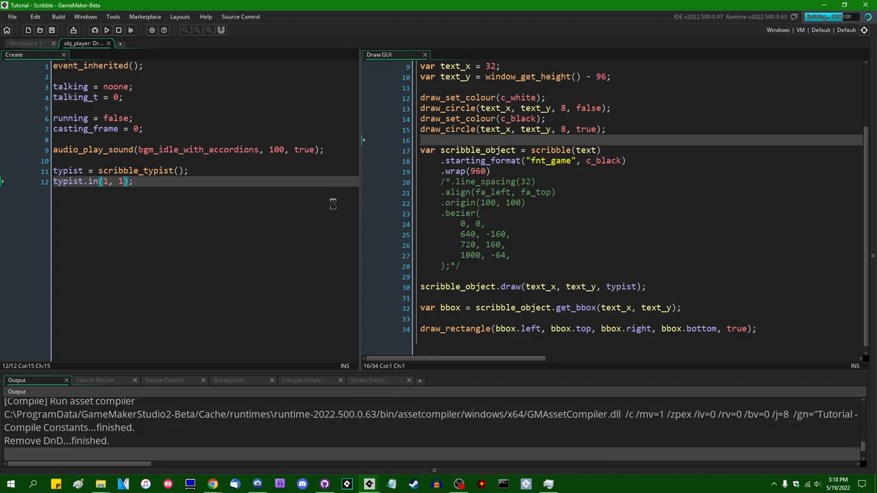
{"action": "left_click", "coordinate": [107, 30]}
{"action": "type", "text": "0"}
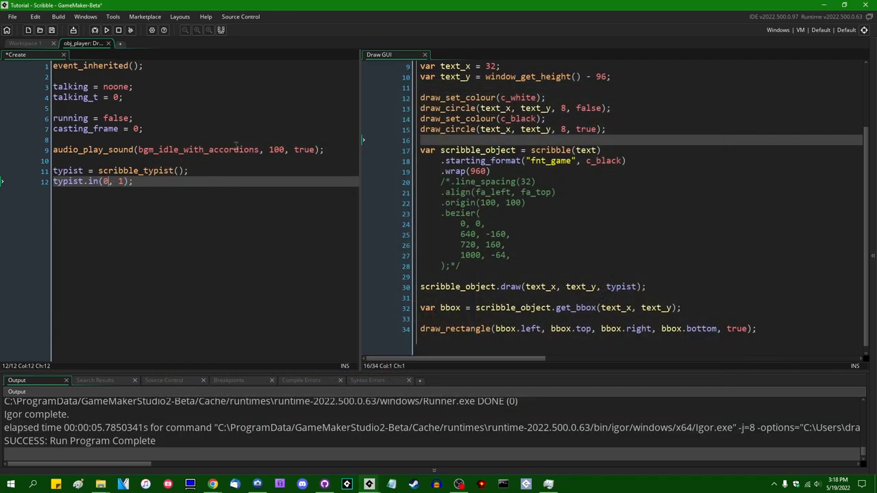
Change the call to typist.in(0.4, 2); and run the game again.
{"action": "type", "text": ".4"}
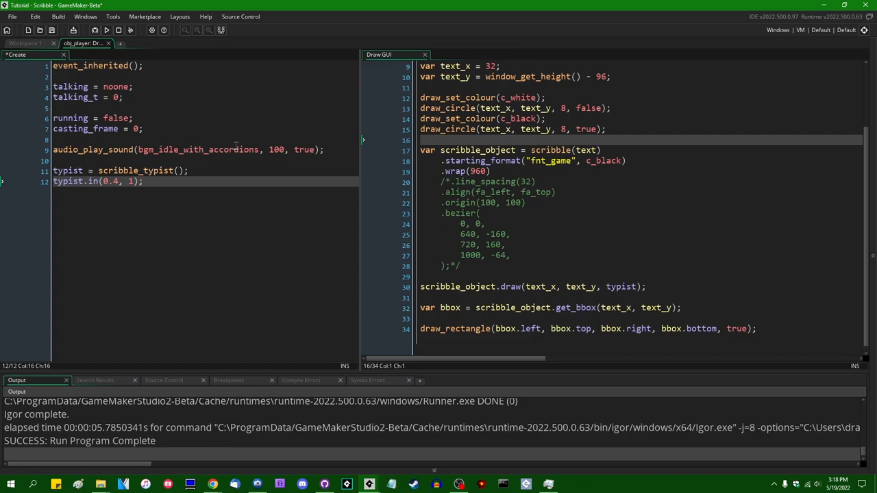
{"action": "type", "text": "2"}
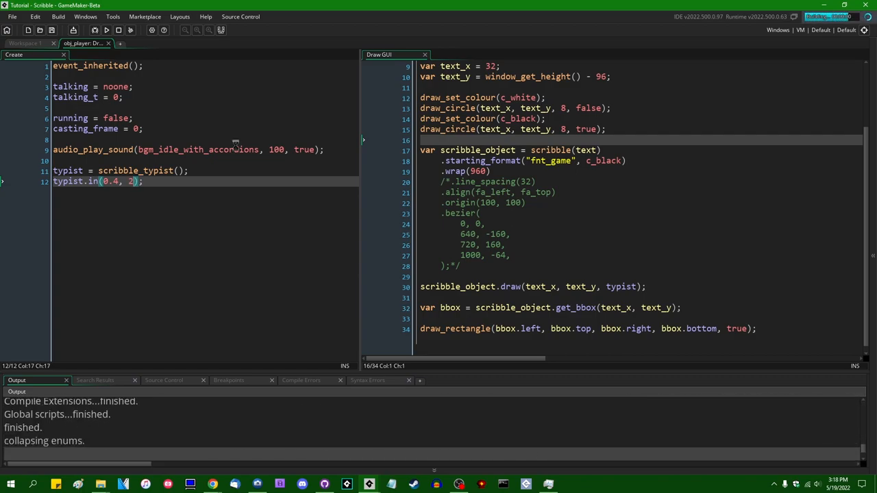
{"action": "left_click", "coordinate": [106, 30]}
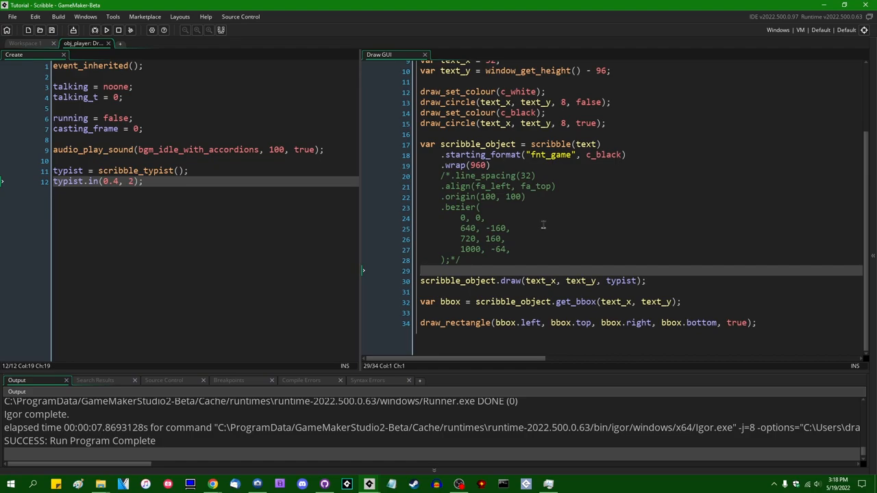
{"action": "mouse_move", "coordinate": [436, 235]}
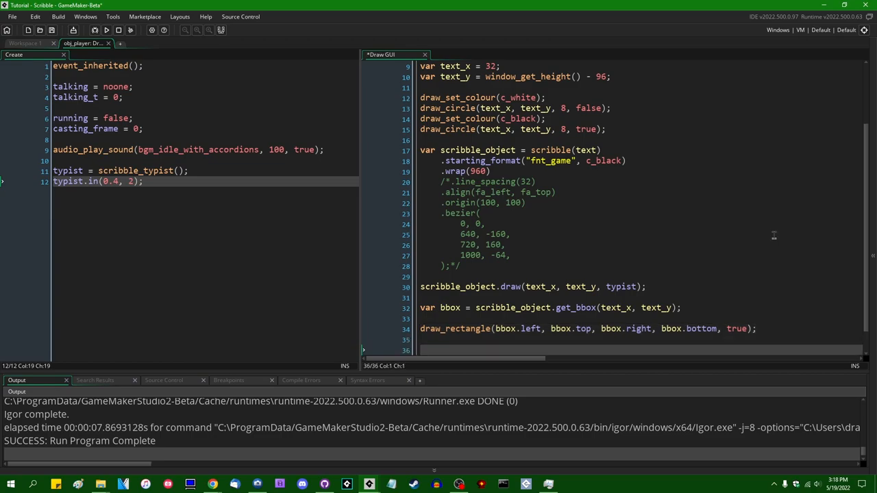
Add an Enter check calling self.typist.out(0.4, 2), then run the game.
{"action": "type", "text": "if (keyboard_c"}
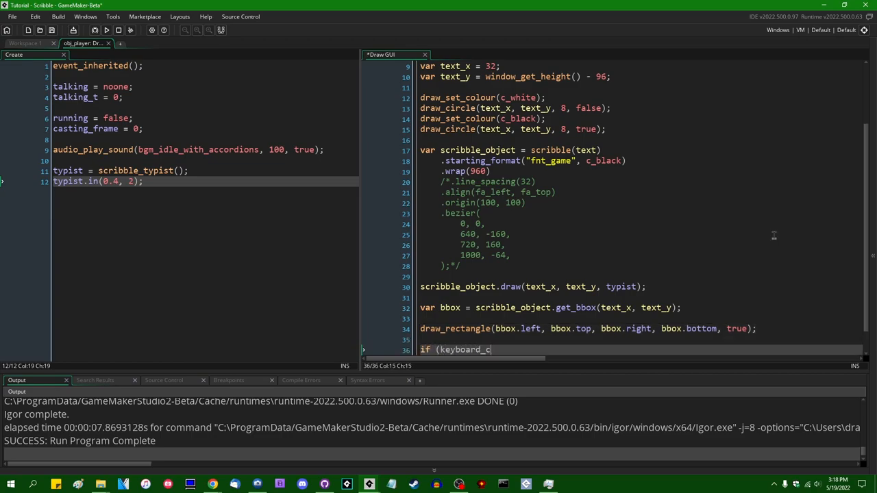
{"action": "type", "text": "heck(vk_enter)) {"}
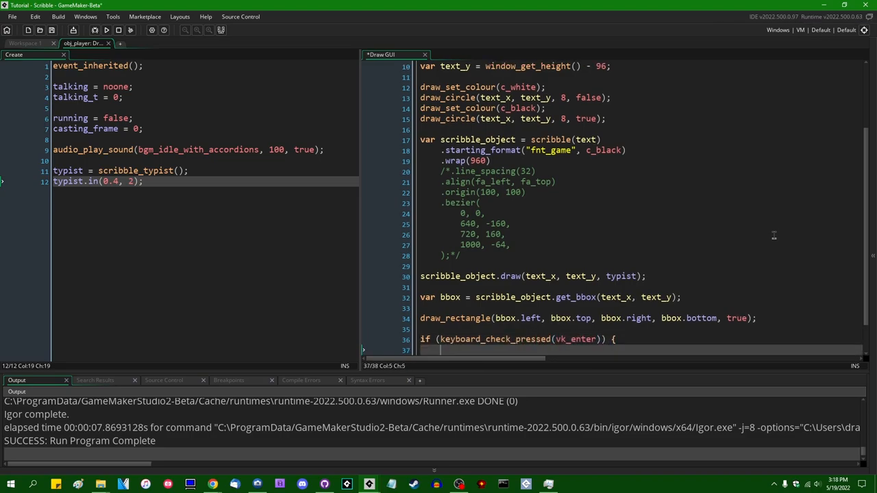
{"action": "type", "text": "typist."}
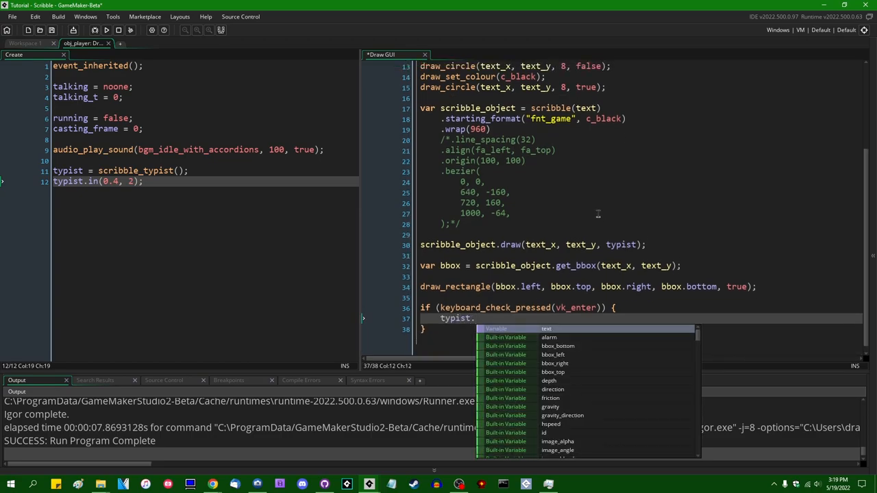
{"action": "type", "text": "out("}
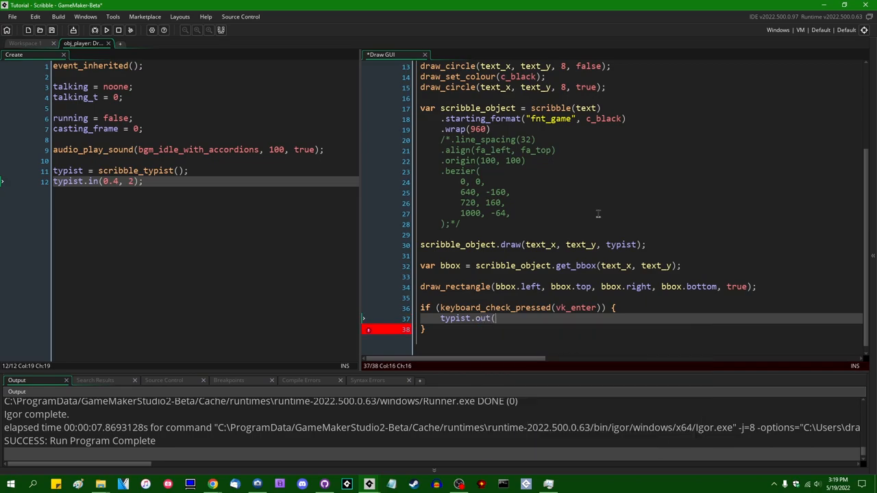
{"action": "type", "text": "0.4,"}
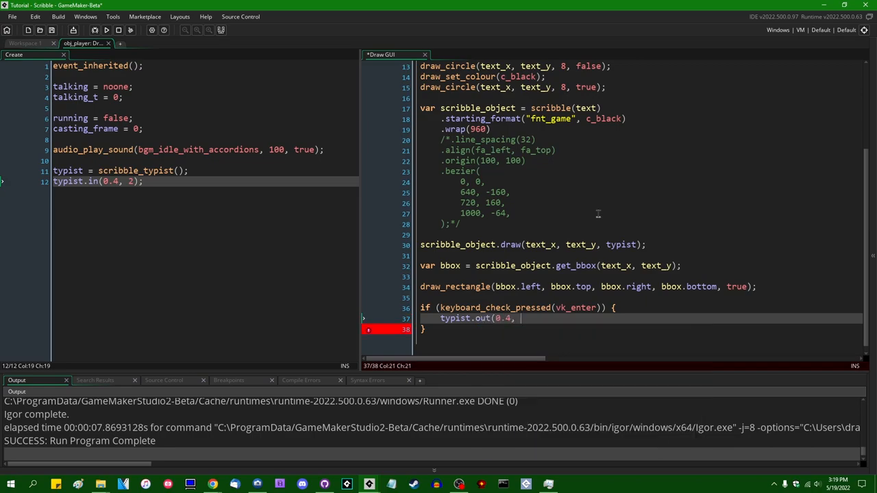
{"action": "type", "text": "2);"}
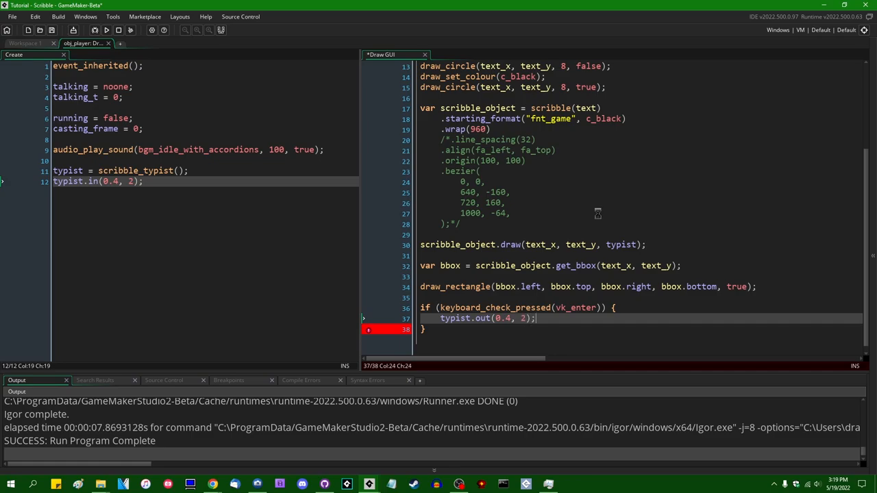
{"action": "type", "text": "self."}
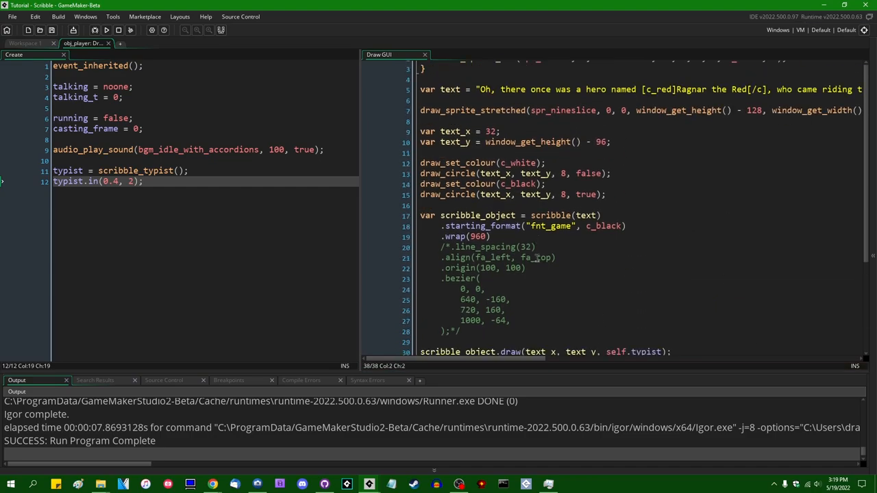
{"action": "scroll", "scroll_direction": "down", "scroll_amount": 3}
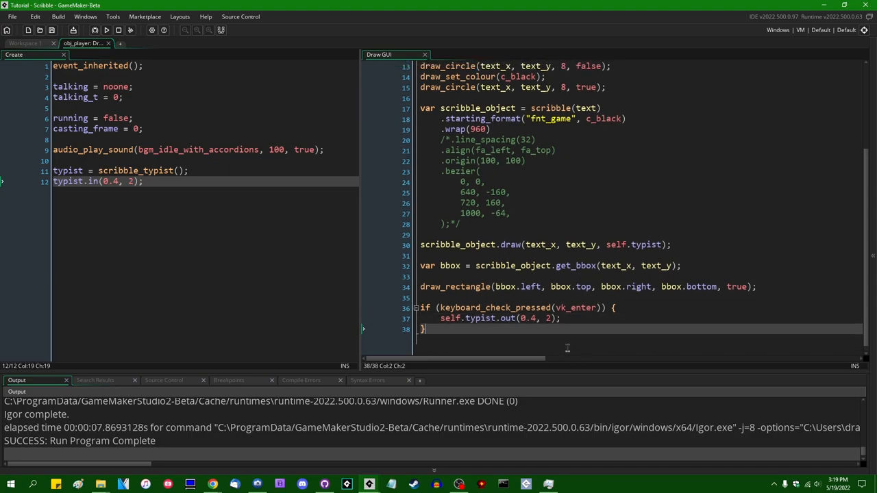
{"action": "mouse_move", "coordinate": [280, 337]}
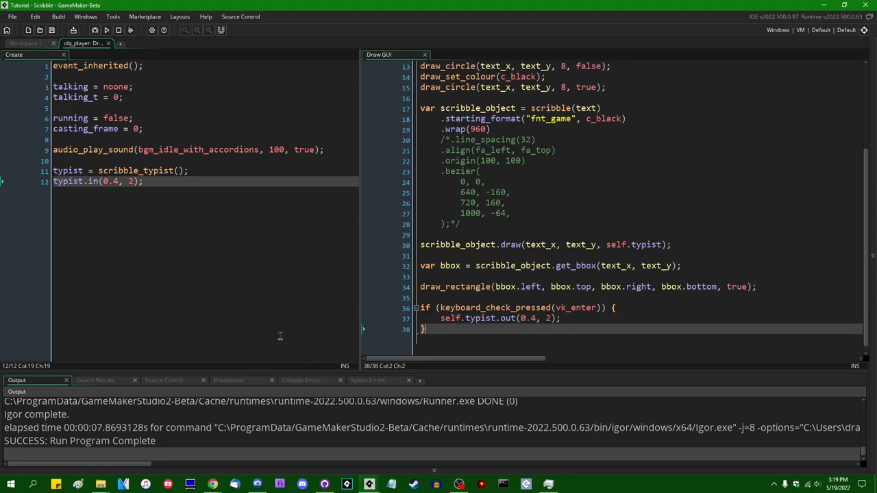
{"action": "left_click", "coordinate": [107, 30]}
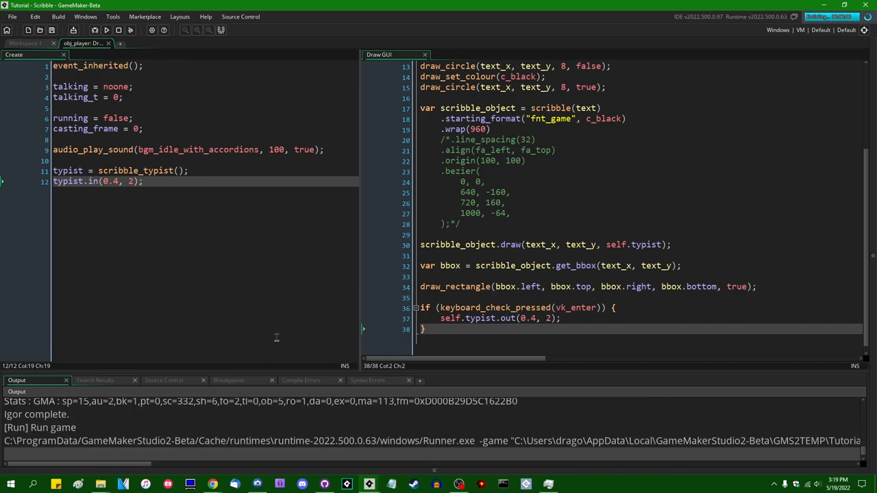
{"action": "left_click", "coordinate": [106, 30]}
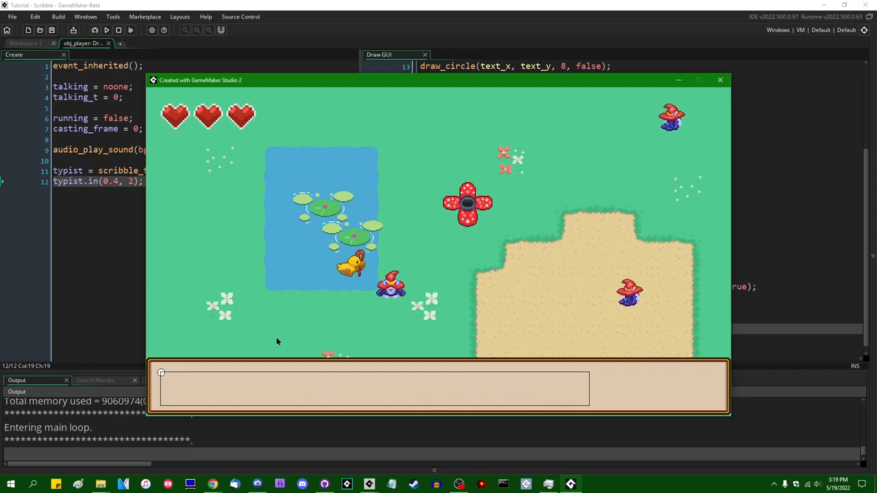
{"action": "mouse_move", "coordinate": [705, 81]}
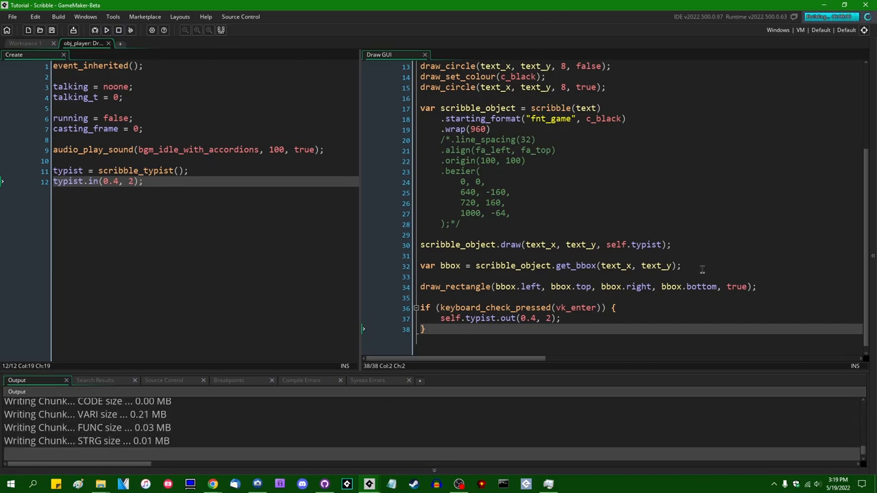
{"action": "left_click", "coordinate": [107, 30]}
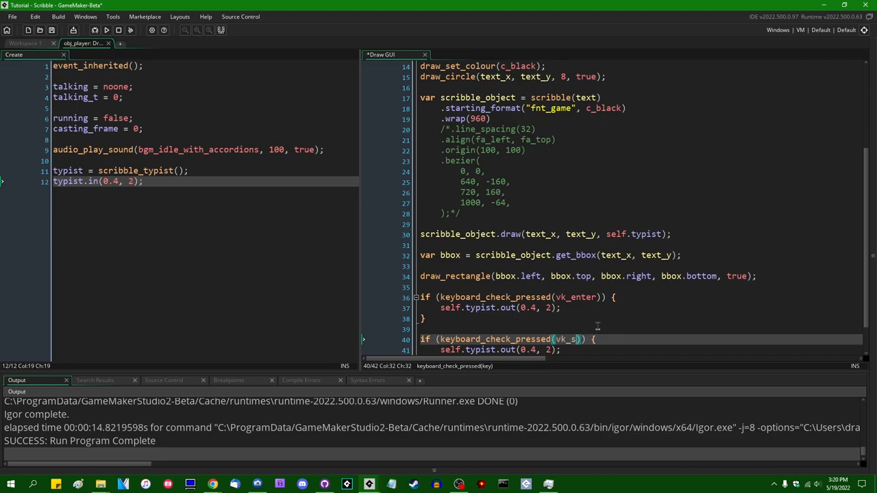
Switch the copied block to vk_space, dismiss the New Project prompt, and run.
{"action": "type", "text": "oace"}
{"action": "left_click", "coordinate": [641, 349]}
{"action": "type", "text": "in"}
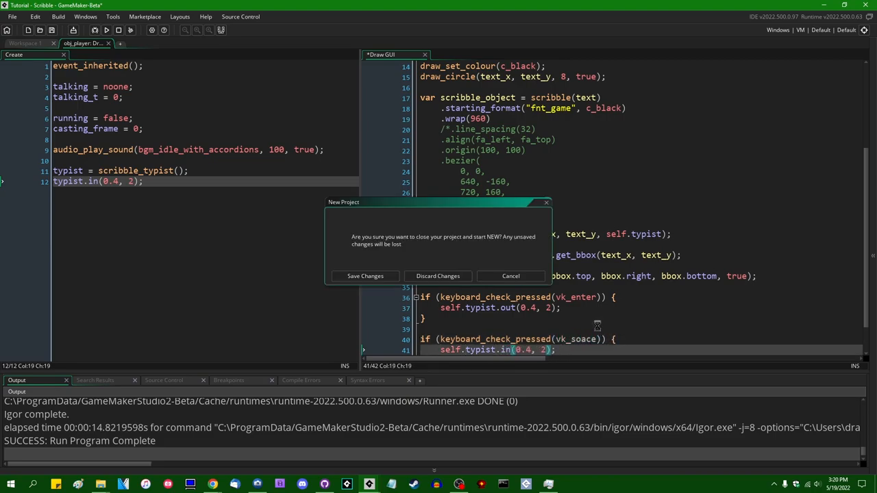
{"action": "left_click", "coordinate": [510, 276]}
{"action": "type", "text": "p"}
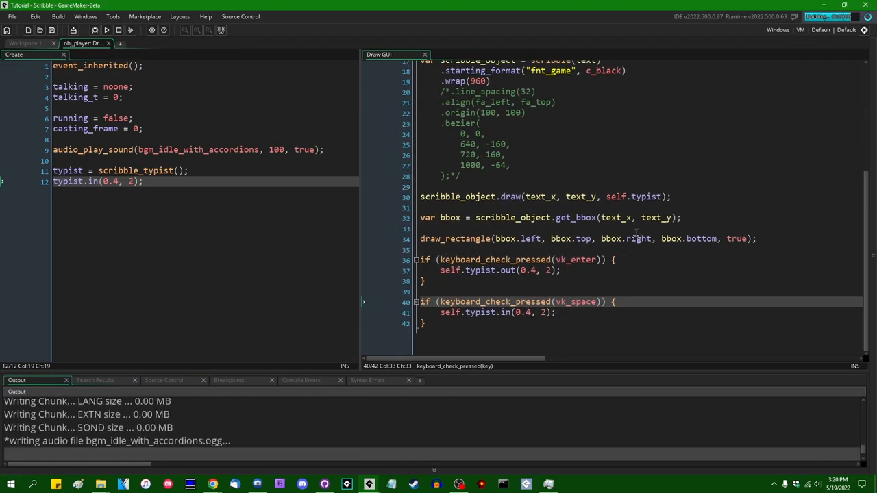
{"action": "left_click", "coordinate": [108, 29]}
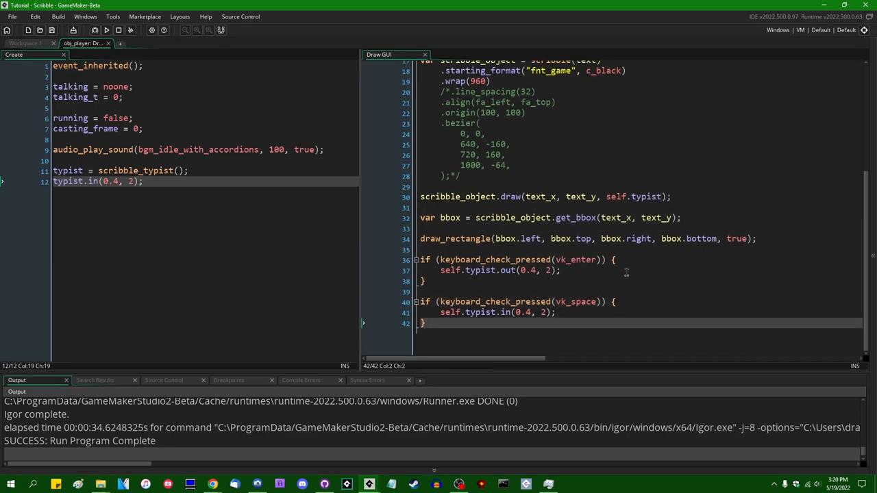
Add a vk_tab block calling self.typist.skip() to Draw GUI, then test-run and stop the game.
{"action": "type", "text": "if (keyboard_check_pressed(vk_space)) {"}
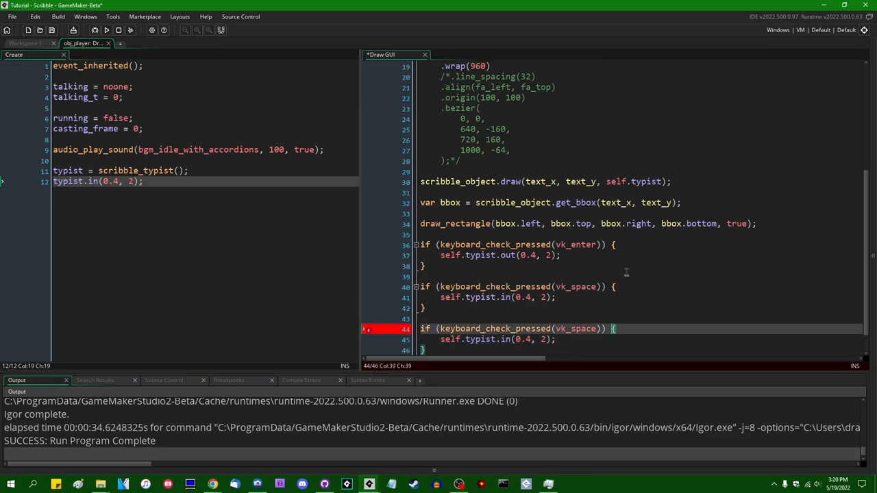
{"action": "type", "text": "vk_tab"}
{"action": "left_click", "coordinate": [641, 339]}
{"action": "type", "text": "skip"}
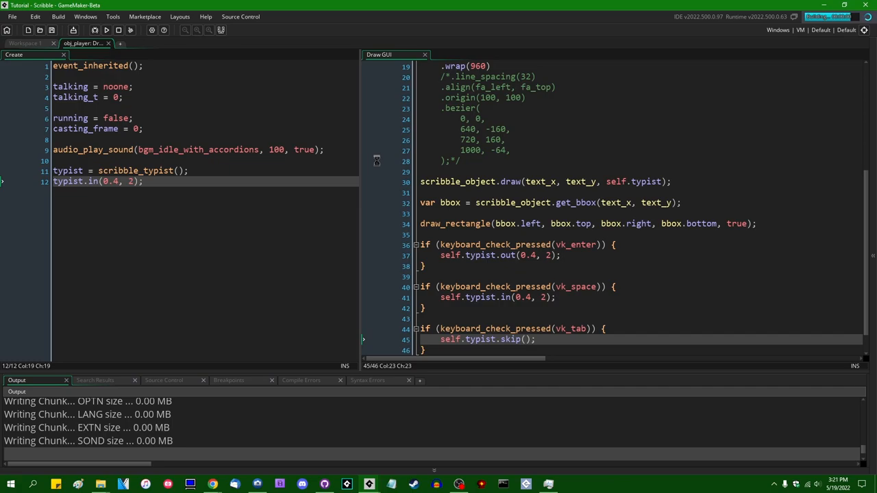
{"action": "left_click", "coordinate": [108, 29]}
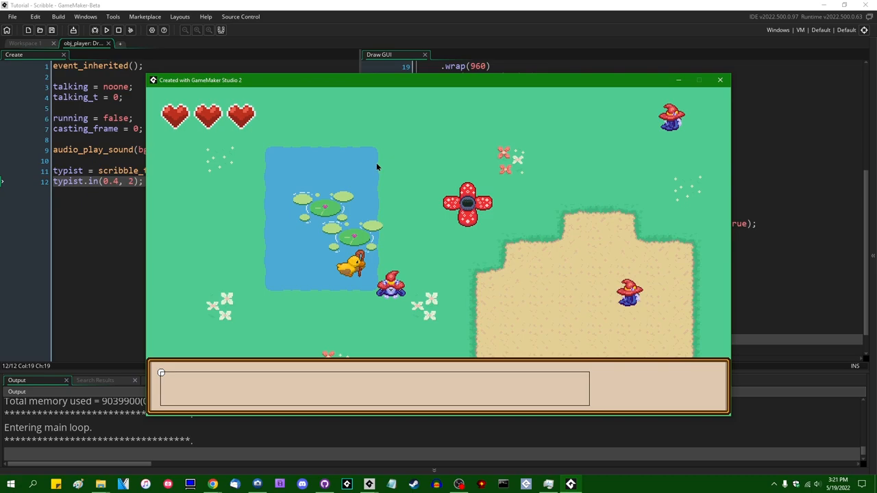
{"action": "left_click", "coordinate": [718, 80]}
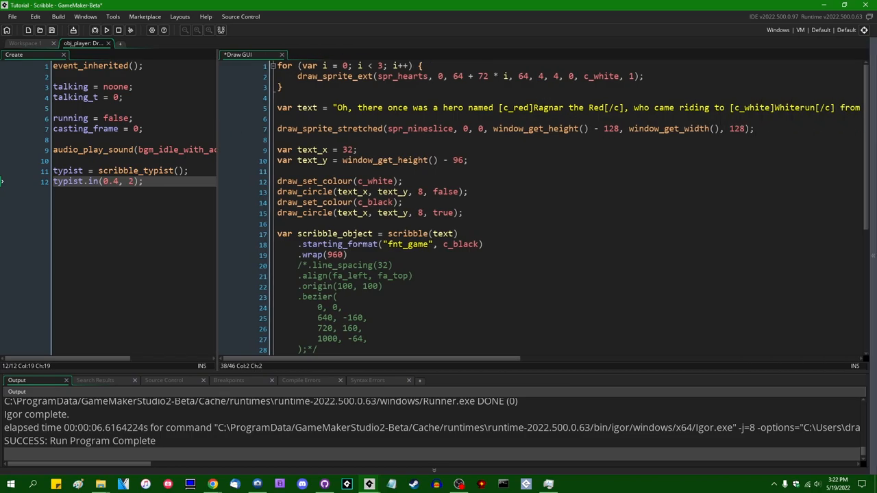
{"action": "mouse_move", "coordinate": [703, 274]}
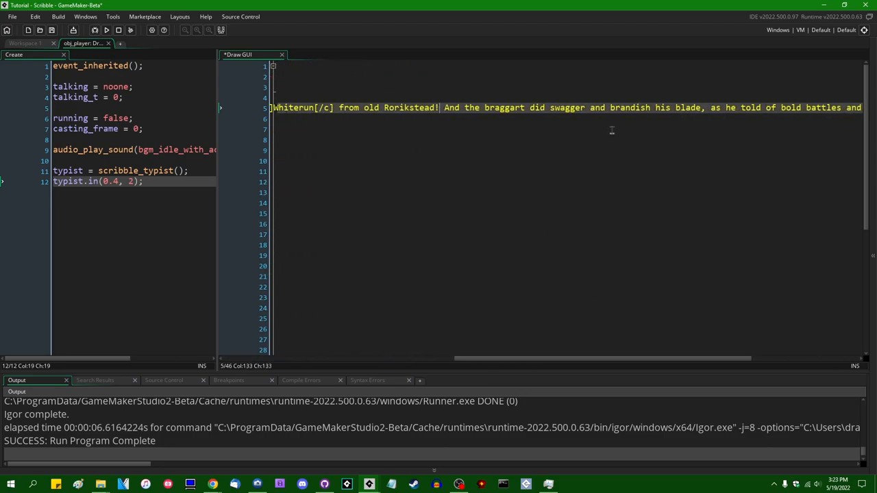
Insert a [delay,1000] tag after 'Rorikstead!' in the dialogue string and run the game.
{"action": "type", "text": "[delay"}
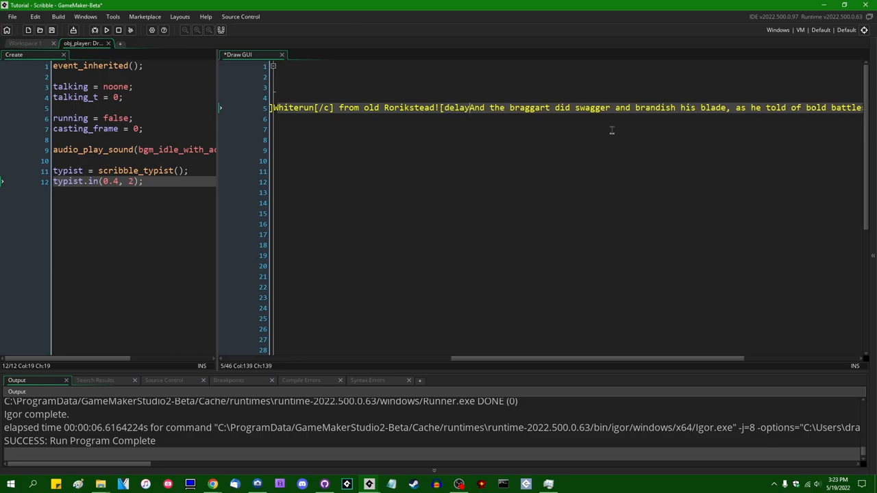
{"action": "type", "text": ","}
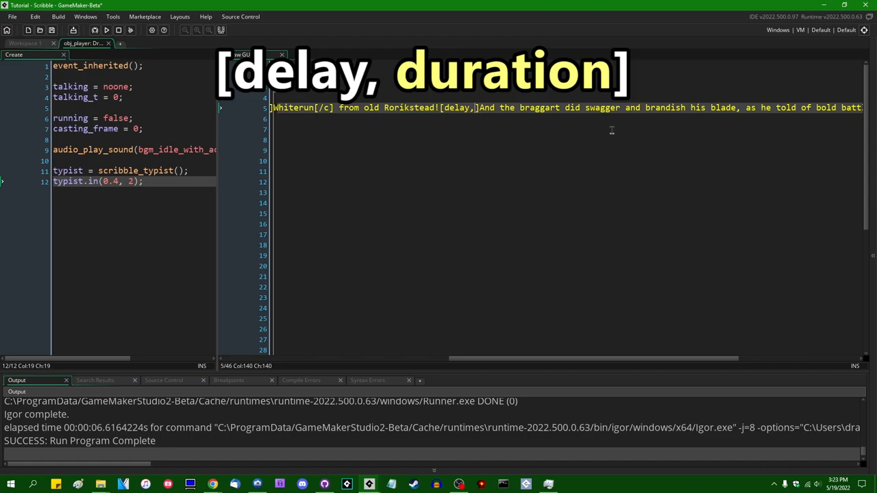
{"action": "type", "text": "1000"}
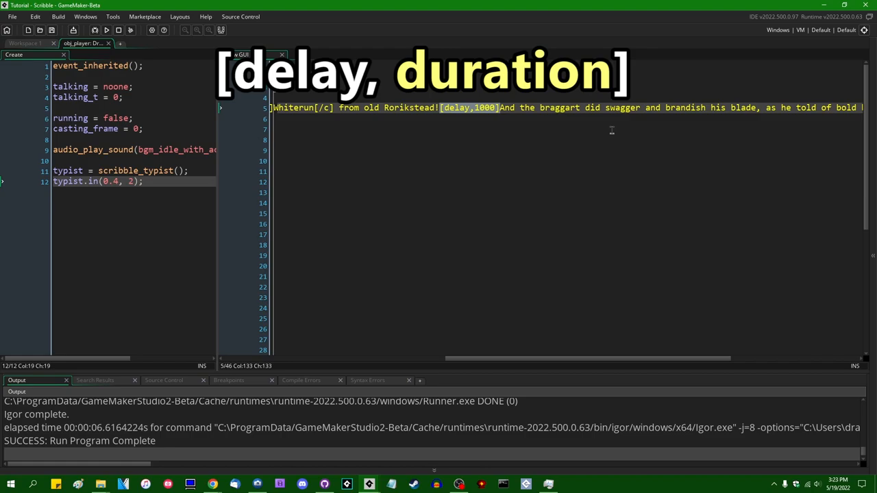
{"action": "left_click", "coordinate": [108, 31]}
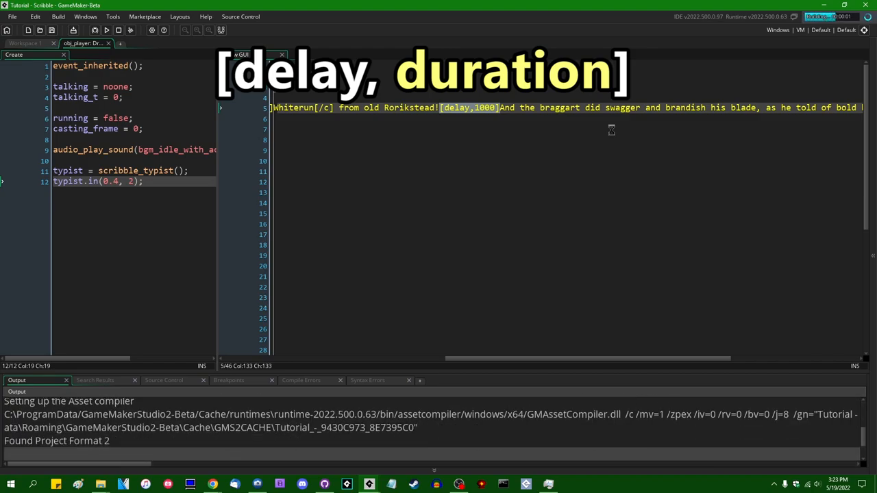
{"action": "left_click", "coordinate": [107, 30]}
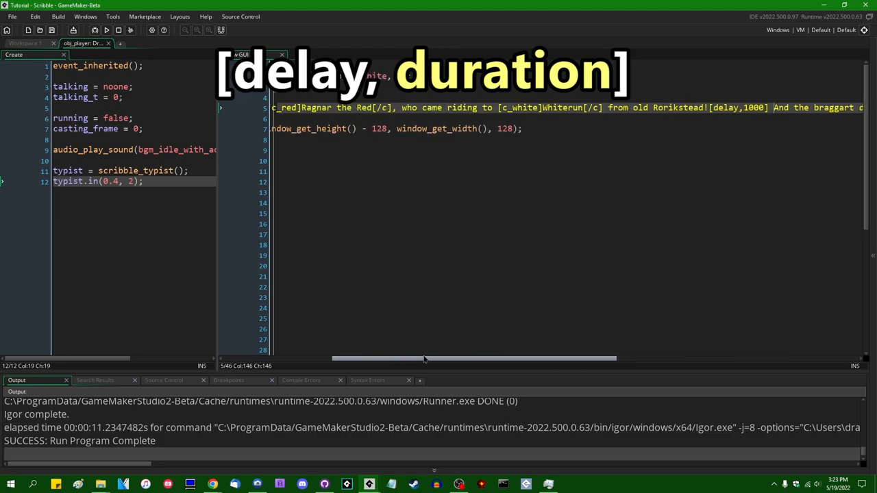
Wrap 'old Rorikstead!' in [speed,0.25] and [/speed] tags, then launch a test run.
{"action": "scroll", "scroll_direction": "left", "scroll_amount": 3}
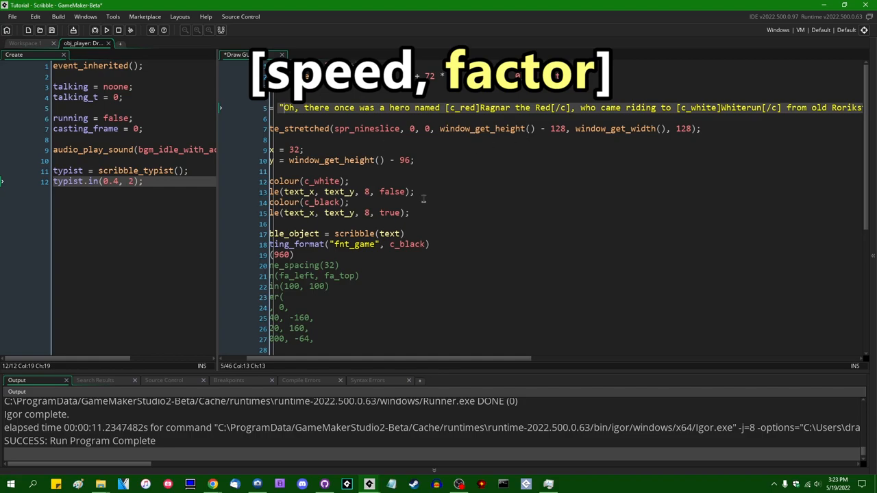
{"action": "scroll", "scroll_direction": "right", "scroll_amount": 3}
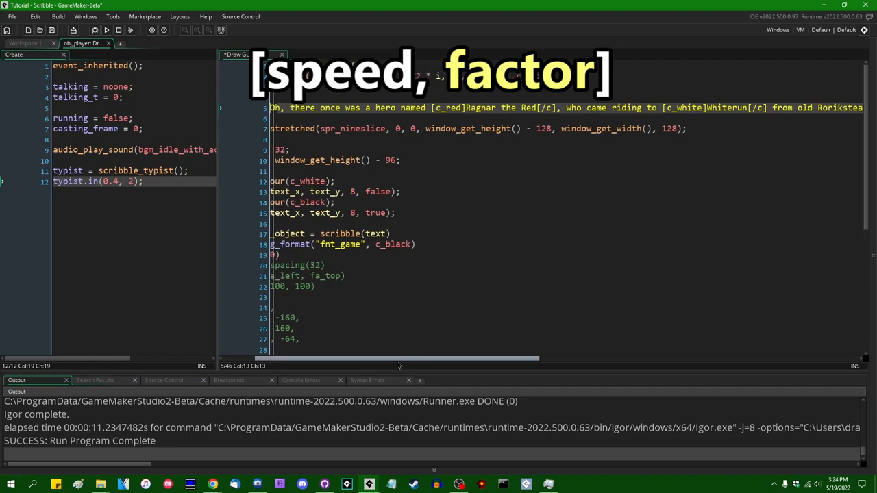
{"action": "scroll", "scroll_direction": "left", "scroll_amount": 3}
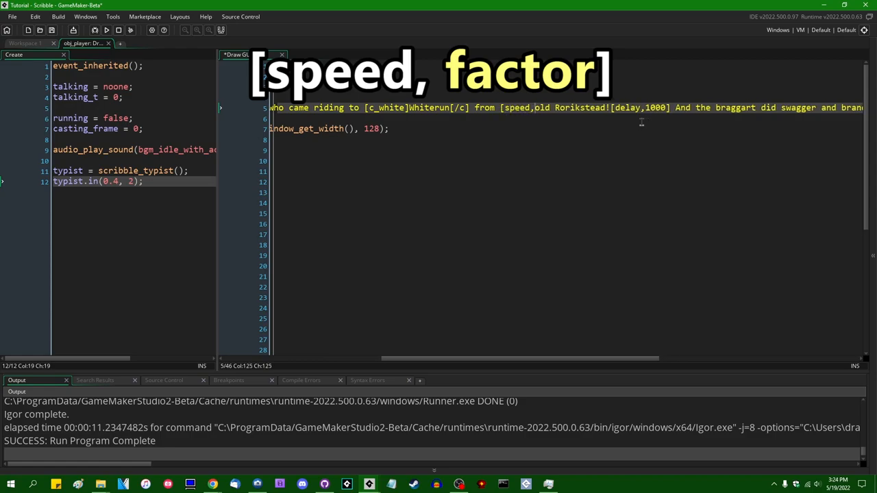
{"action": "type", "text": "0.25]"}
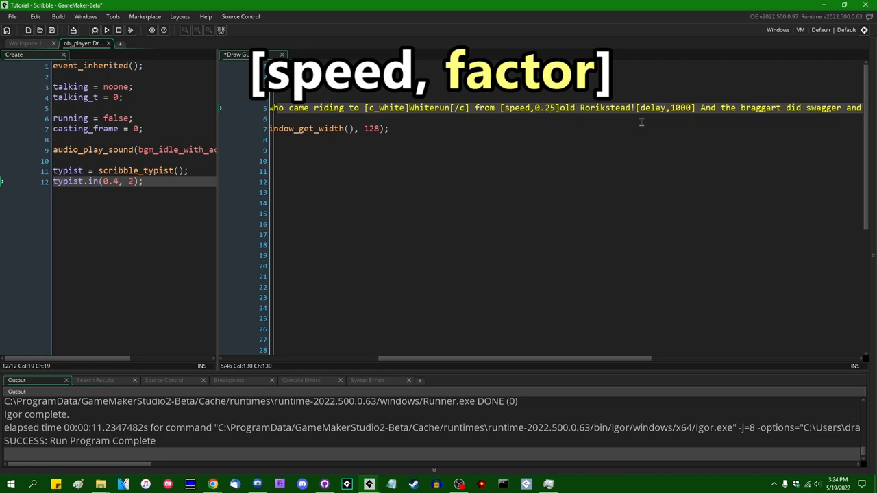
{"action": "type", "text": "[/speed]["}
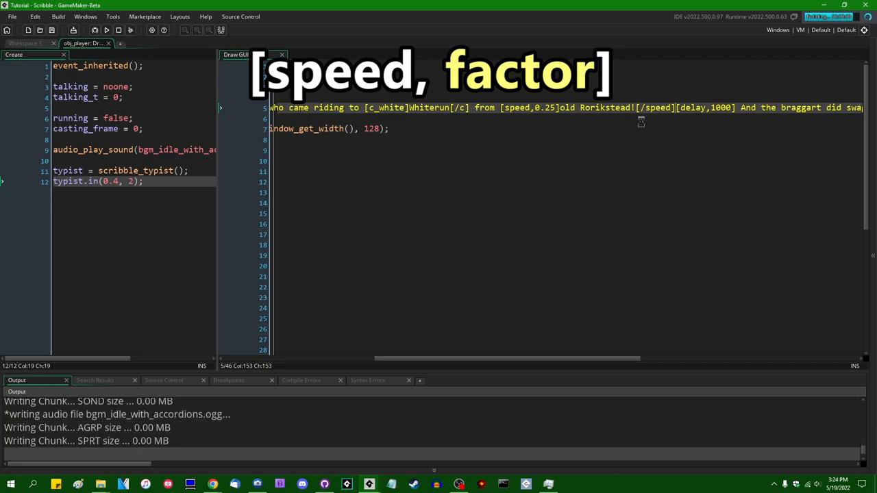
{"action": "left_click", "coordinate": [109, 30]}
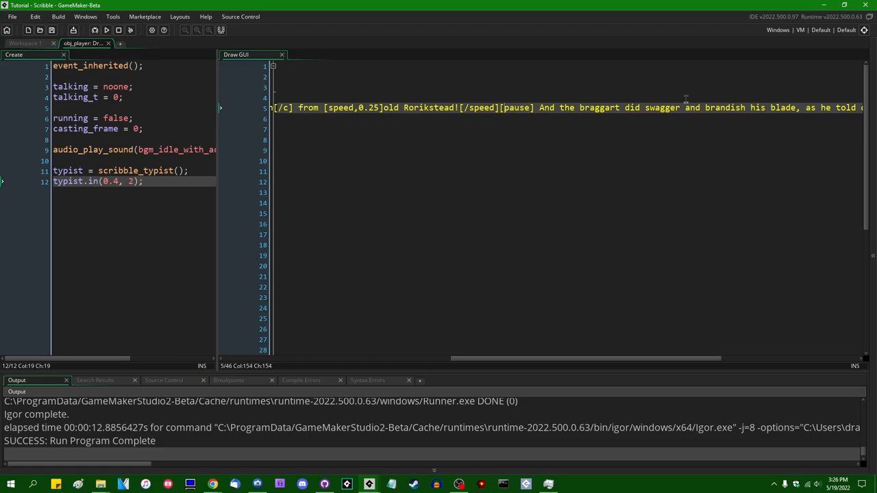
Append an if (keyboard_check_pressed(vk_shift)) block calling self.typist.unpause() to Draw GUI.
{"action": "scroll", "scroll_direction": "down", "scroll_amount": 3}
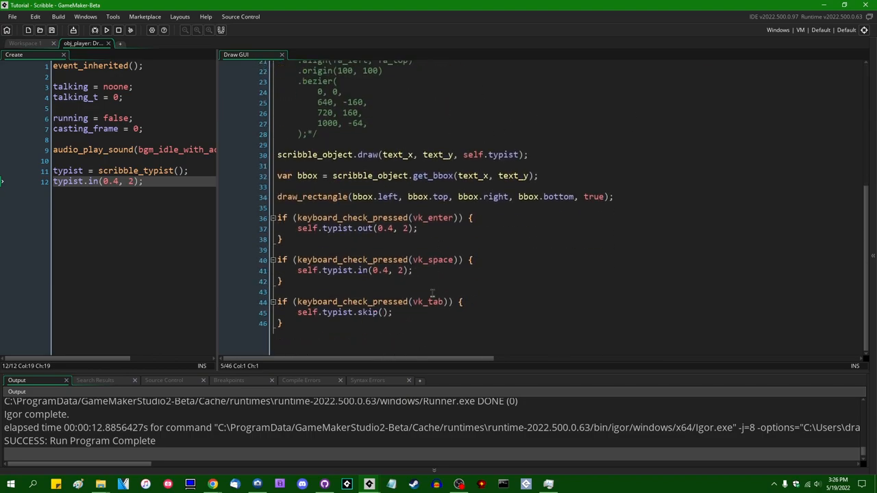
{"action": "type", "text": "if ("}
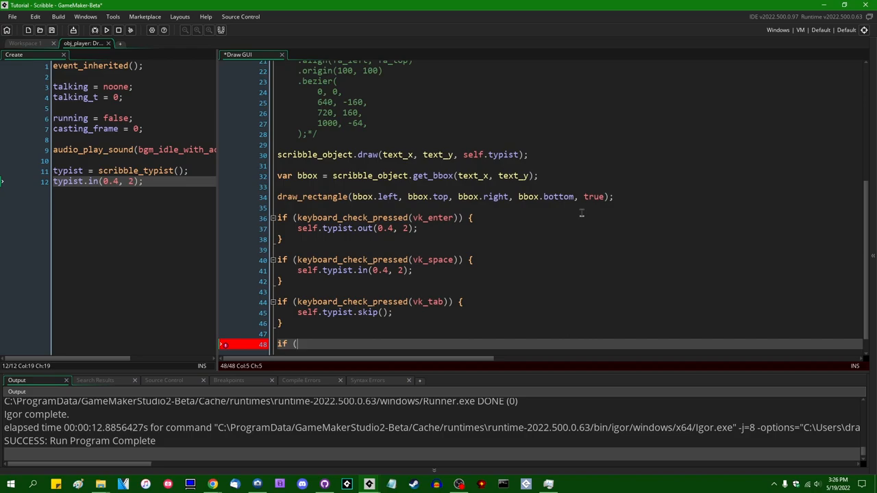
{"action": "type", "text": "keyboard_check_pressed(k"}
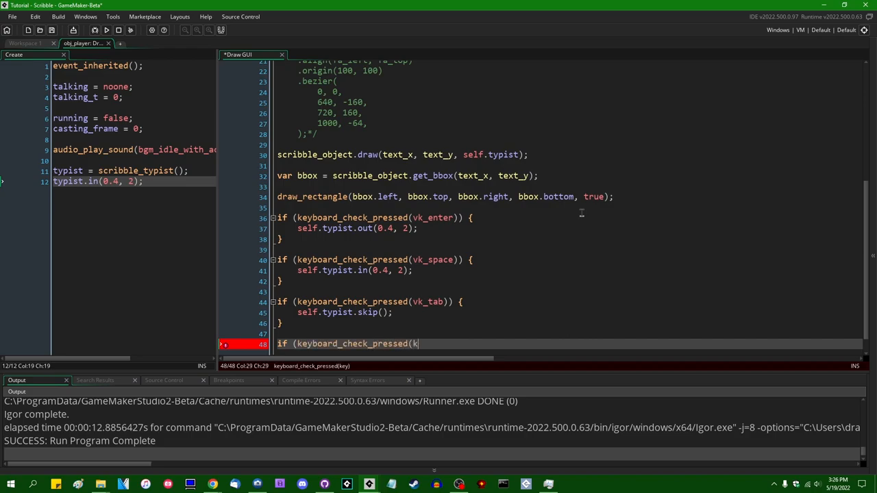
{"action": "type", "text": "vk_shift)) {"}
{"action": "type", "text": "self.typist.unpause9"}
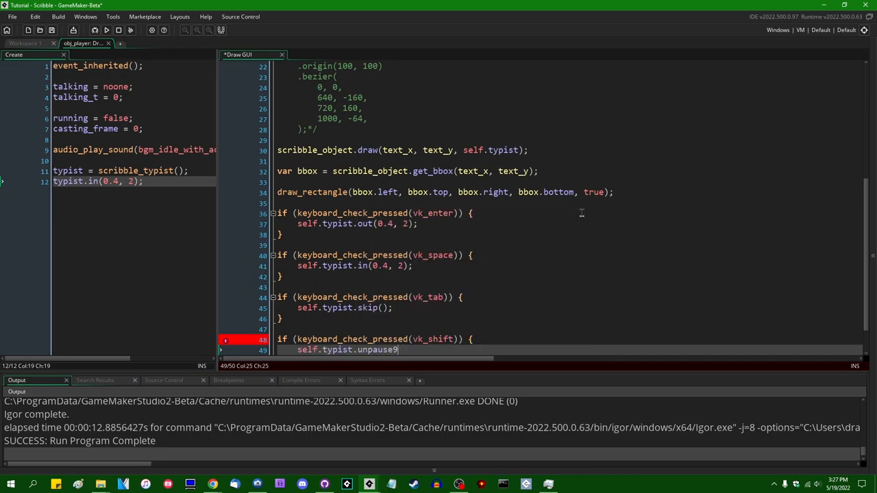
{"action": "type", "text": "();"}
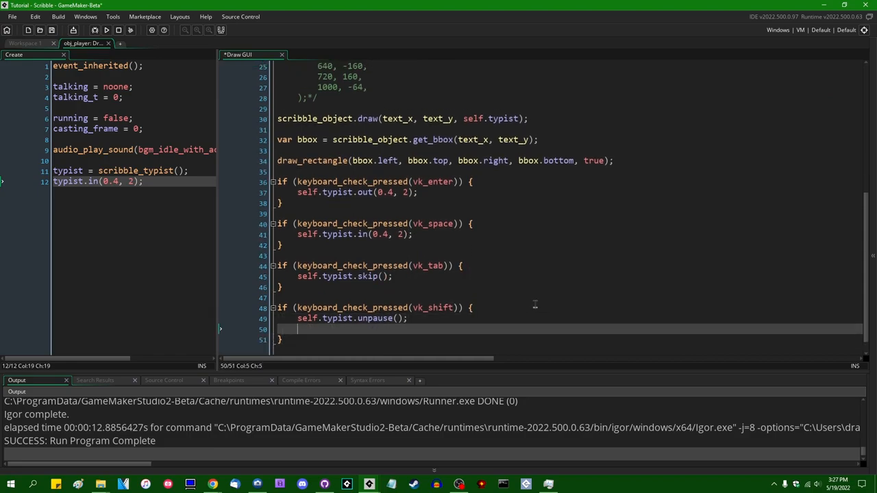
{"action": "type", "text": ".get_pau"}
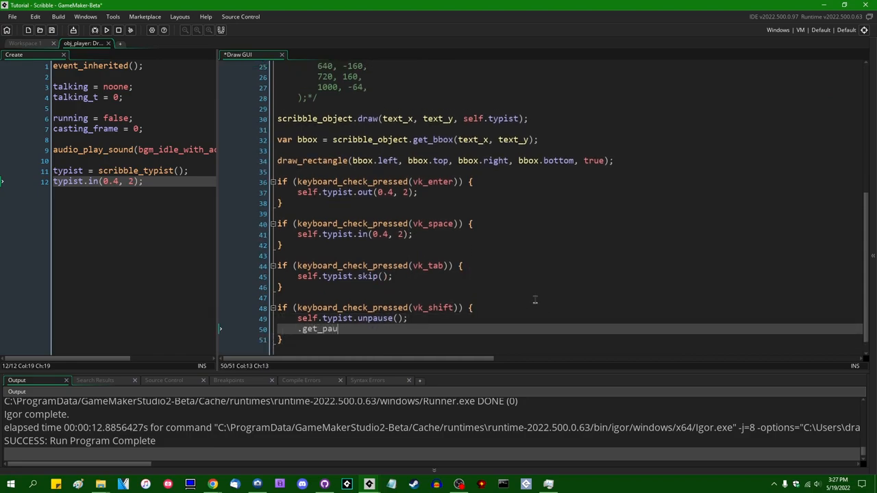
{"action": "type", "text": "sed();"}
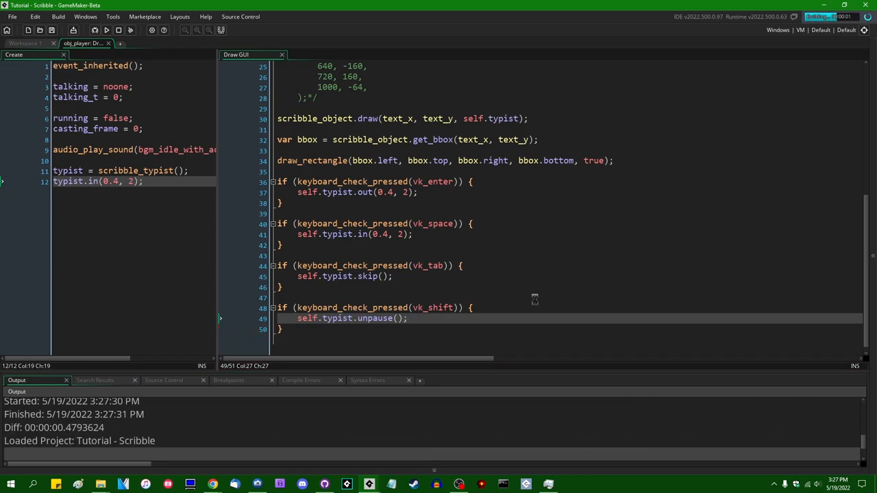
Run the game to test resuming the paused dialogue with Shift.
{"action": "left_click", "coordinate": [107, 31]}
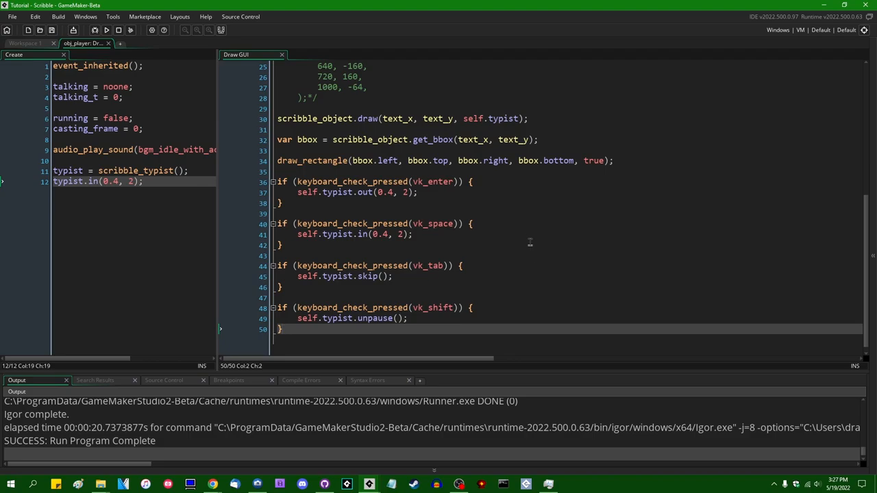
Add var typewriter_state = self.typist.get_state(); at the bottom of Draw GUI.
{"action": "scroll", "scroll_direction": "down", "scroll_amount": 3}
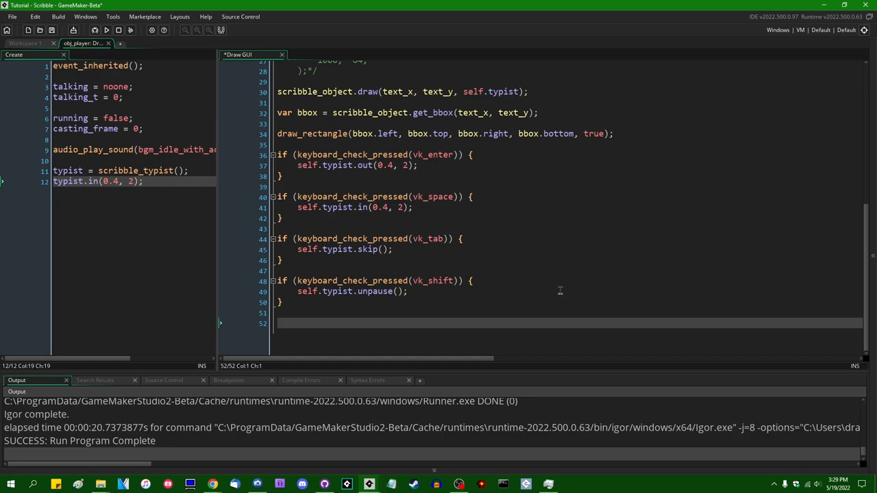
{"action": "mouse_move", "coordinate": [645, 290]}
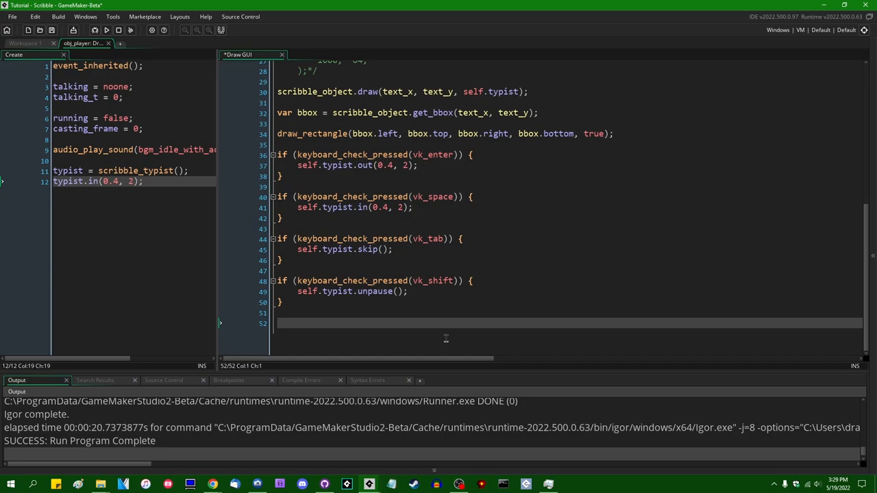
{"action": "mouse_move", "coordinate": [537, 338]}
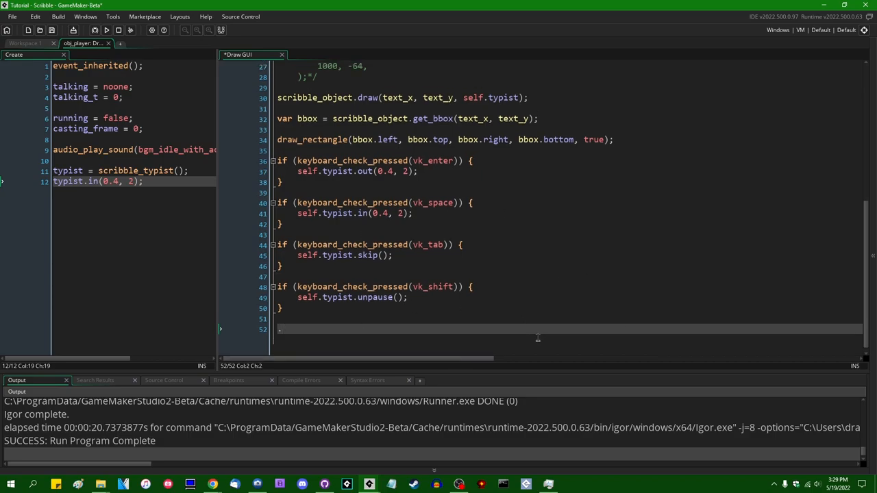
{"action": "type", "text": ".get_state()"}
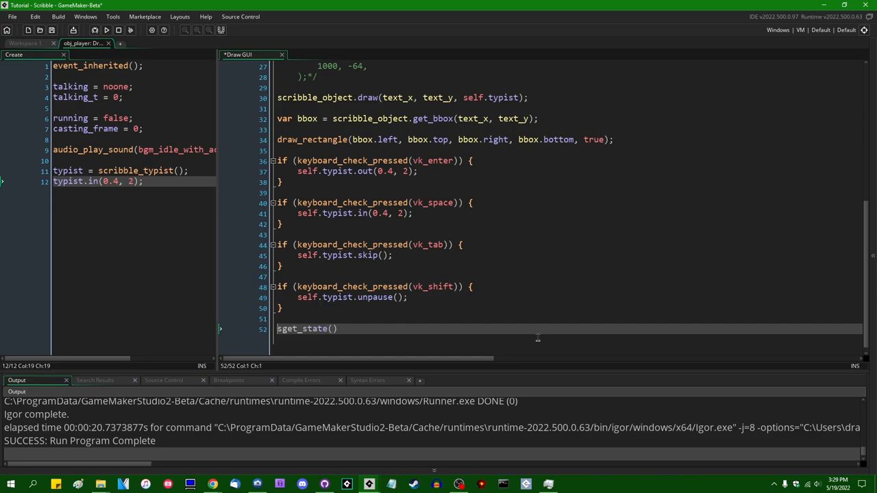
{"action": "type", "text": "var"}
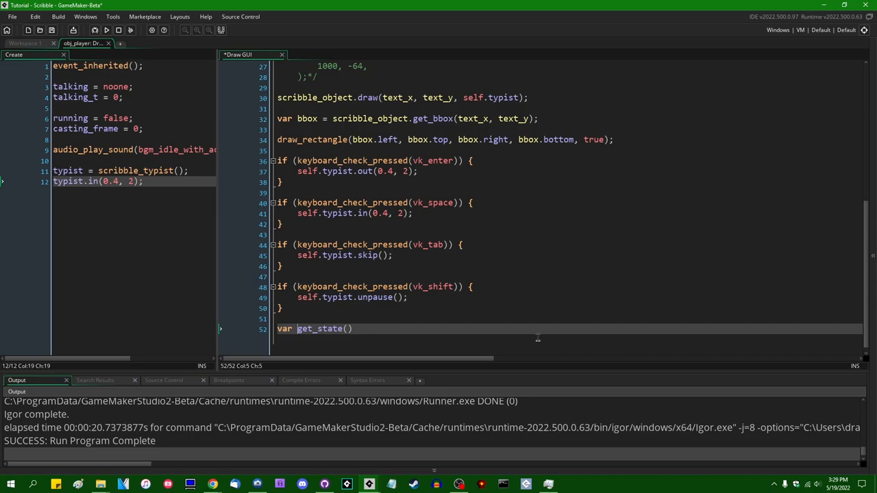
{"action": "type", "text": "typewriter_state = self.typist."}
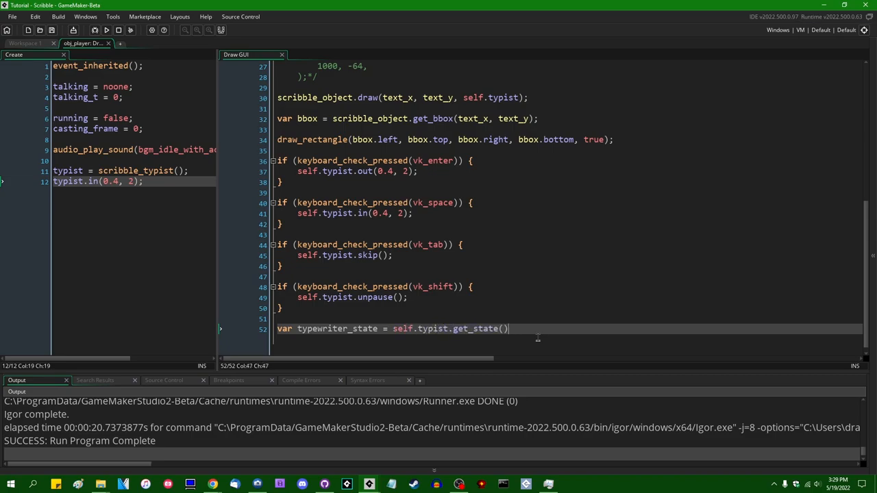
{"action": "type", "text": ";"}
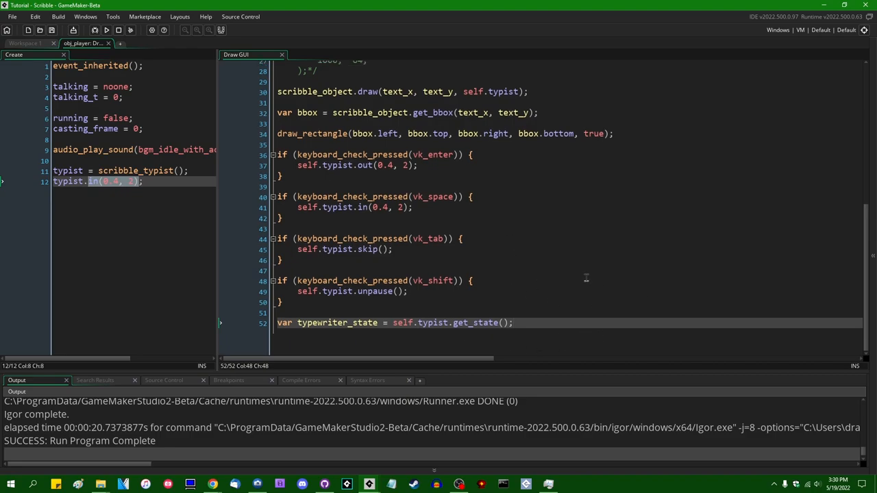
{"action": "mouse_move", "coordinate": [865, 281]}
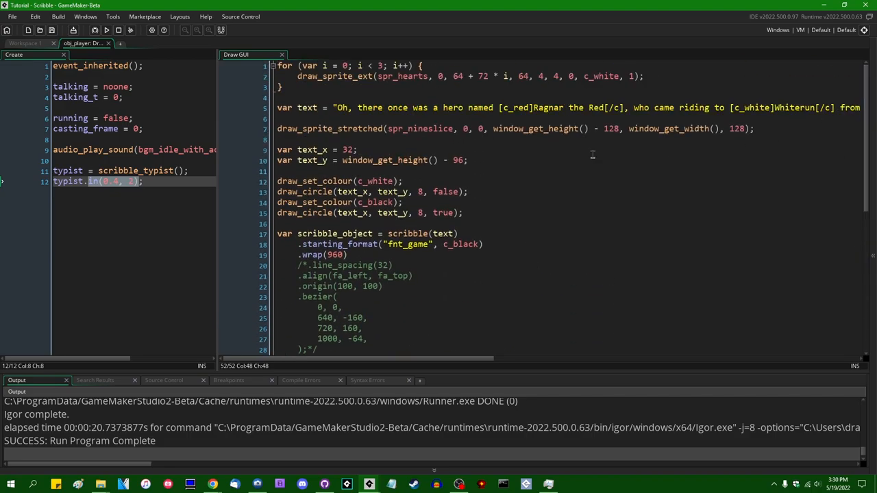
{"action": "mouse_move", "coordinate": [488, 159]}
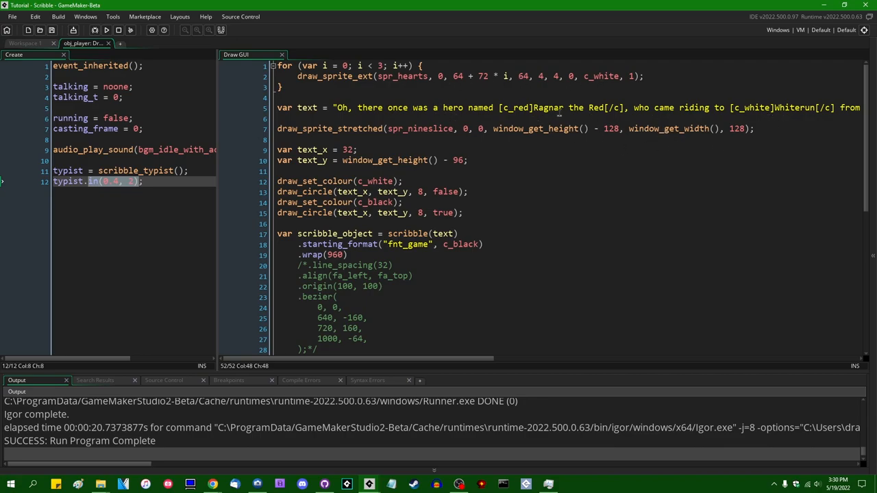
Add draw_text(32, 96, "Typewriter state: " + string(typewriter_state)); to Draw GUI.
{"action": "scroll", "scroll_direction": "down", "scroll_amount": 3}
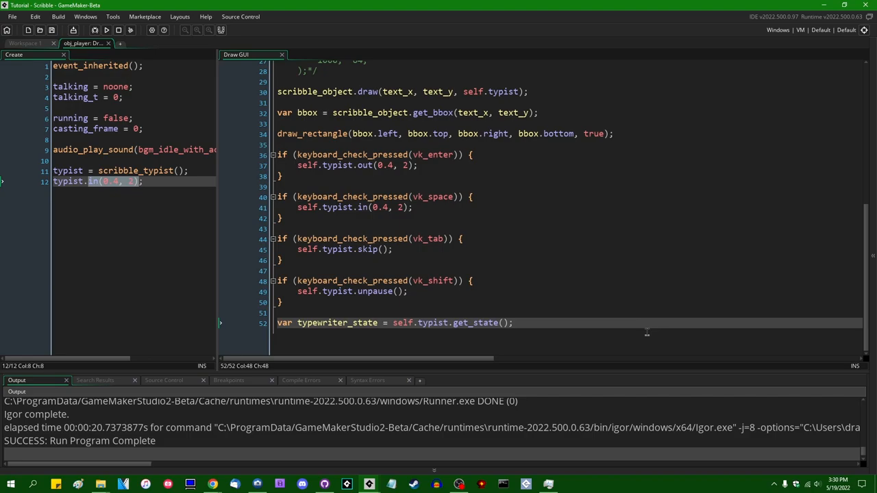
{"action": "type", "text": "draw_"}
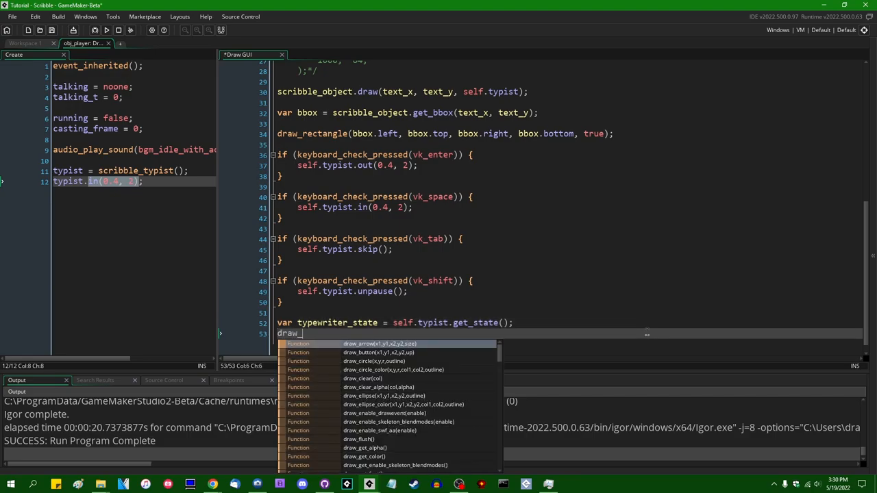
{"action": "type", "text": "text("}
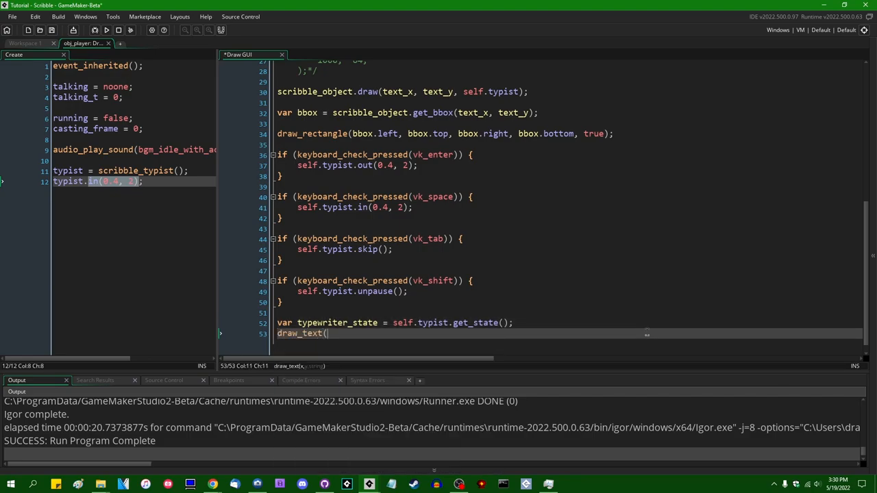
{"action": "type", "text": "32,"}
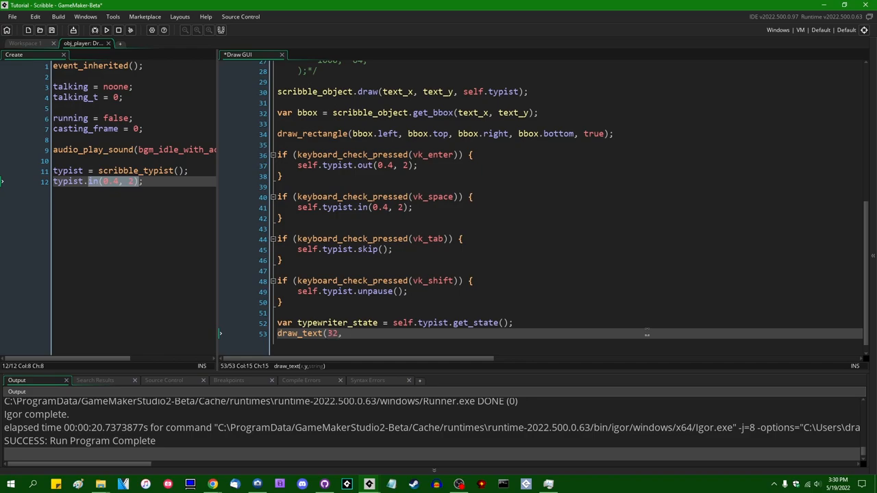
{"action": "type", "text": "96,"}
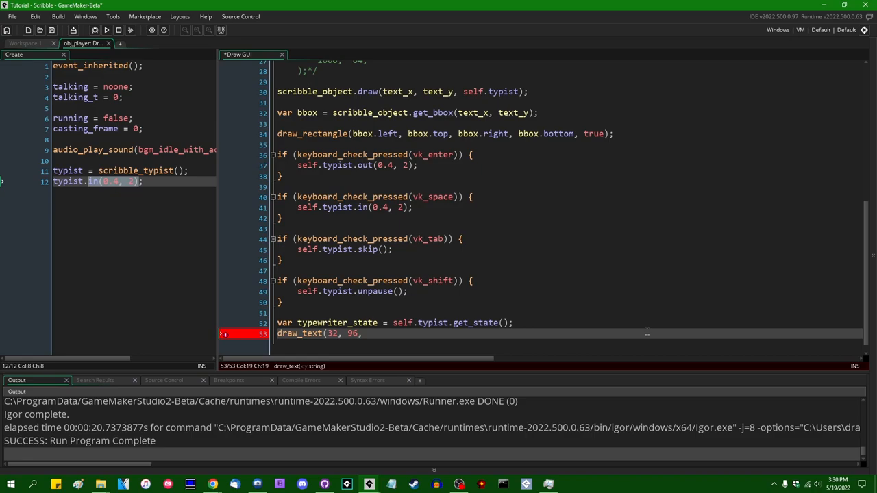
{"action": "type", "text": "\""}
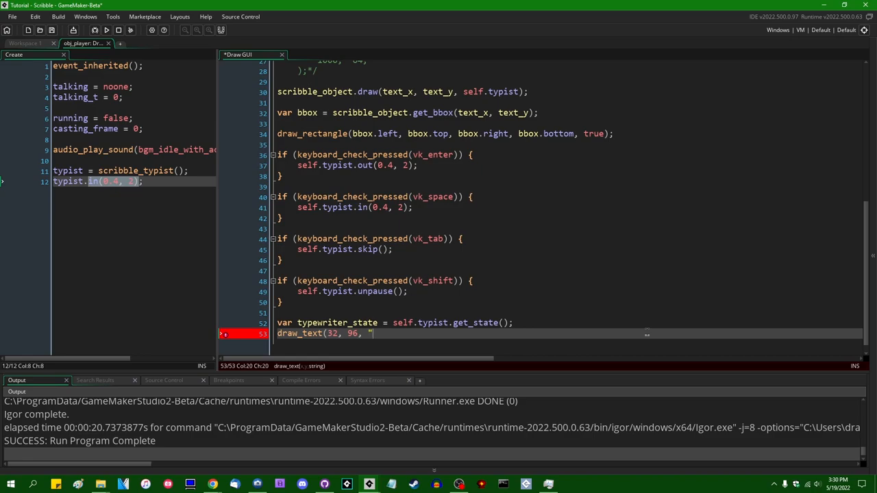
{"action": "type", "text": "Typewriter st"}
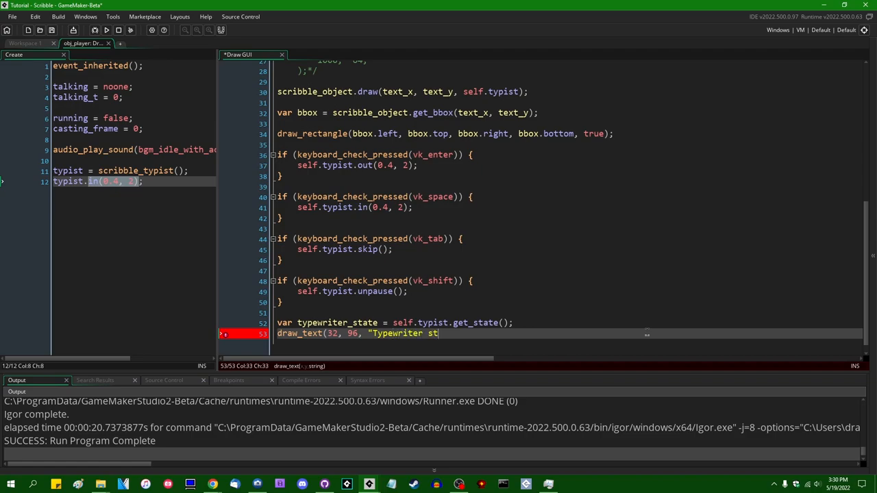
{"action": "type", "text": "ate: \" + string("}
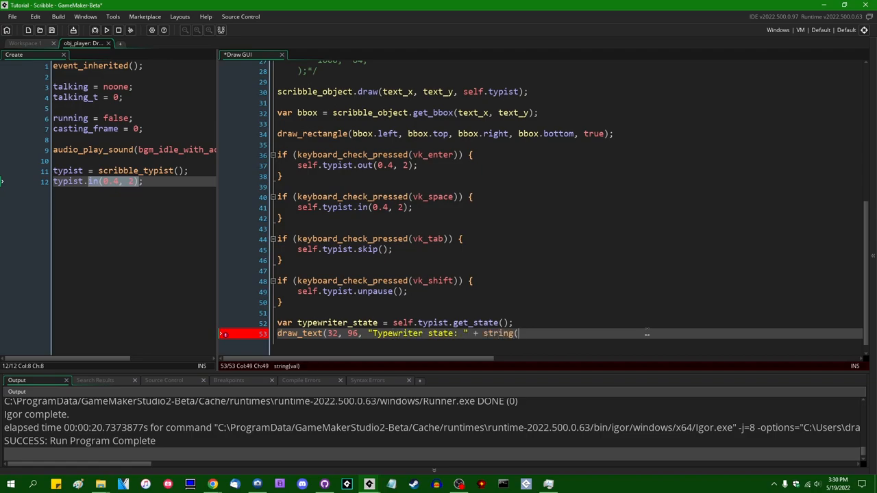
{"action": "type", "text": "typewriter_s"}
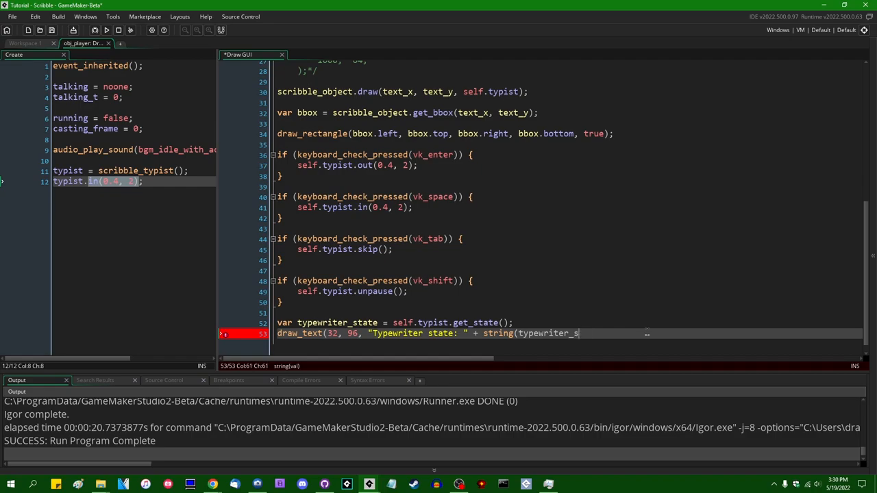
{"action": "type", "text": "tate));"}
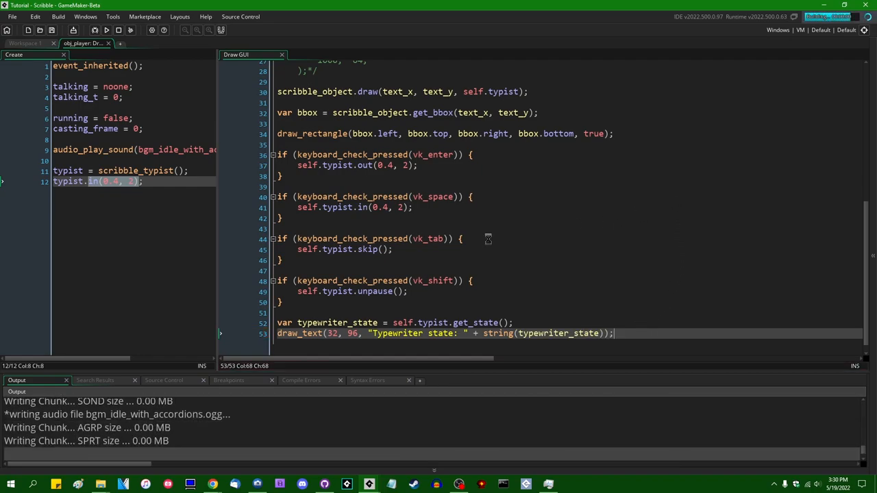
Watch the typewriter state rise to 2 in the running game, then close it.
{"action": "left_click", "coordinate": [107, 30]}
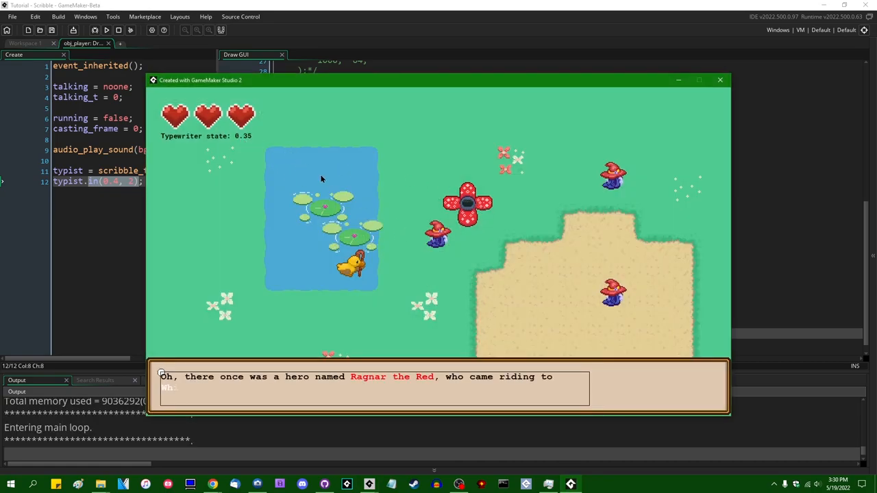
{"action": "mouse_move", "coordinate": [488, 262]}
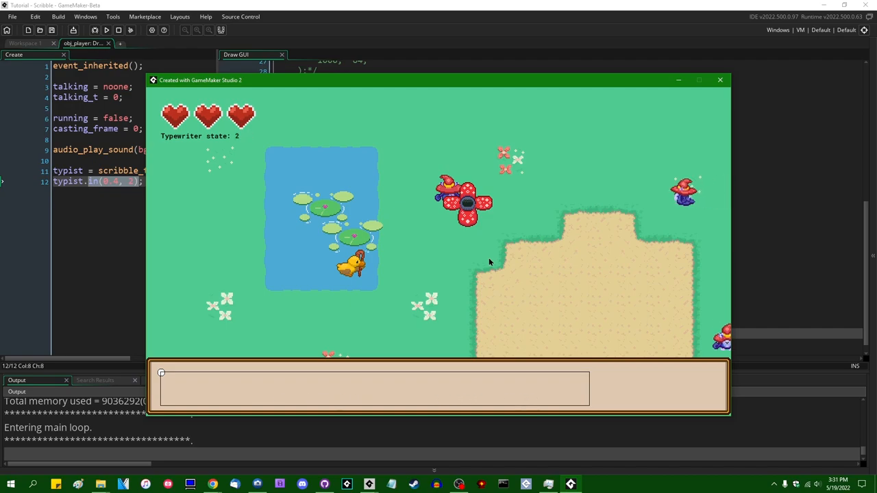
{"action": "left_click", "coordinate": [720, 80]}
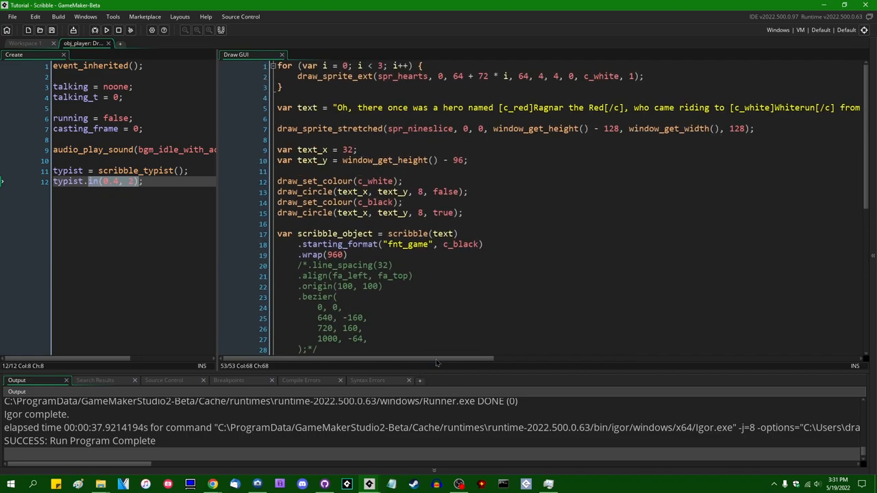
{"action": "scroll", "scroll_direction": "down", "scroll_amount": 3}
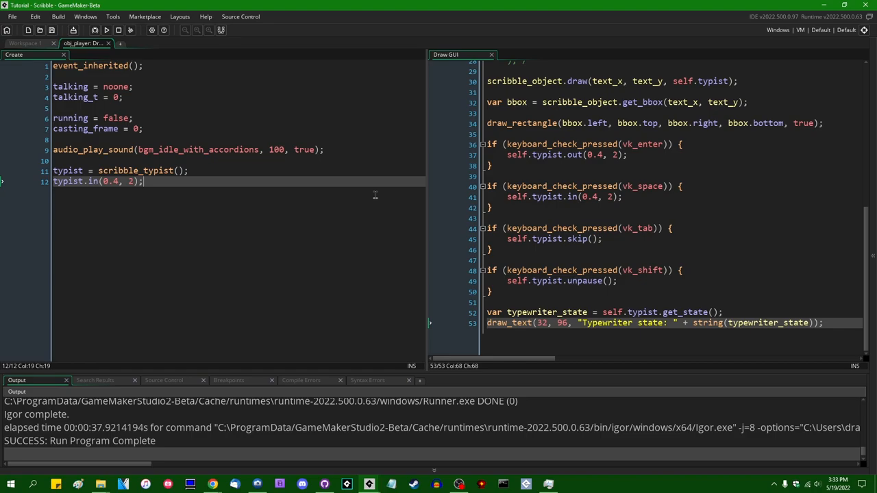
Start a typist.ease(SCRIBBLE_EASE. call on line 13 of the Create event.
{"action": "type", "text": "typist."}
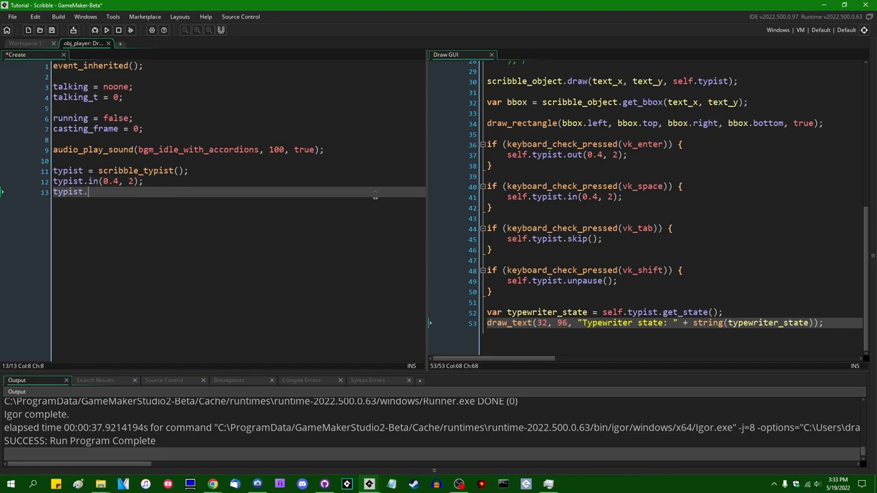
{"action": "type", "text": "ease("}
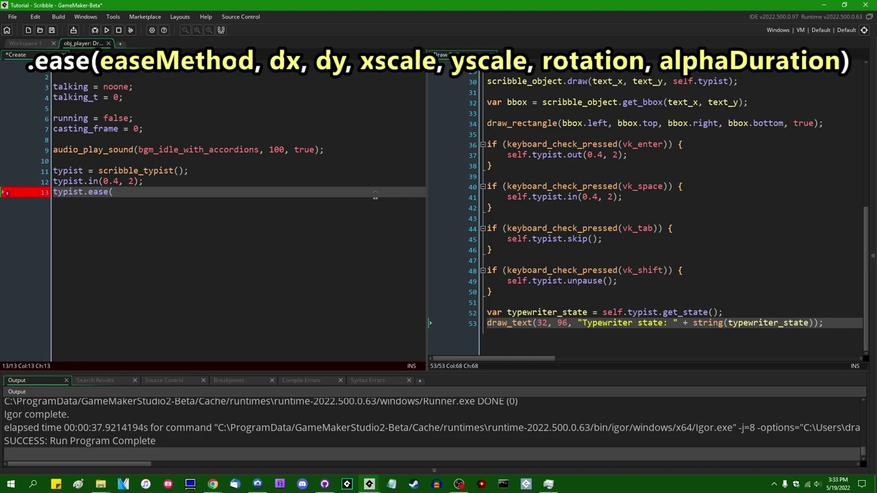
{"action": "type", "text": "(SC"}
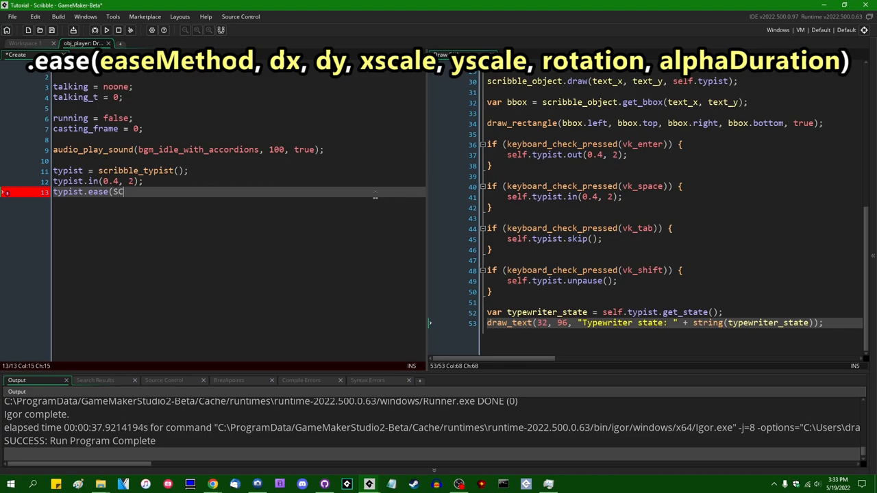
{"action": "type", "text": "RIBBLE_EASE"}
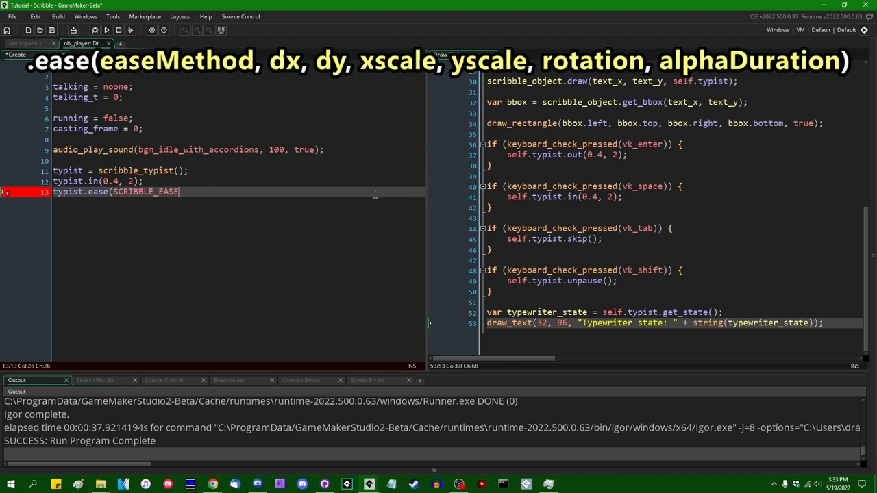
{"action": "type", "text": "."}
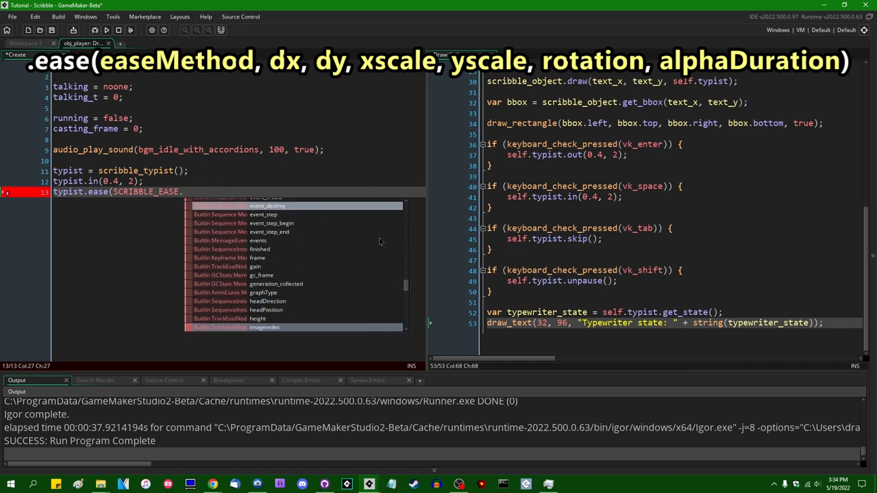
Look over the SCRIBBLE_EASE options like ELASTIC, then launch a web browser.
{"action": "scroll", "scroll_direction": "down", "scroll_amount": 3}
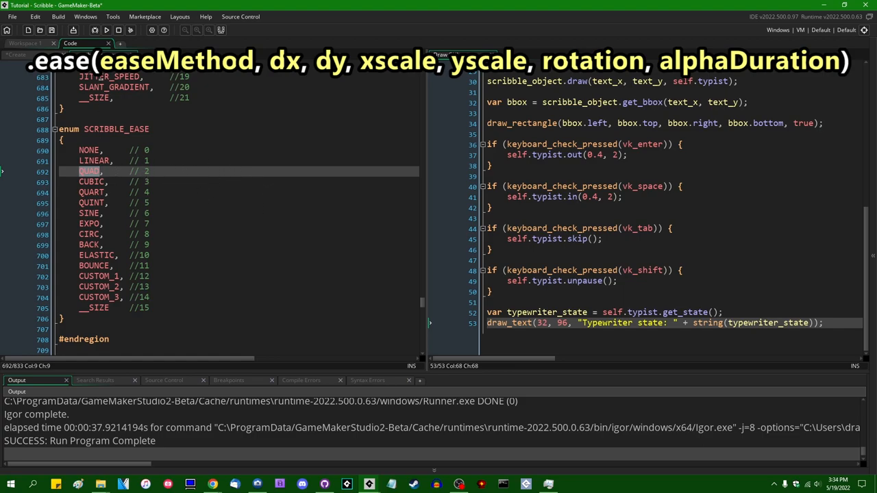
{"action": "left_click", "coordinate": [96, 224]}
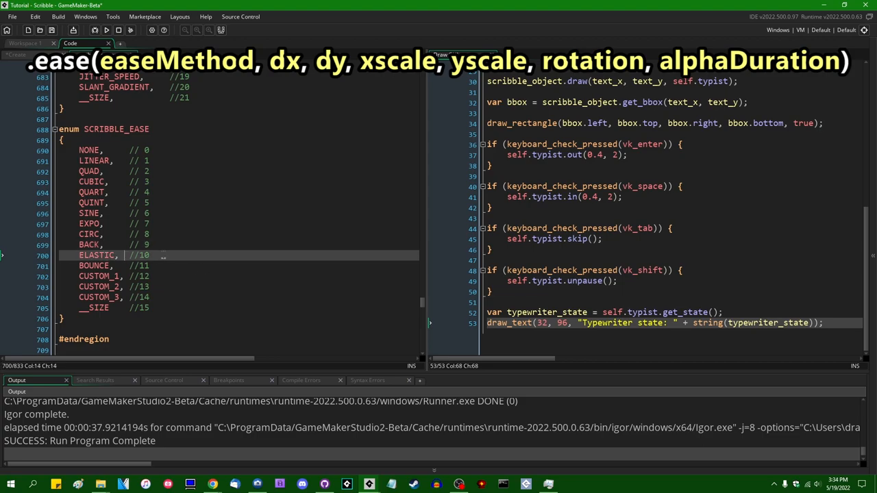
{"action": "left_click", "coordinate": [81, 43]}
{"action": "type", "text": "ea"}
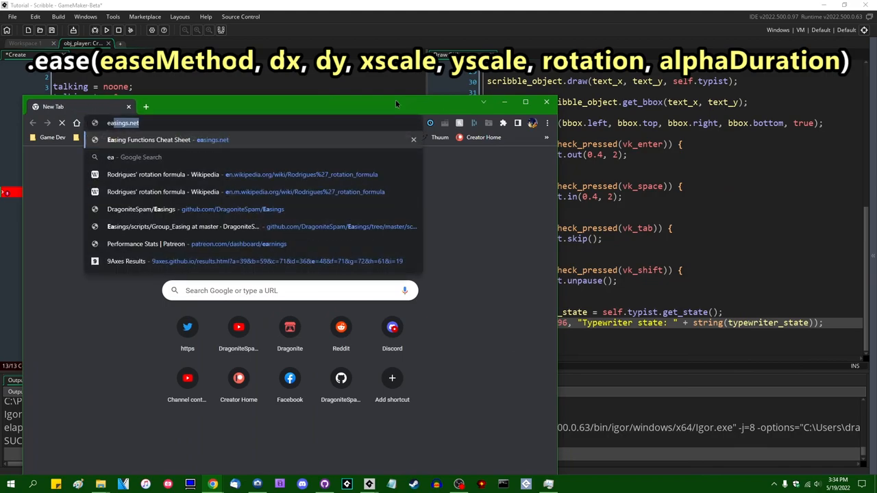
Open the Easing Functions Cheat Sheet suggestion from Chrome's address bar.
{"action": "left_click", "coordinate": [148, 140]}
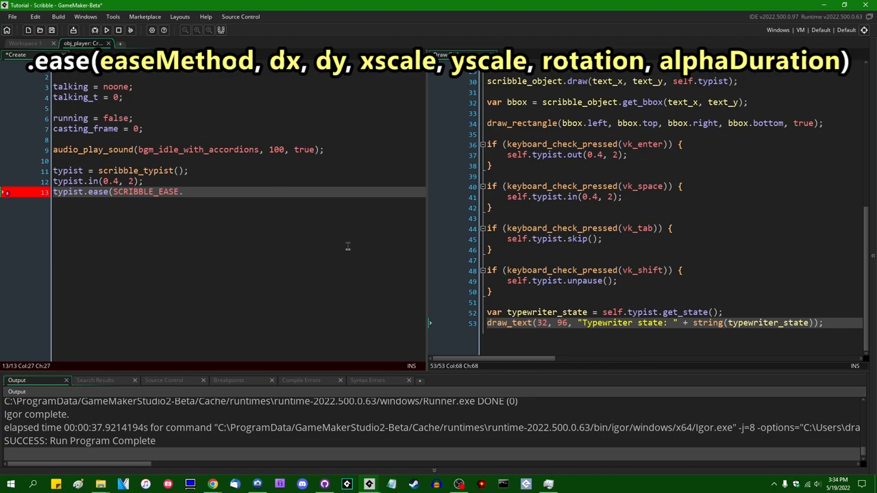
Extend the ease call with SCRIBBLE_EASE.CIRC, offsets 0, -12 and scales 0, 0.
{"action": "type", "text": "CIRC"}
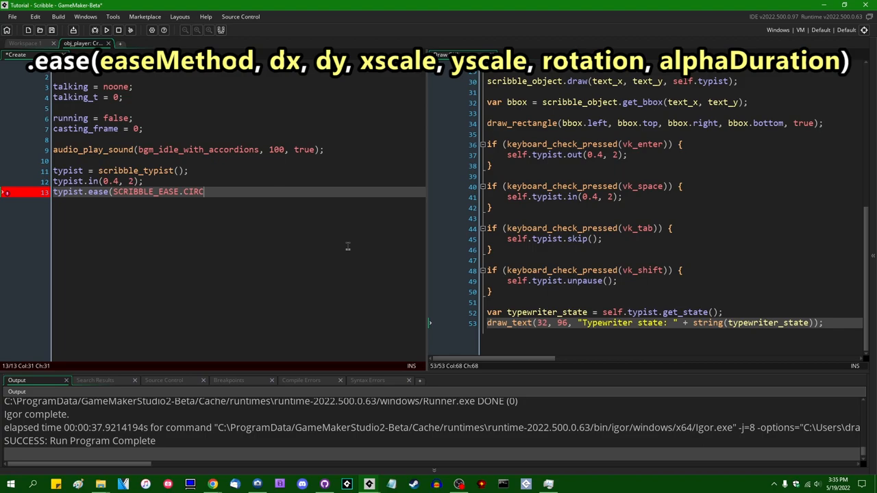
{"action": "type", "text": ","}
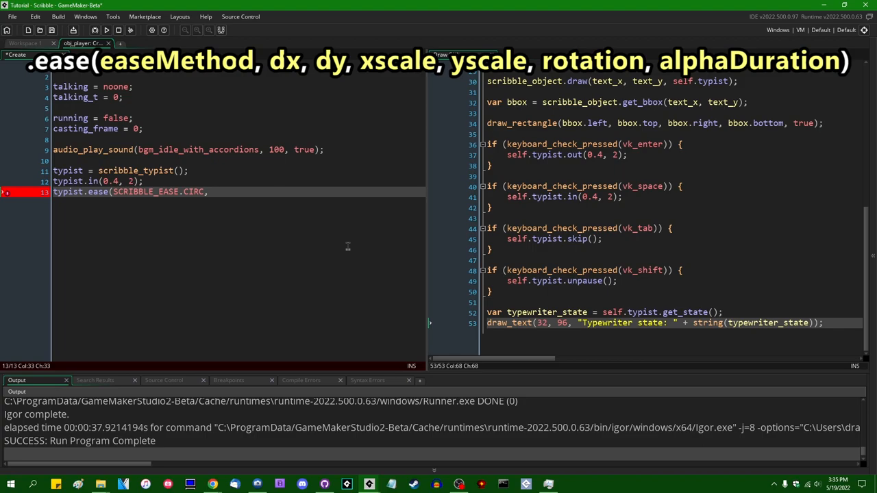
{"action": "type", "text": "0,"}
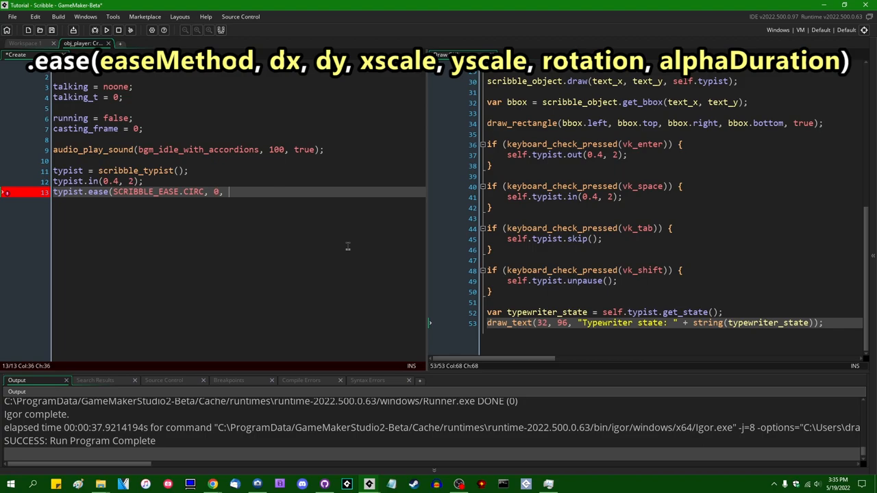
{"action": "type", "text": "-1"}
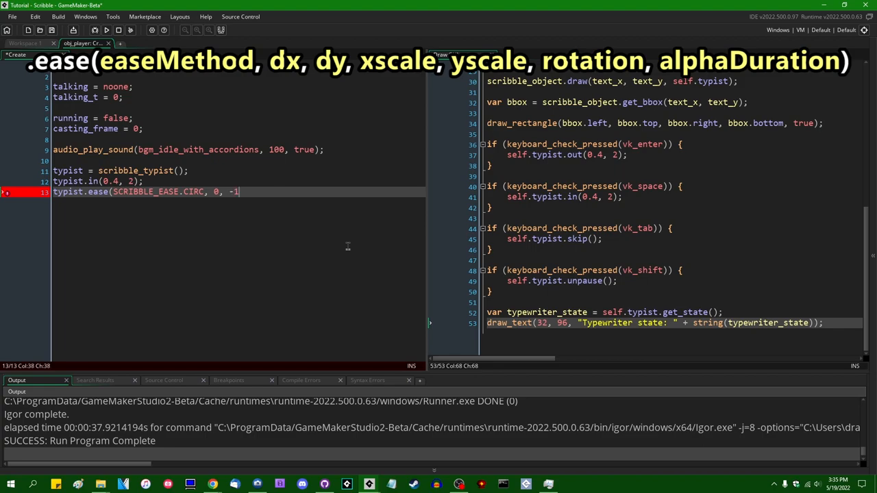
{"action": "type", "text": "2"}
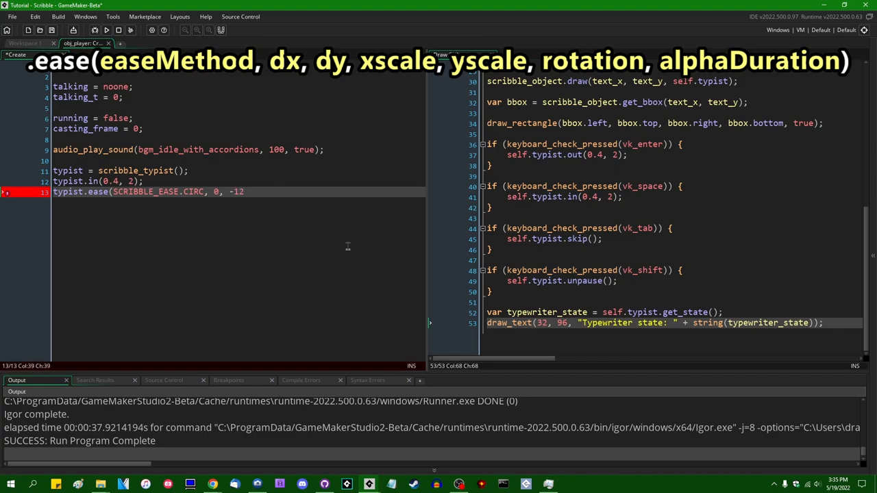
{"action": "type", "text": ","}
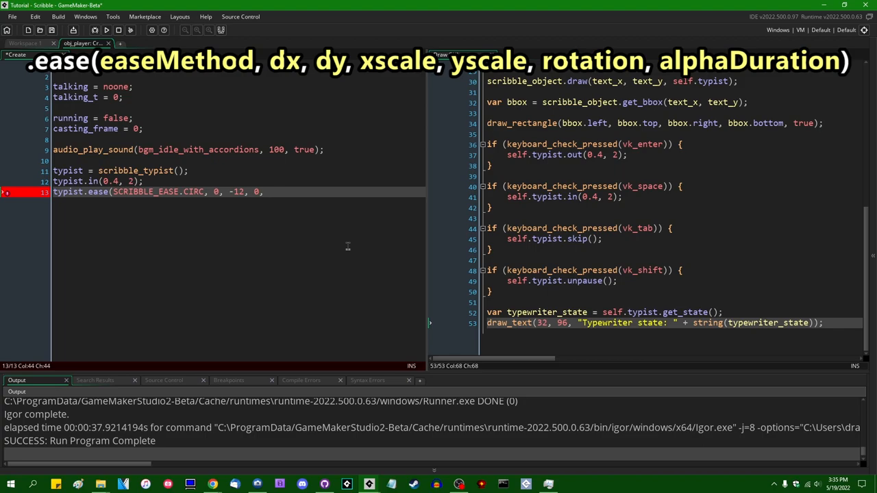
{"action": "type", "text": "0,"}
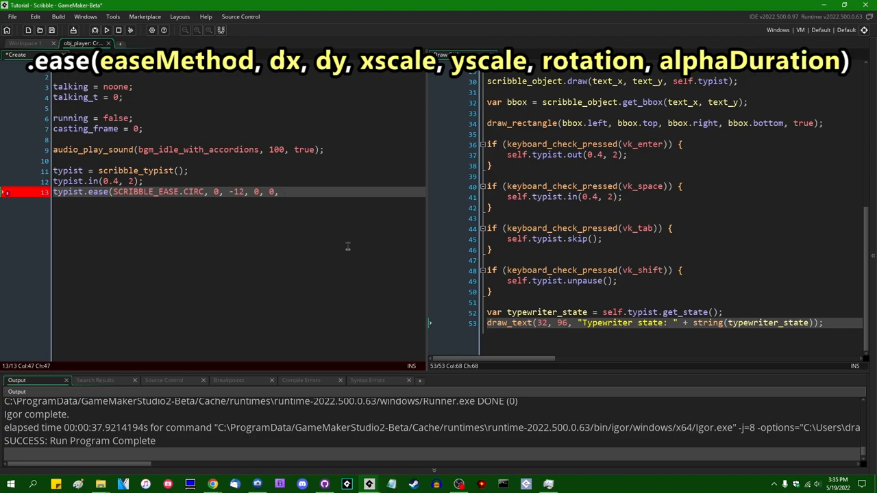
Close the ease call with rotation 180 and alpha duration 1, then start a build.
{"action": "key", "text": "Enter"}
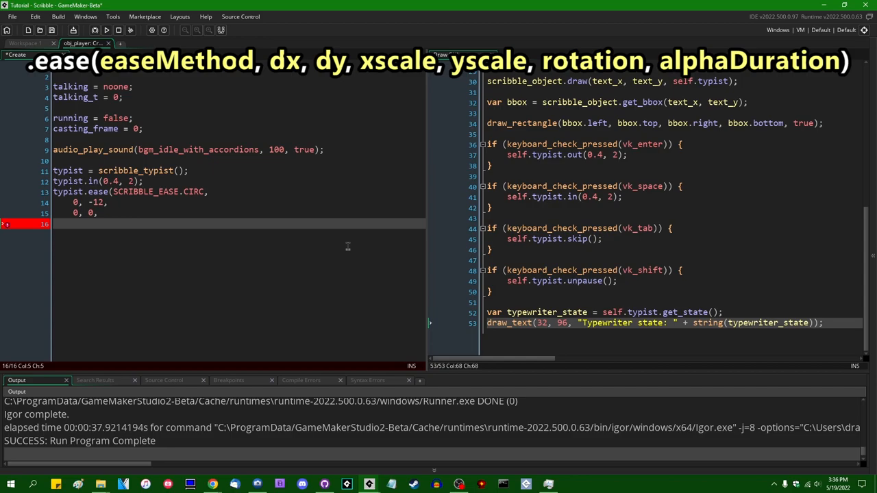
{"action": "type", "text": "180"}
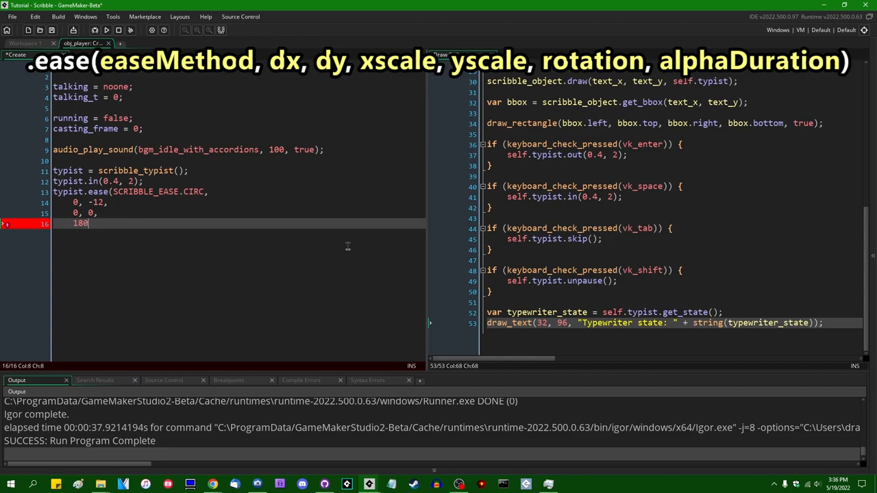
{"action": "type", "text": ","}
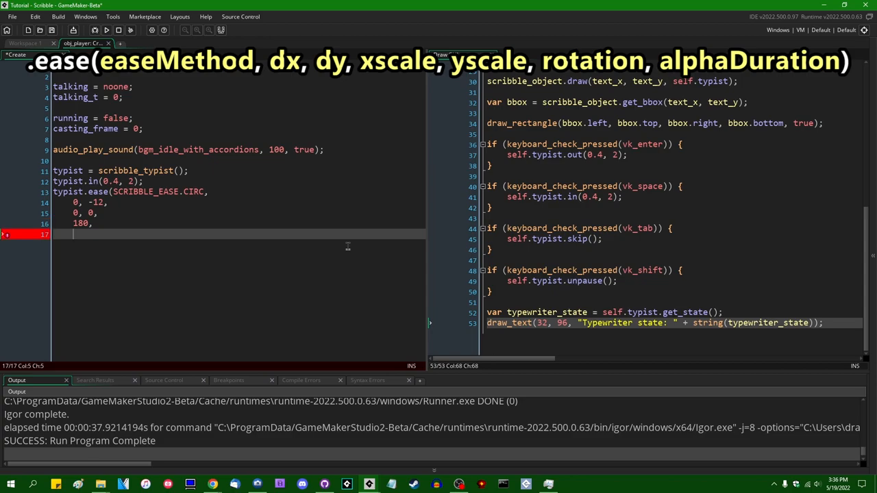
{"action": "type", "text": "1"}
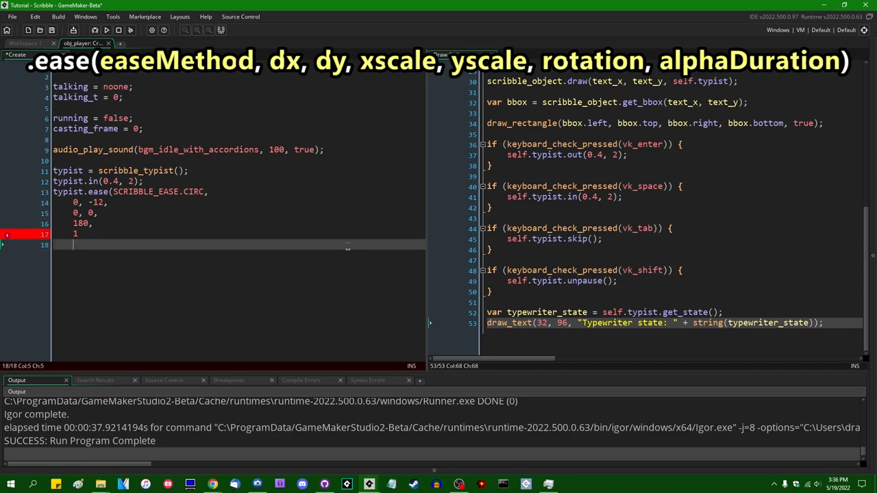
{"action": "type", "text": ");"}
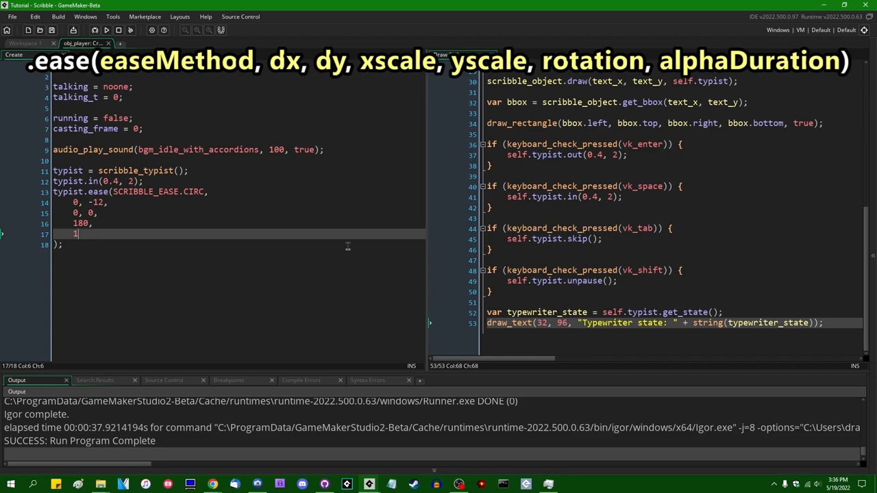
{"action": "type", "text": "0,"}
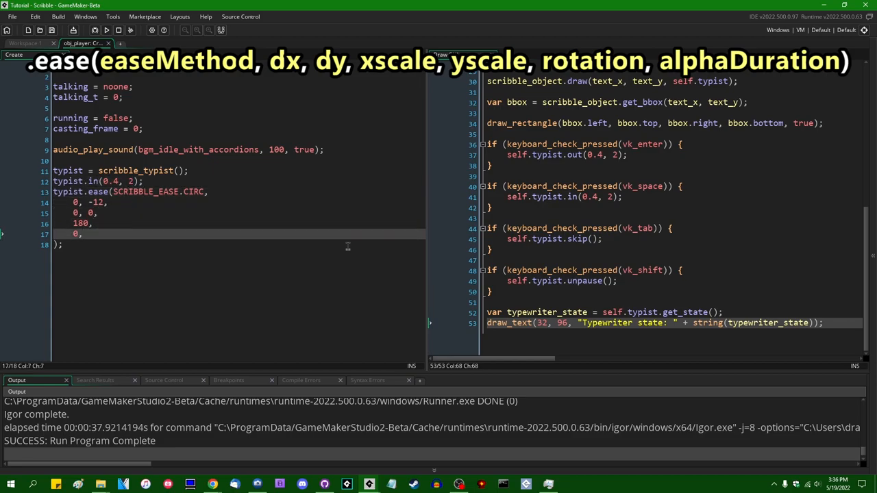
{"action": "type", "text": "1"}
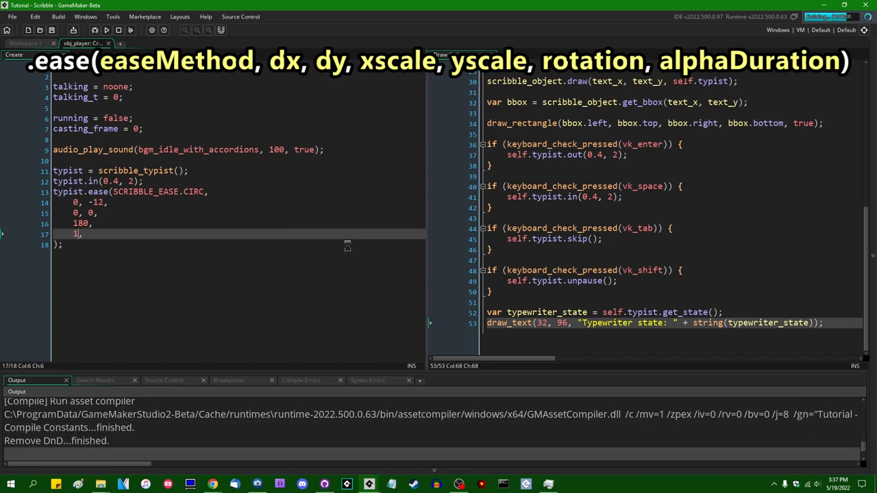
Change typist.in to (0.1, 5), rerun the game, and reset alpha duration to 0.
{"action": "left_click", "coordinate": [108, 30]}
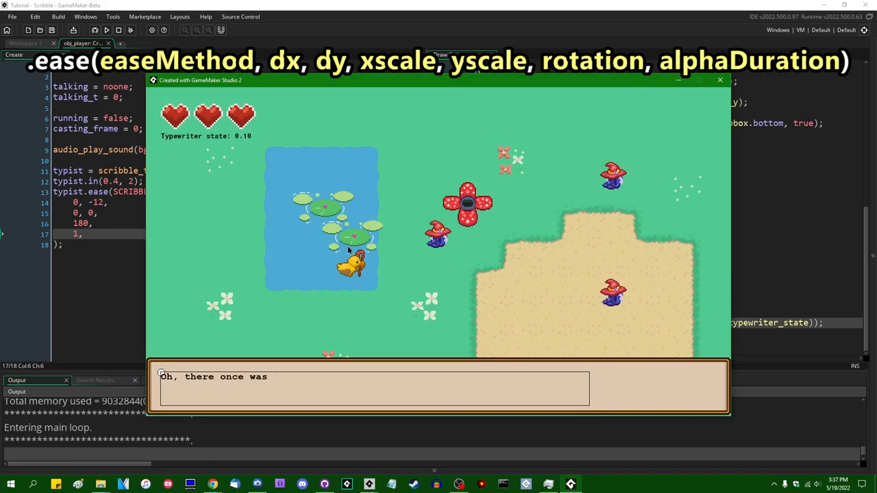
{"action": "left_click", "coordinate": [716, 82]}
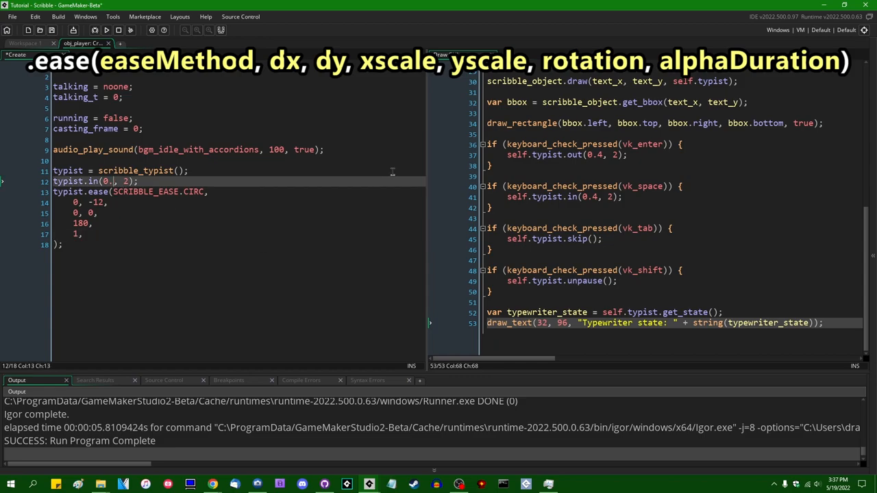
{"action": "type", "text": "1"}
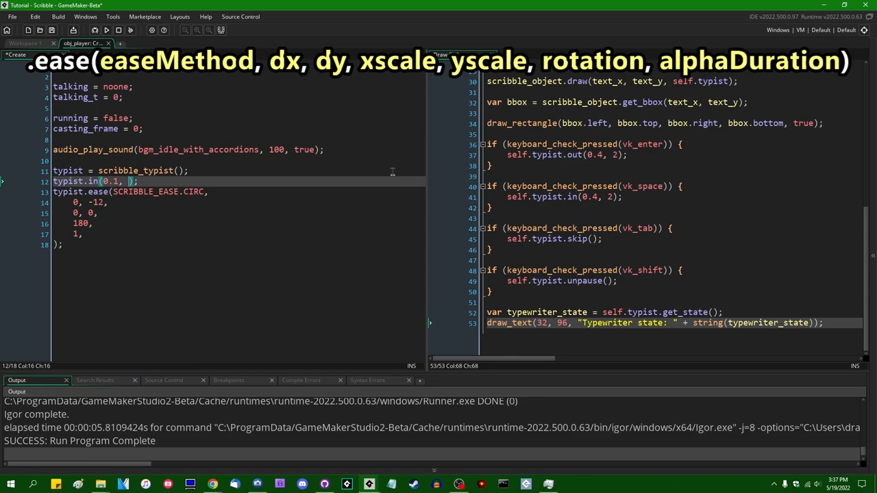
{"action": "type", "text": "5"}
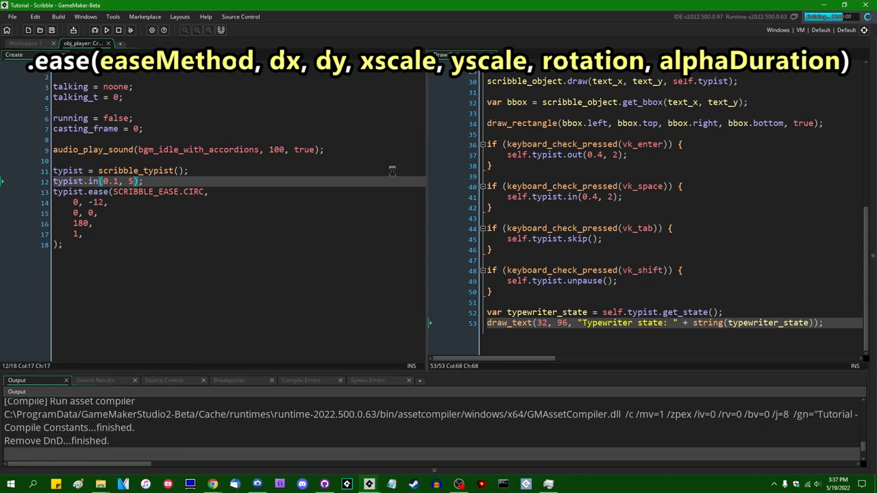
{"action": "left_click", "coordinate": [107, 29]}
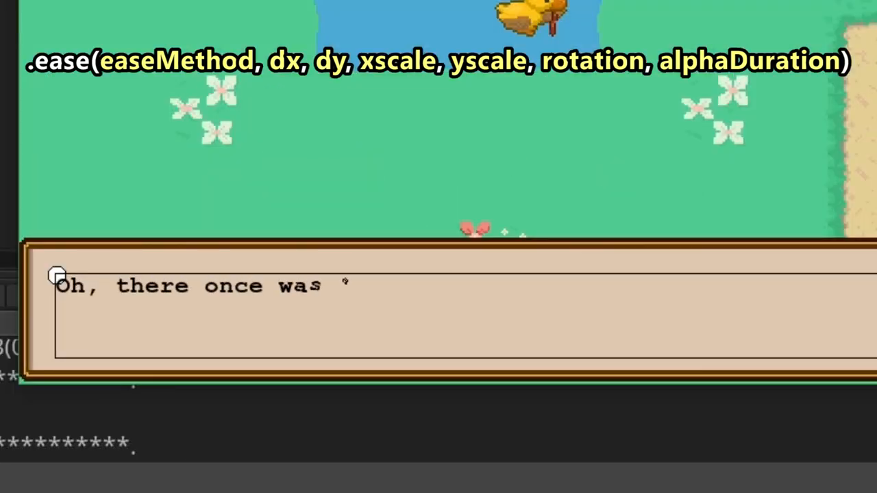
{"action": "type", "text": "a hero named"}
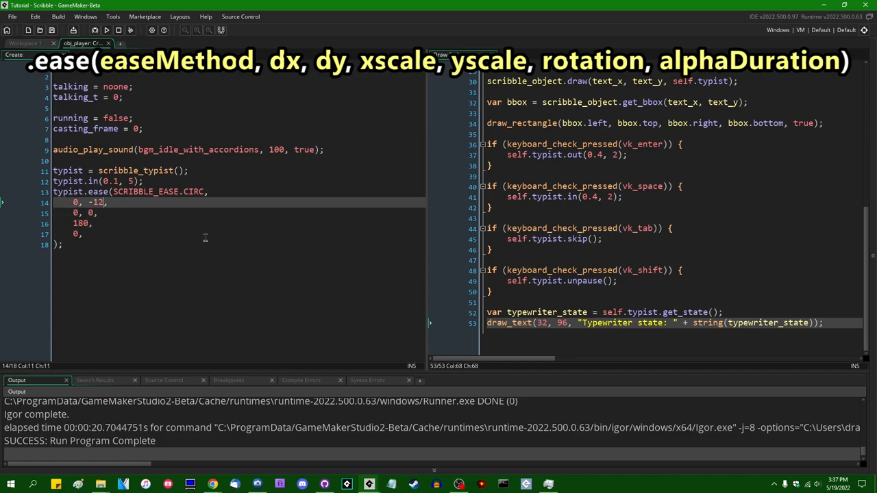
Set the ease arguments to 0, -50, 5, 5, 180, 1 and test-run the game.
{"action": "left_click", "coordinate": [75, 213]}
{"action": "type", "text": "2"}
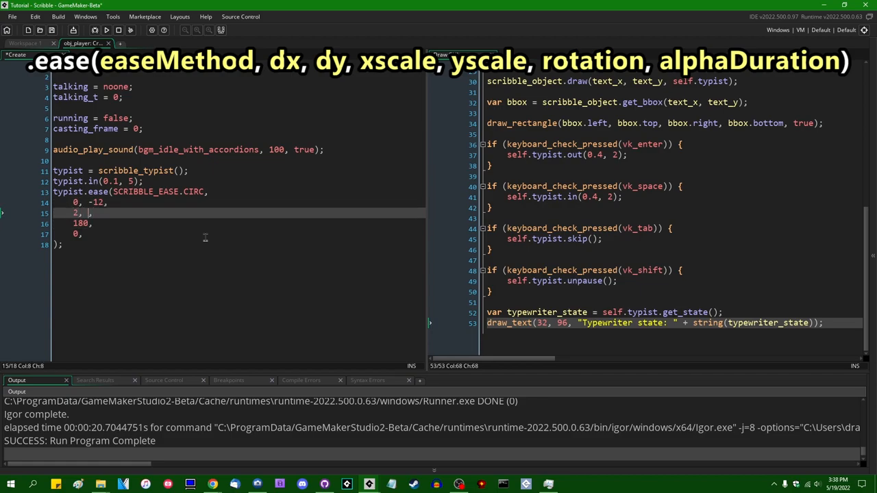
{"action": "type", "text": "5"}
{"action": "left_click", "coordinate": [239, 202]}
{"action": "type", "text": "50"}
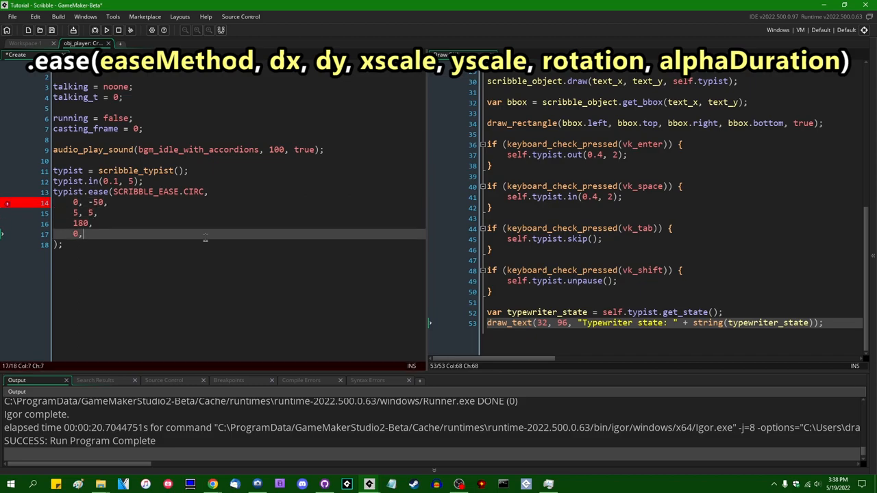
{"action": "type", "text": "1"}
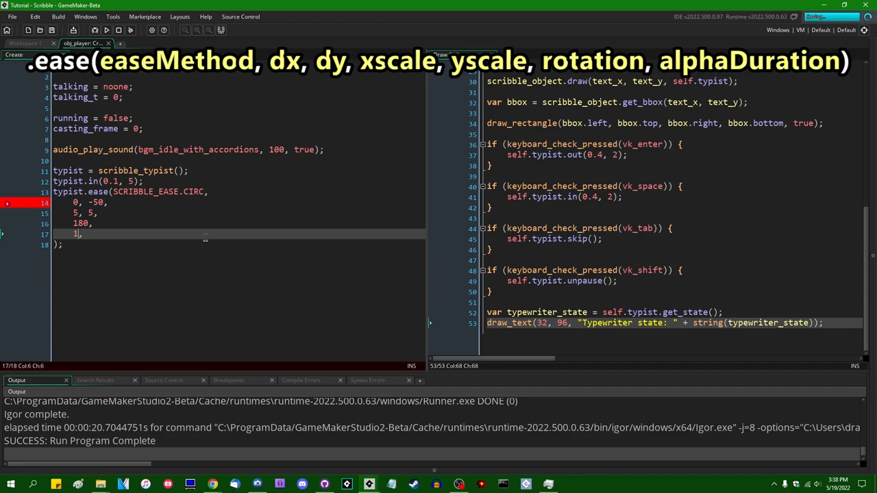
{"action": "left_click", "coordinate": [106, 31]}
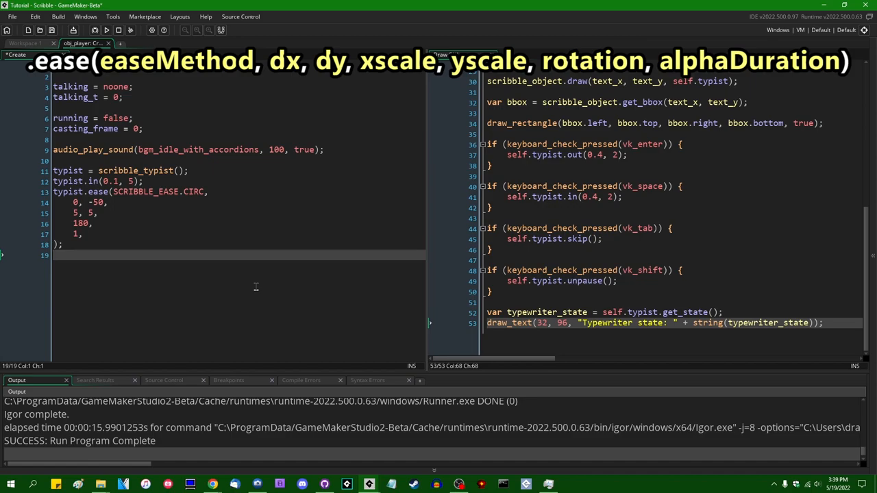
Start a typist.character_delay_add( line via autocomplete, removing the extra parenthesis.
{"action": "type", "text": "typis.char"}
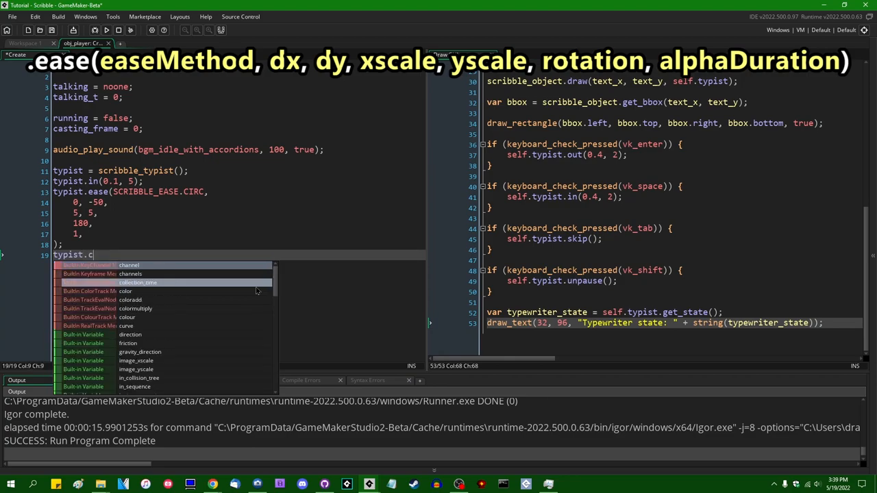
{"action": "type", "text": "haracter_delay_add)("}
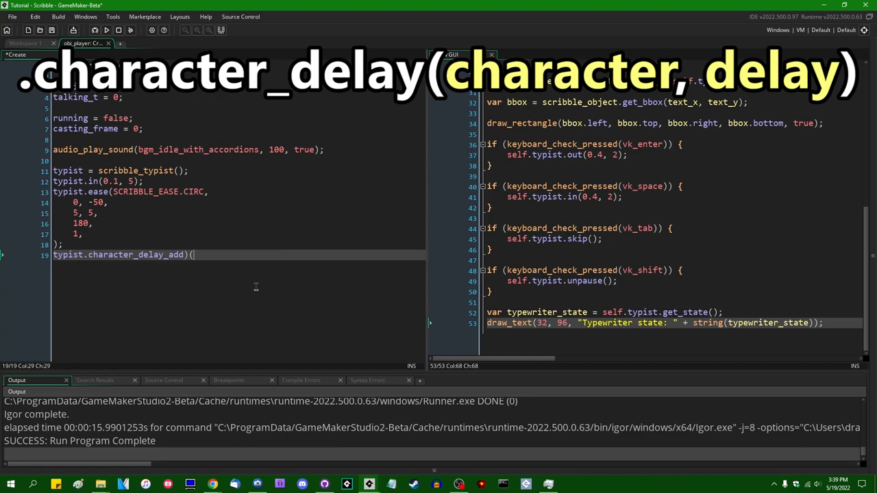
{"action": "key", "text": "BackSpace"}
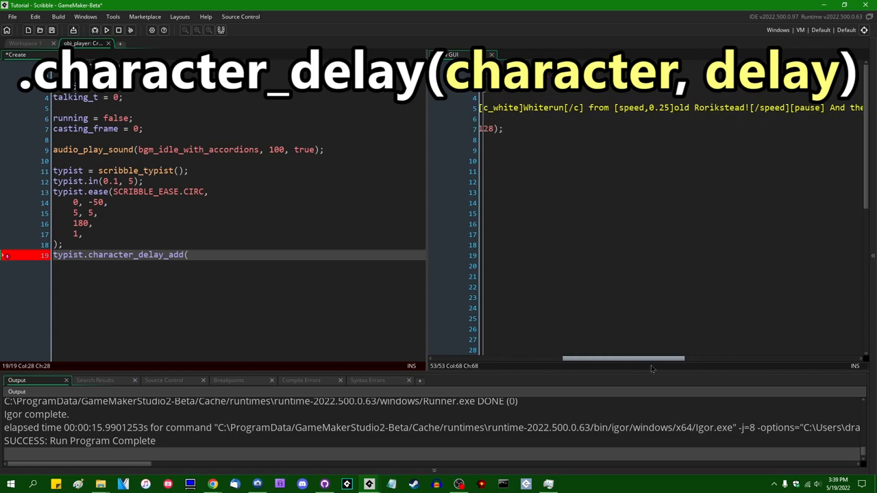
Write typist.character_delay_add("!", 1000); and run the game, hitting the glyph-data-getter error.
{"action": "left_click_drag", "start_coordinate": [623, 358], "coordinate": [646, 358]}
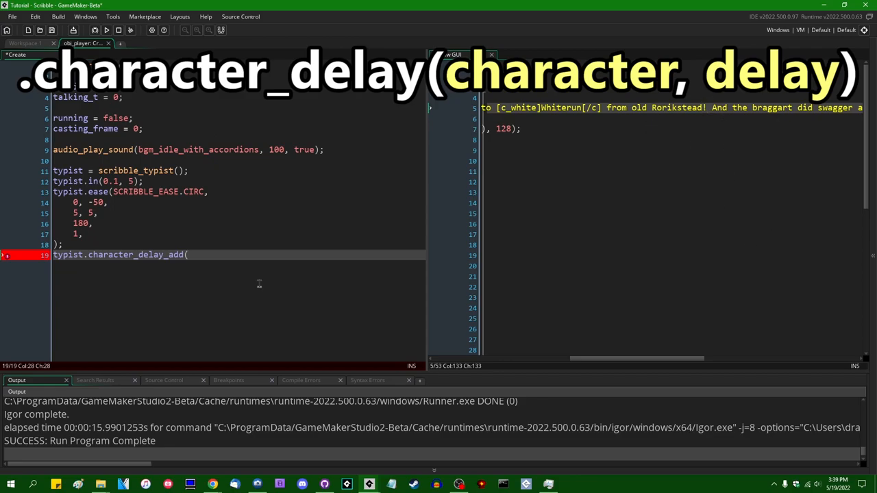
{"action": "type", "text": "\"!\","}
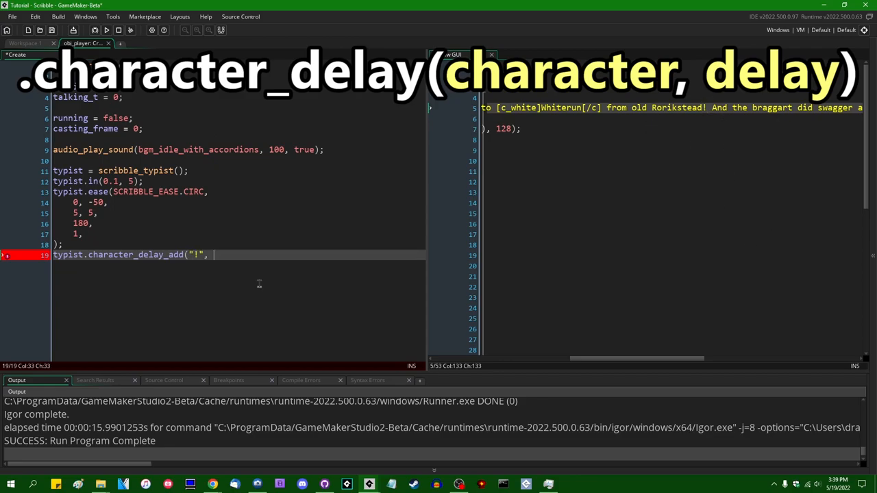
{"action": "type", "text": "1000);"}
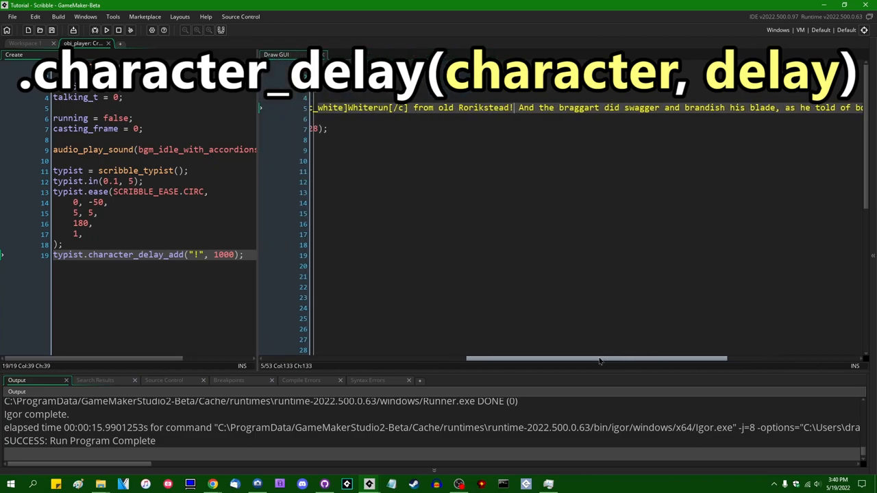
{"action": "scroll", "scroll_direction": "left", "scroll_amount": 3}
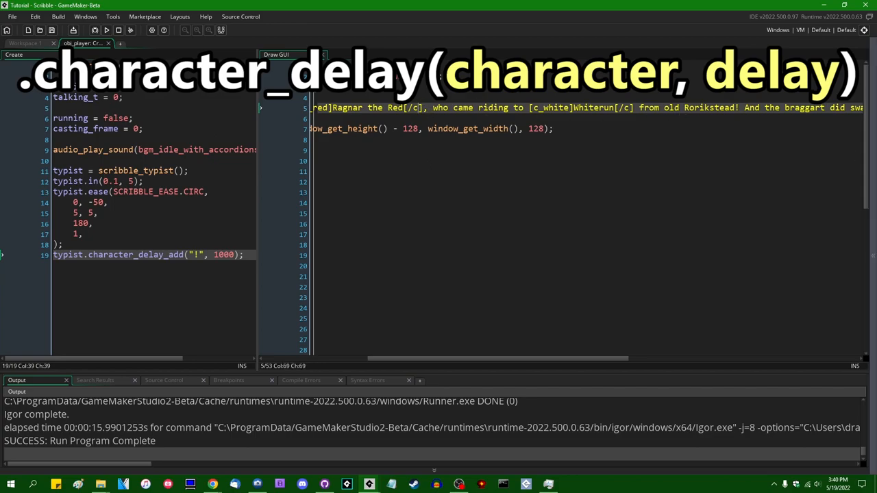
{"action": "type", "text": "Who came"}
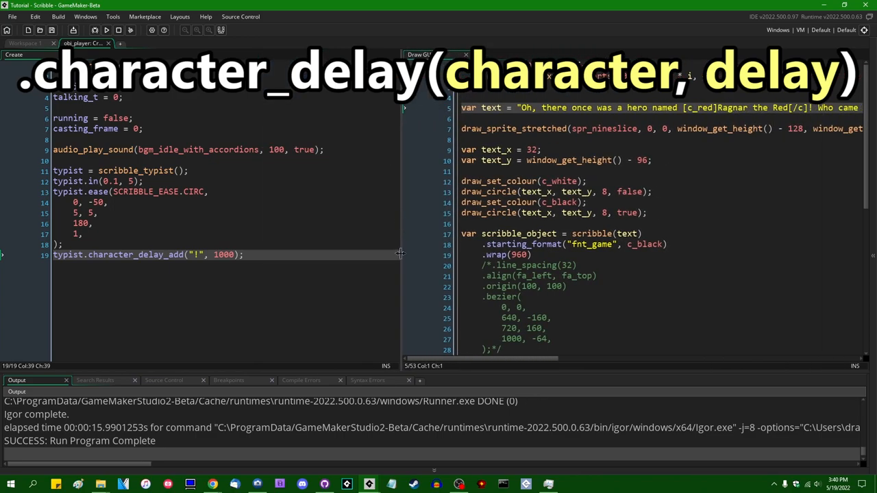
{"action": "left_click", "coordinate": [108, 32]}
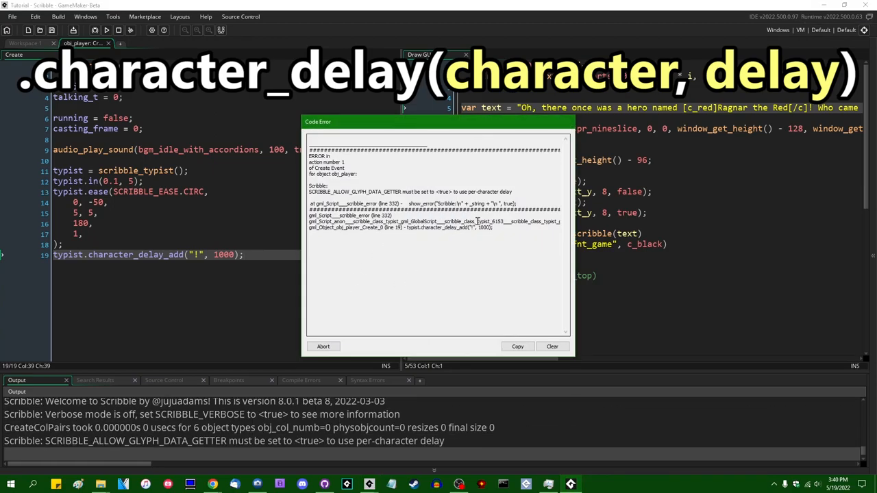
{"action": "mouse_move", "coordinate": [393, 221]}
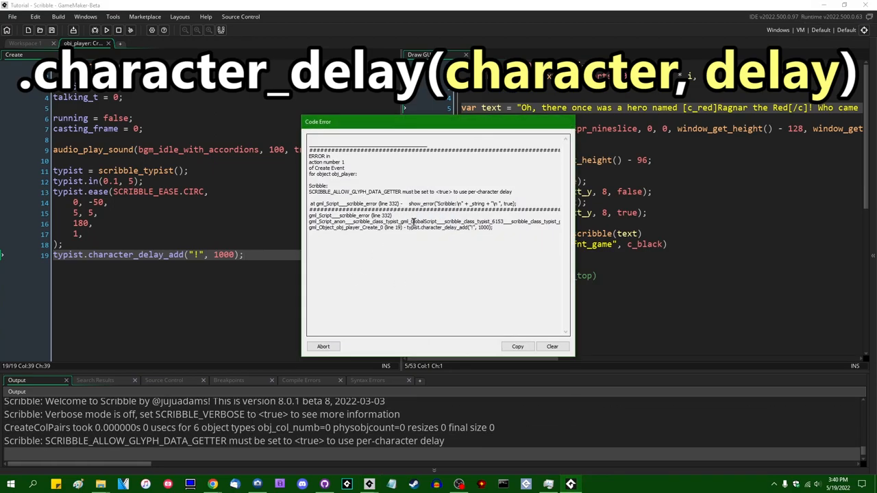
{"action": "mouse_move", "coordinate": [442, 205]}
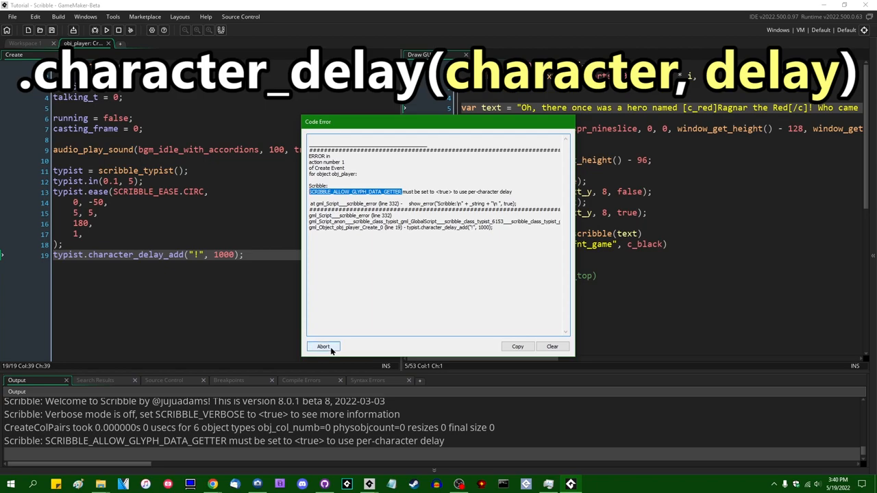
Abort the crashed run after the SCRIBBLE_ALLOW_GLYPH_DATA_GETTER error.
{"action": "left_click", "coordinate": [322, 346]}
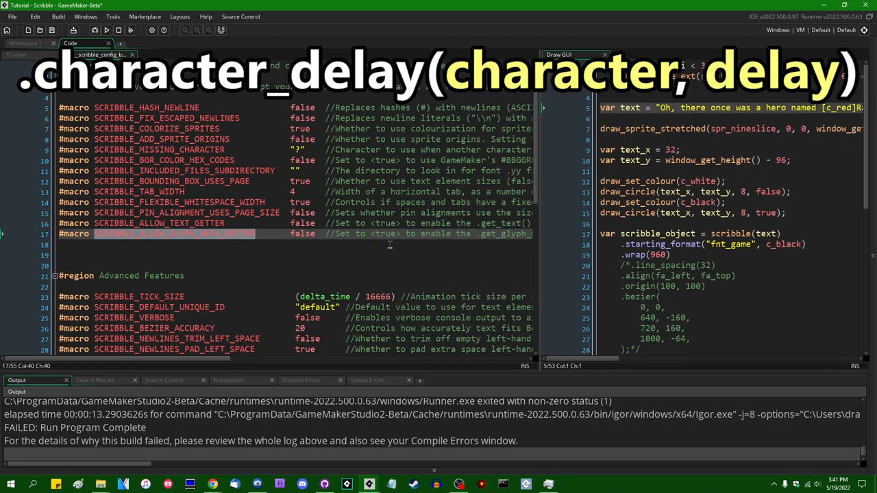
{"action": "mouse_move", "coordinate": [548, 138]}
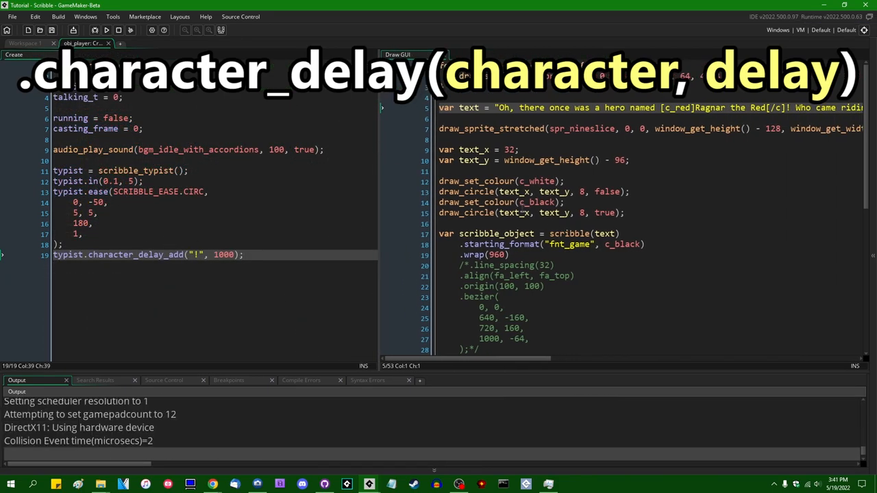
Adjust call values and type a trial character_delay_remove line below the '!' delay.
{"action": "left_click", "coordinate": [107, 30]}
{"action": "type", "text": "/*"}
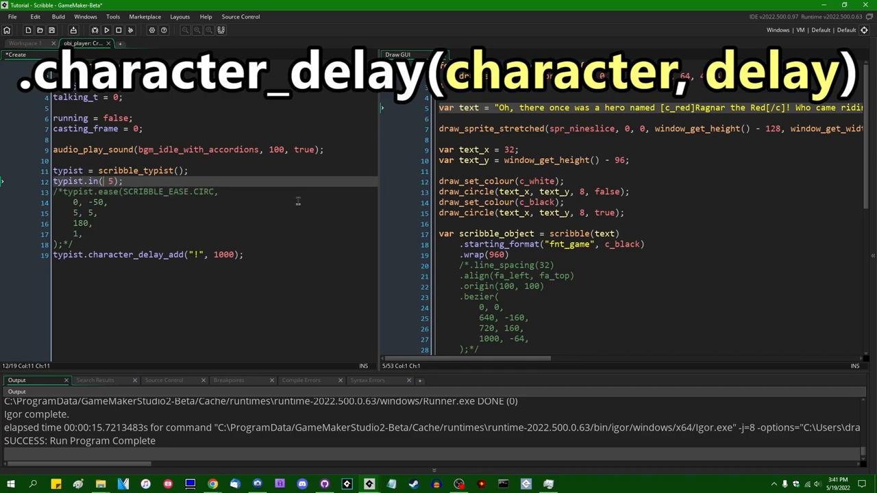
{"action": "type", "text": "0.4,"}
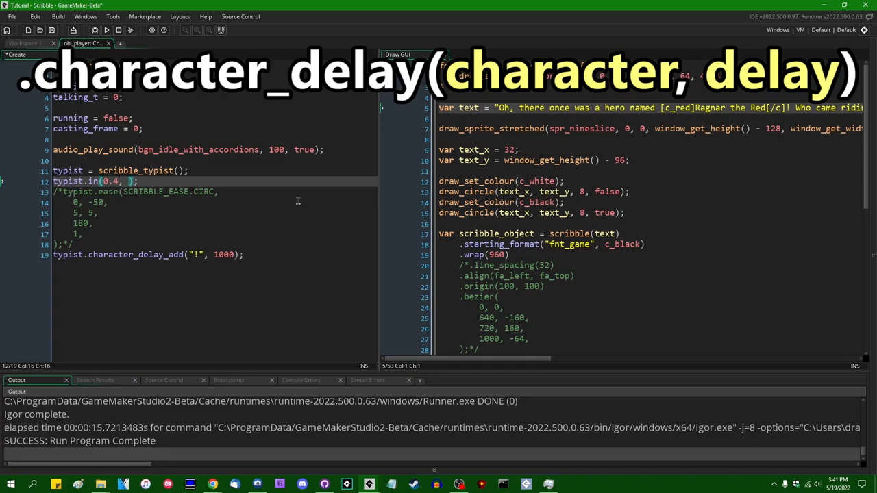
{"action": "type", "text": "2"}
{"action": "type", "text": "."}
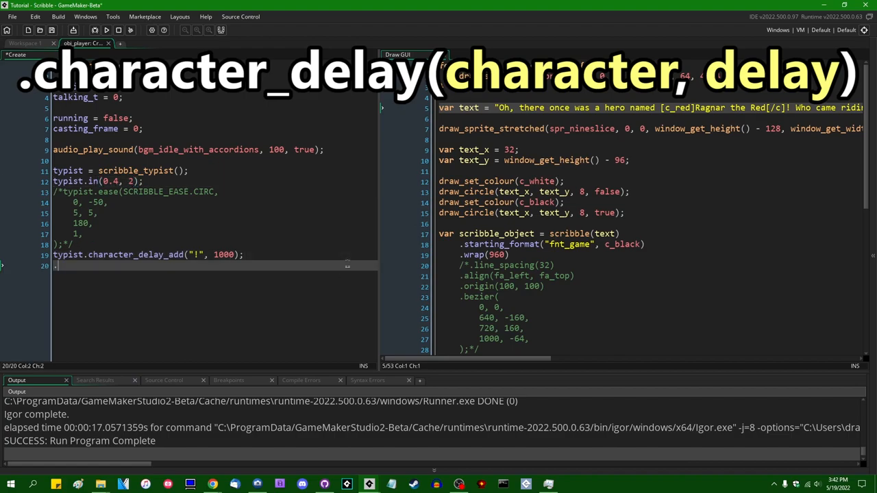
{"action": "type", "text": "character_"}
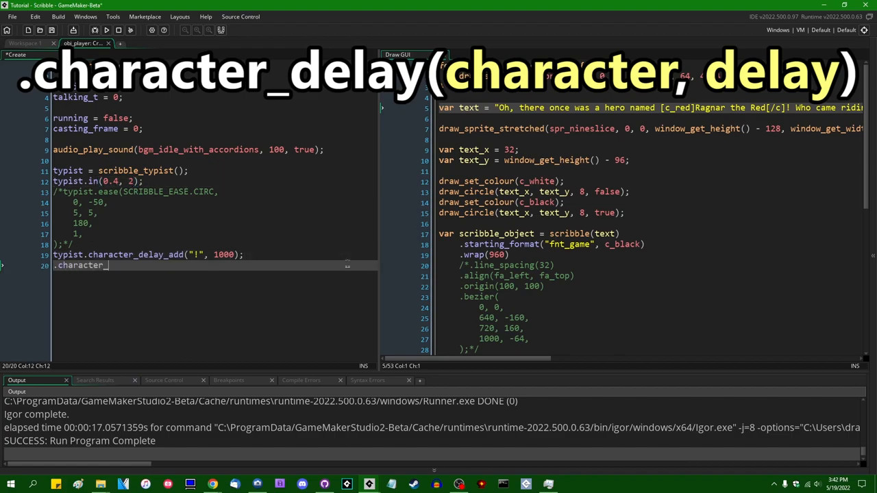
{"action": "type", "text": "delay_remove"}
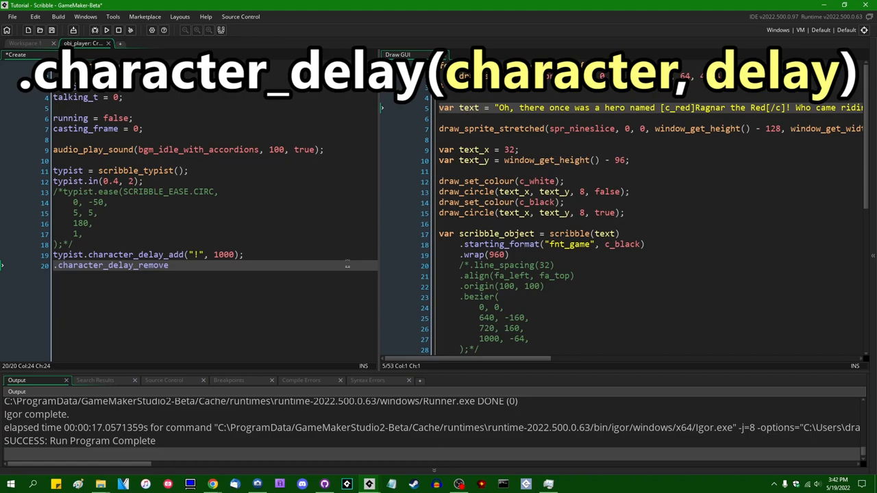
{"action": "key", "text": "Backspace"}
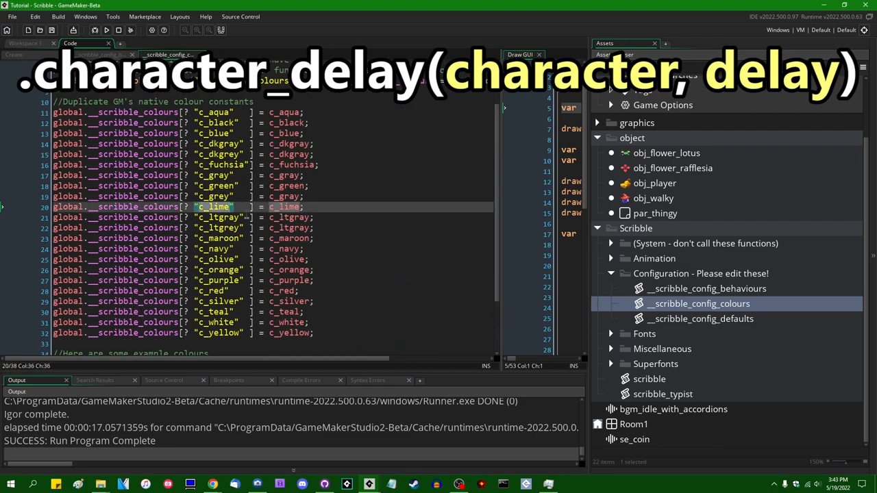
Scroll through the Scribble colours and defaults config scripts.
{"action": "scroll", "scroll_direction": "down", "scroll_amount": 3}
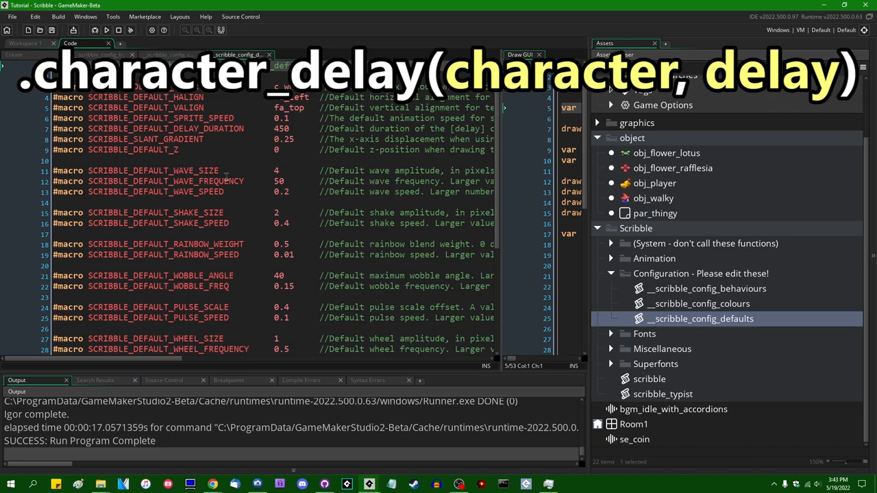
{"action": "scroll", "scroll_direction": "down", "scroll_amount": 3}
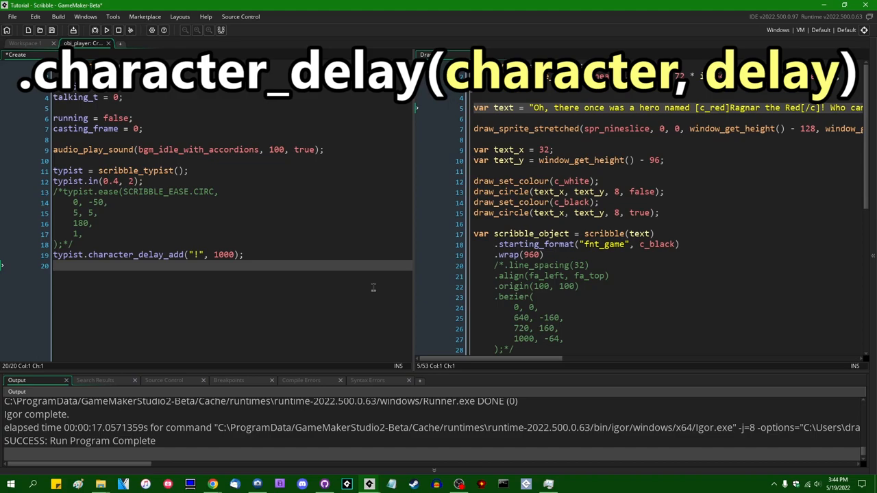
Start a .sound( call on line 20 and locate se_coin in the Asset Browser.
{"action": "type", "text": "."}
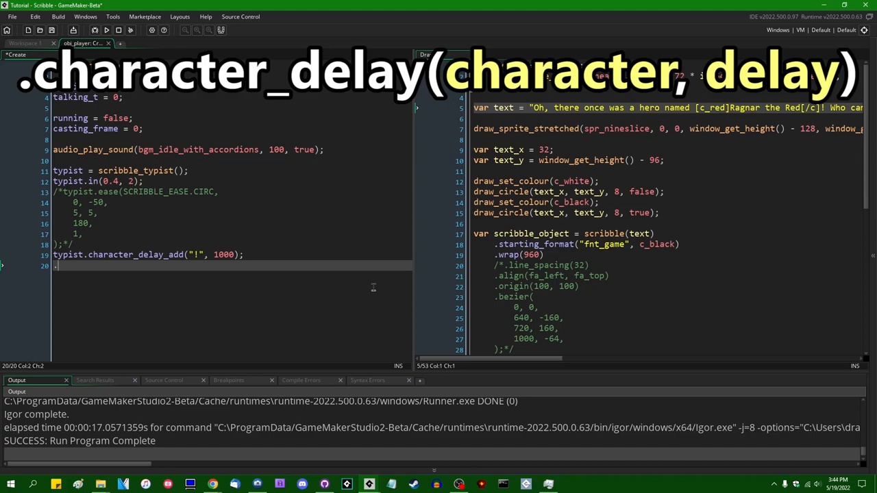
{"action": "type", "text": ".sound("}
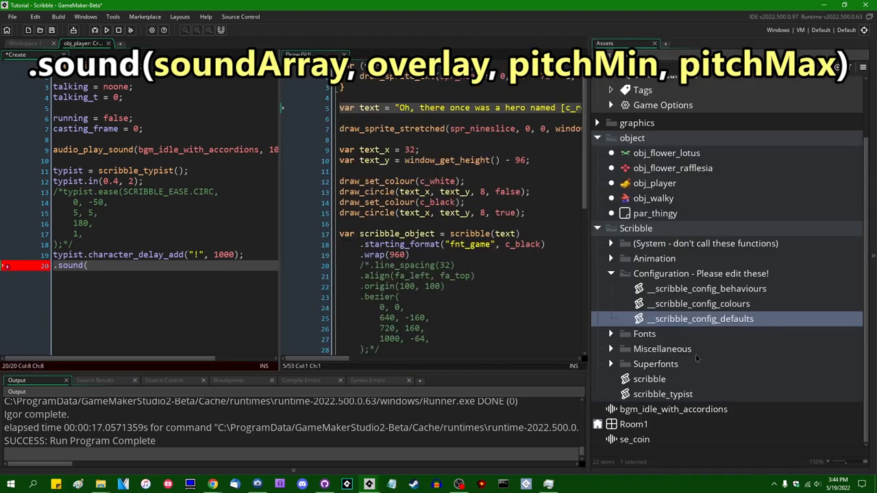
{"action": "left_click", "coordinate": [635, 439]}
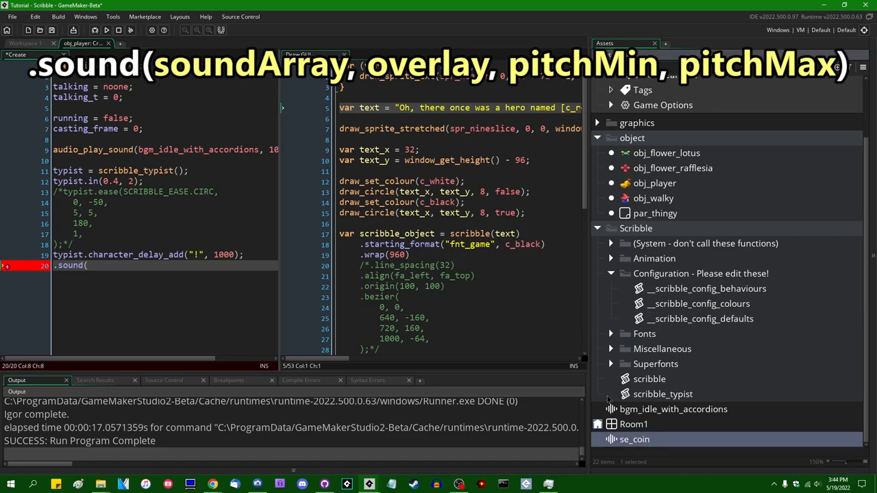
{"action": "double_click", "coordinate": [635, 439]}
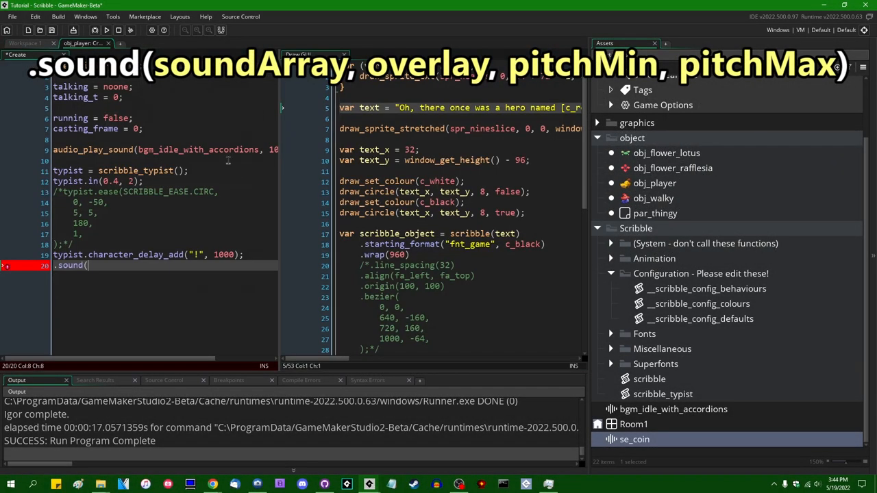
{"action": "mouse_move", "coordinate": [232, 288]}
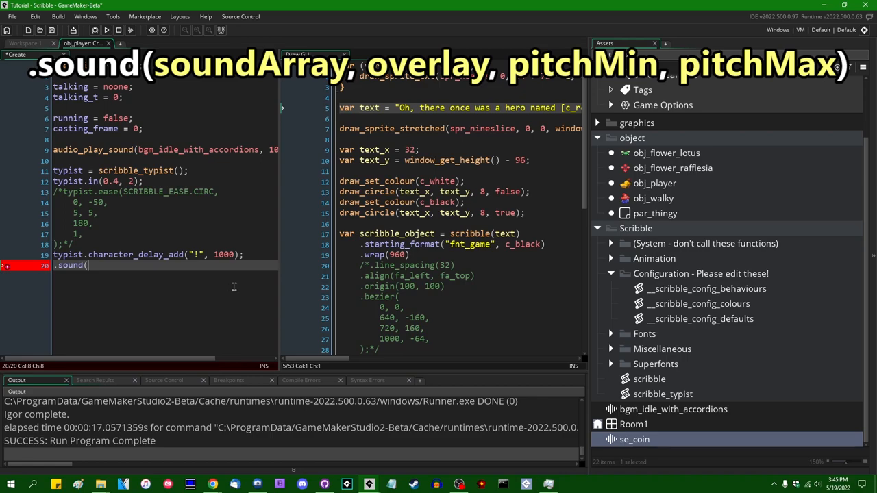
Fill the sound call with the [se_coin] array and overlay set to false.
{"action": "type", "text": "["}
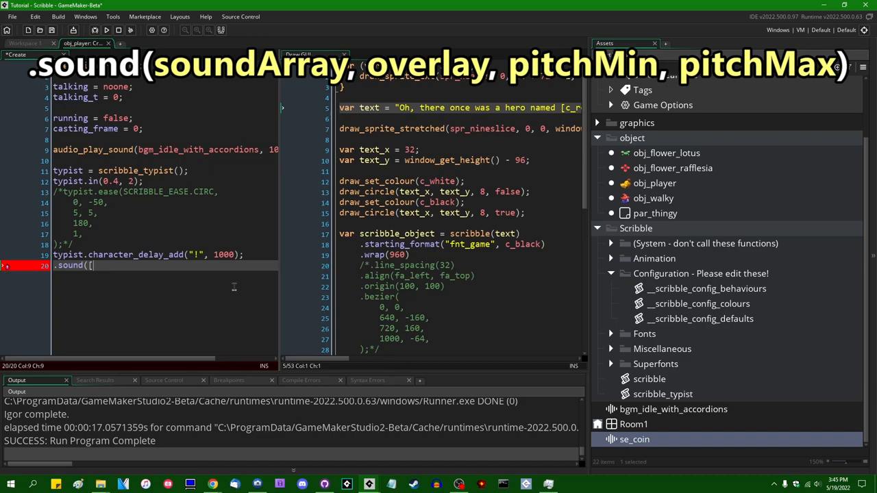
{"action": "type", "text": "se_coin"}
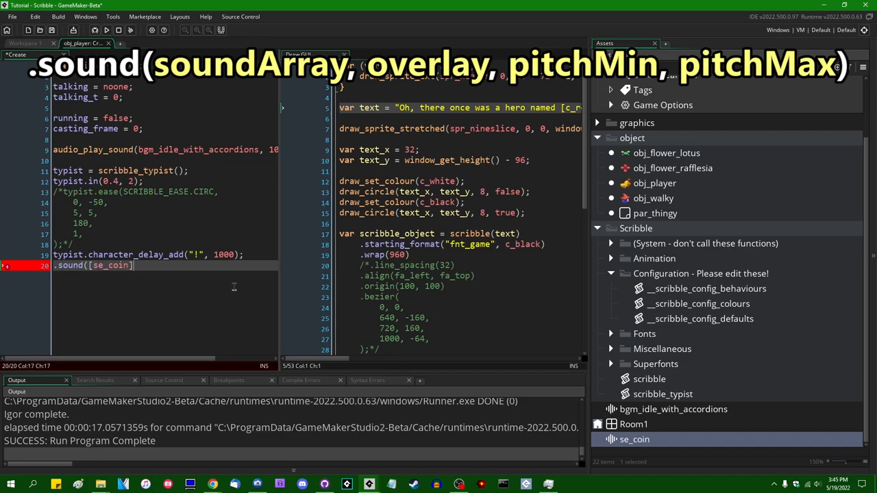
{"action": "type", "text": ","}
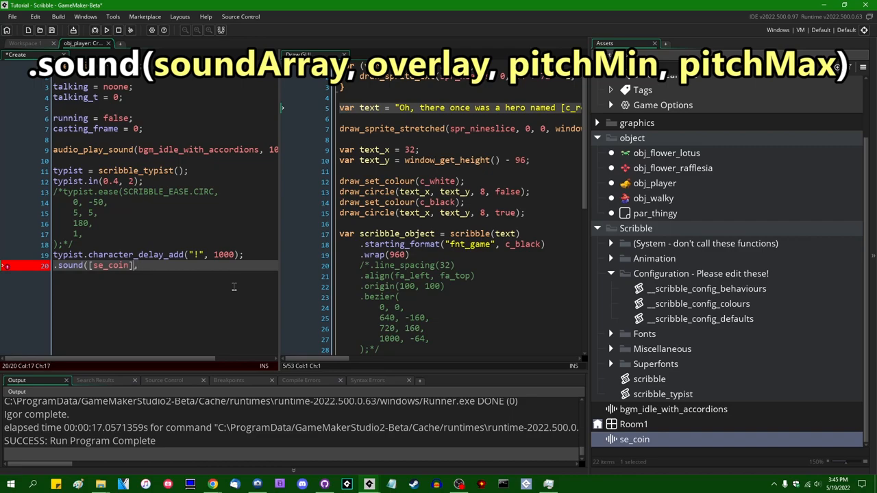
{"action": "double_click", "coordinate": [109, 266]}
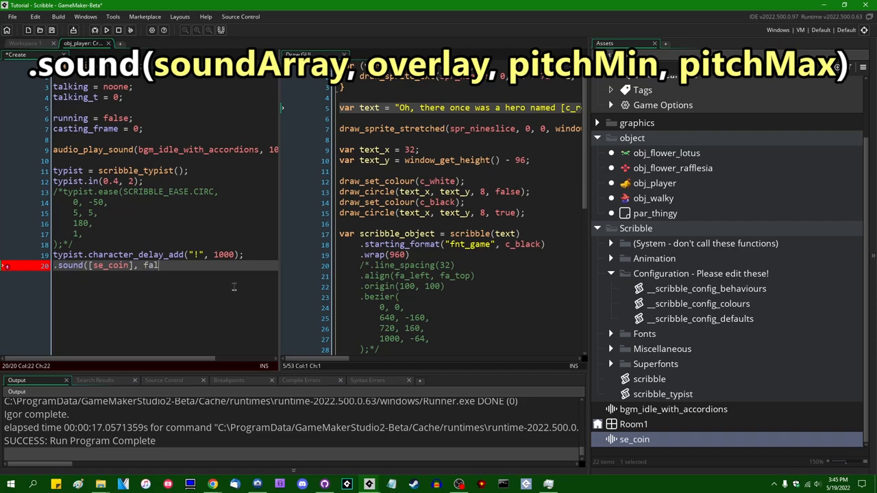
{"action": "type", "text": "se, 1, 1);"}
{"action": "type", "text": "sound ="}
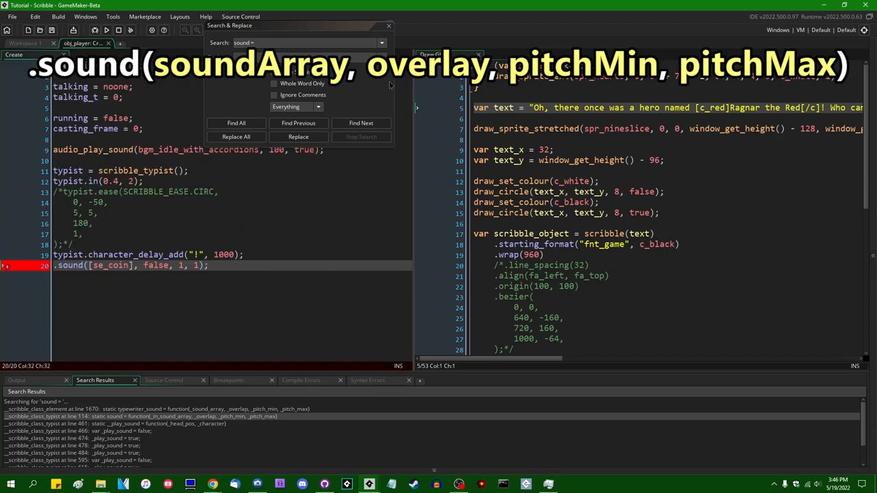
Move the Search & Replace results for 'sound =' aside and close them.
{"action": "left_click_drag", "start_coordinate": [230, 25], "coordinate": [305, 174]}
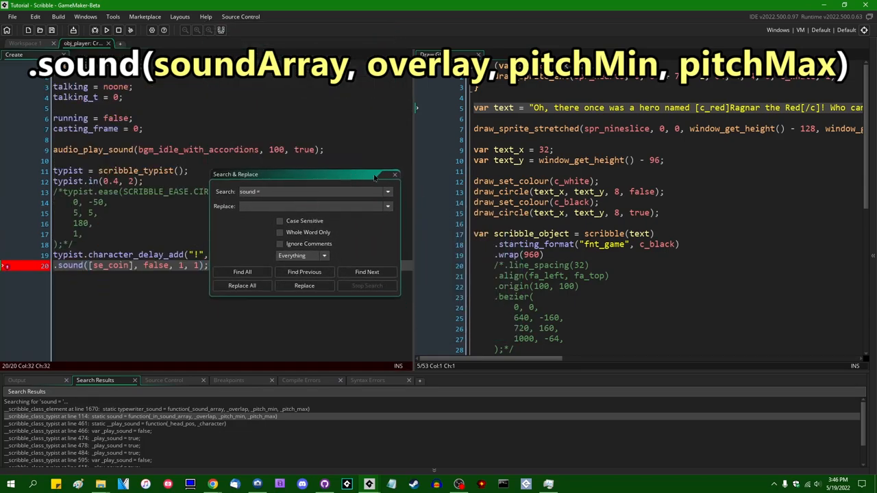
{"action": "left_click", "coordinate": [394, 174]}
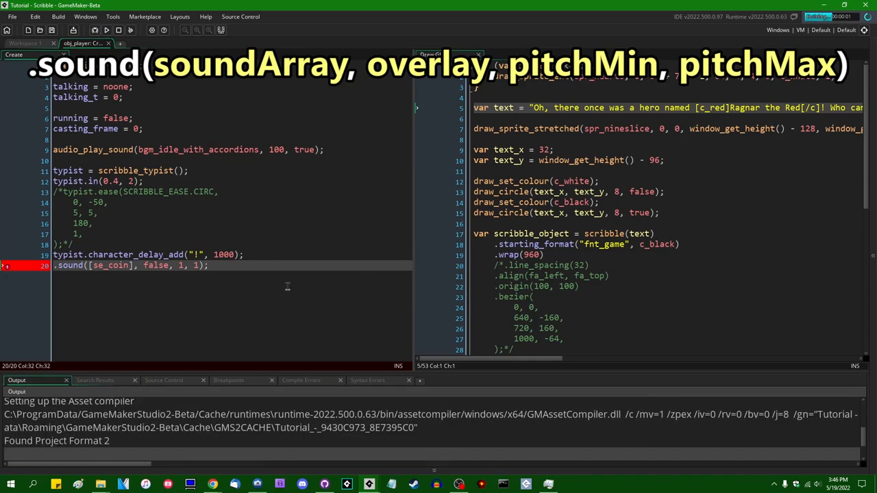
Change line 20 to typist.sound([se_coin], false, 0.5, 2) and run the game.
{"action": "left_click", "coordinate": [301, 381]}
{"action": "type", "text": "typist"}
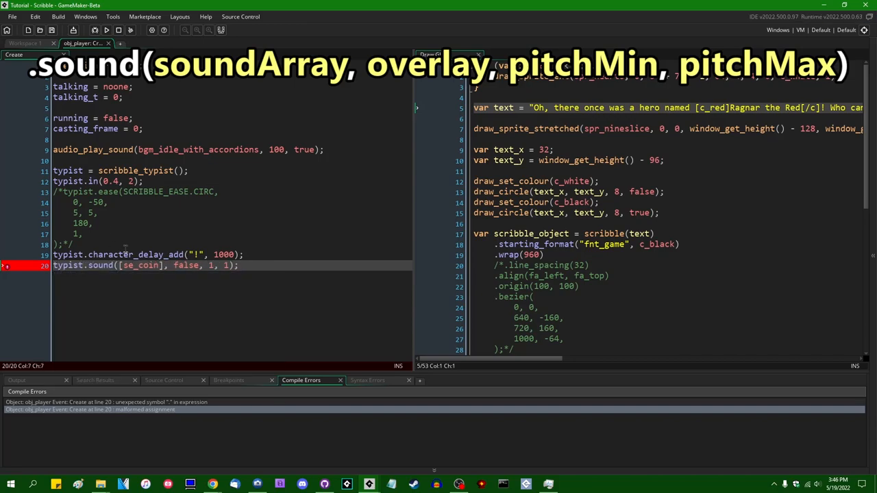
{"action": "left_click", "coordinate": [107, 30]}
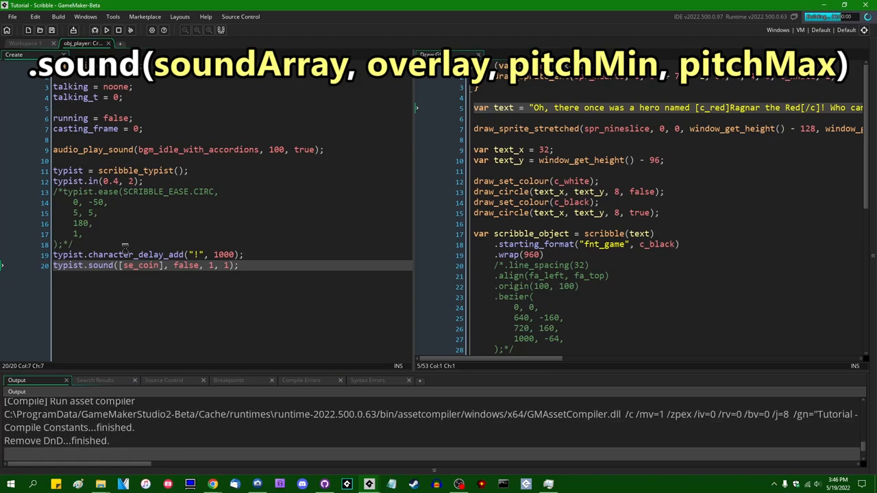
{"action": "left_click", "coordinate": [106, 29]}
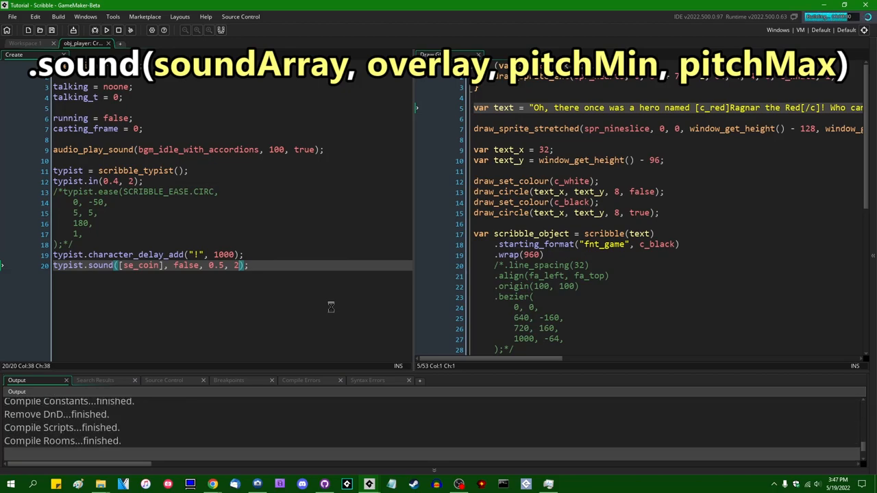
{"action": "left_click", "coordinate": [107, 29]}
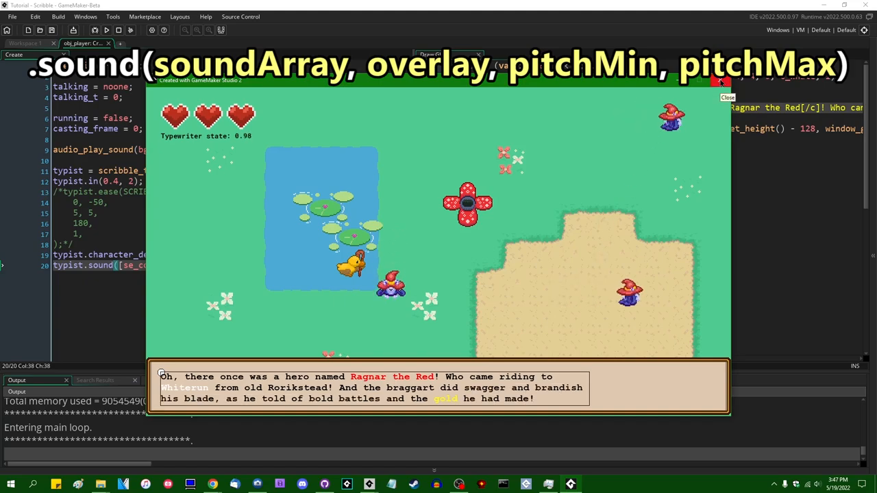
Close the running game and restore line 20's pitch arguments to 1, 1.
{"action": "left_click", "coordinate": [719, 82]}
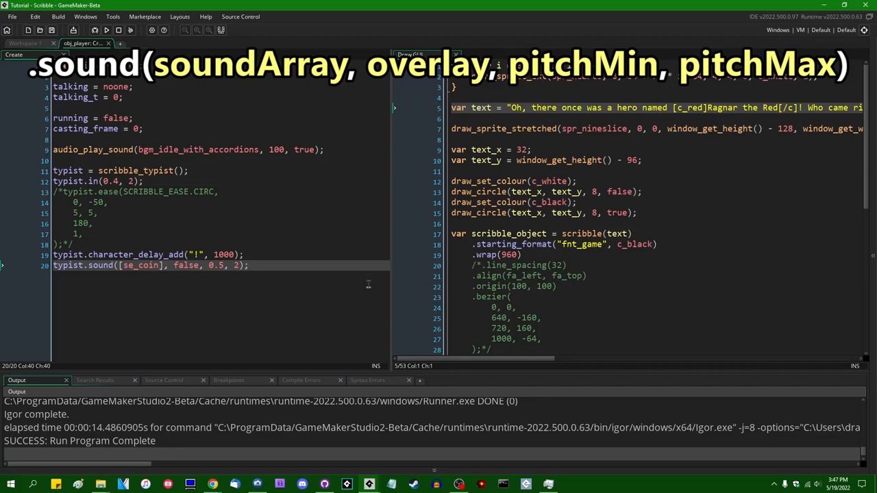
{"action": "type", "text": "1"}
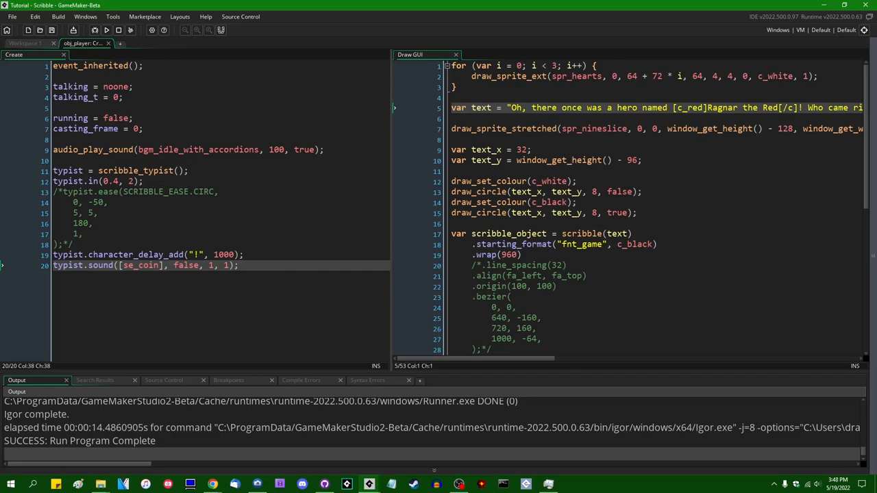
{"action": "mouse_move", "coordinate": [323, 286]}
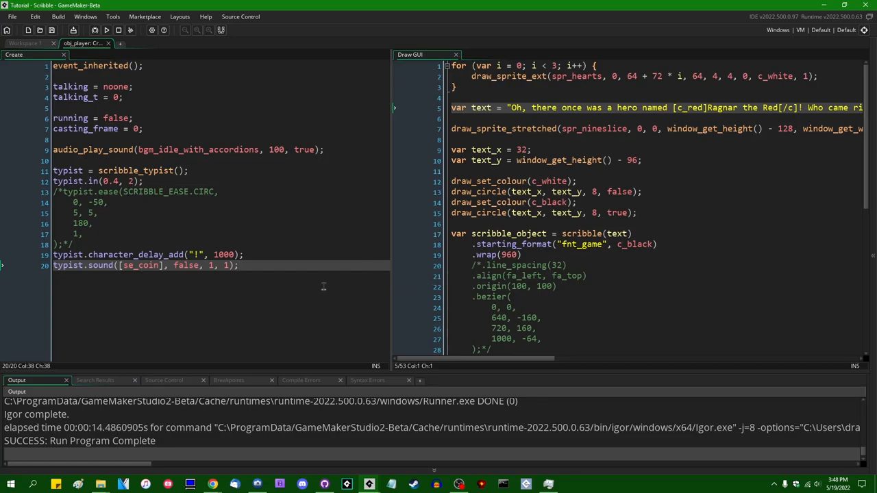
{"action": "mouse_move", "coordinate": [300, 300]}
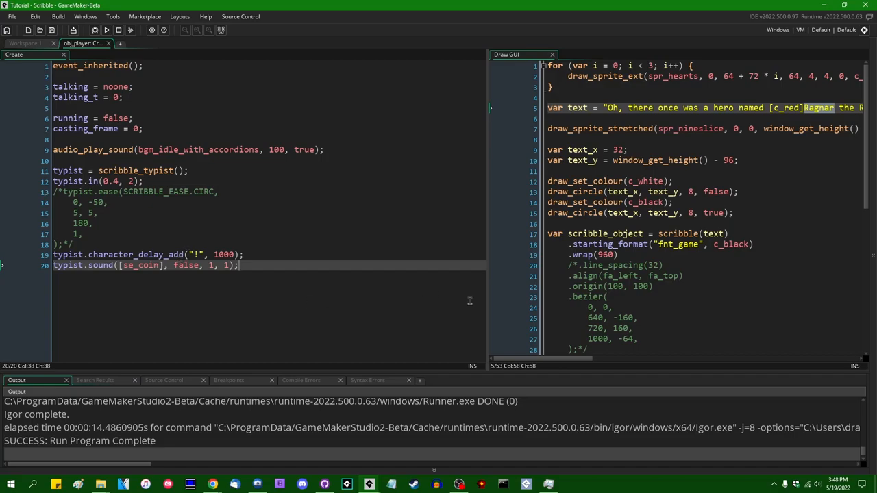
{"action": "mouse_move", "coordinate": [429, 336]}
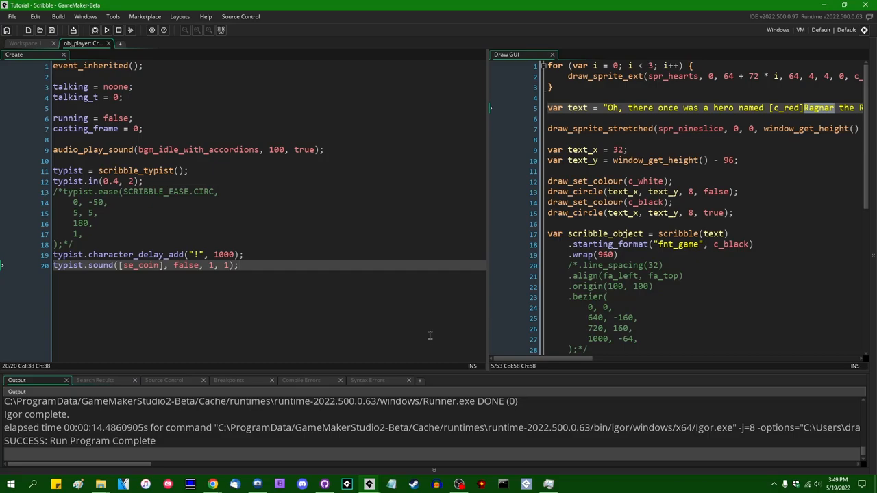
{"action": "mouse_move", "coordinate": [434, 326]}
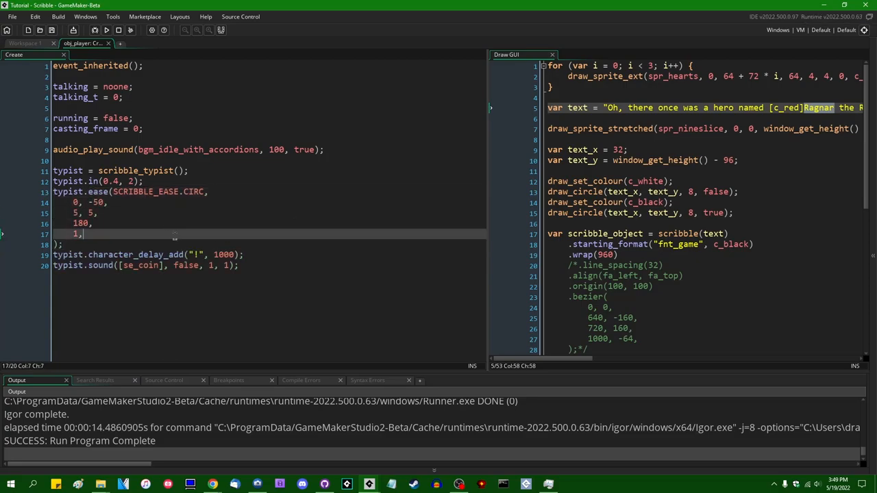
Run the game to test the restored SCRIBBLE_EASE.CIRC easing block.
{"action": "left_click", "coordinate": [108, 29]}
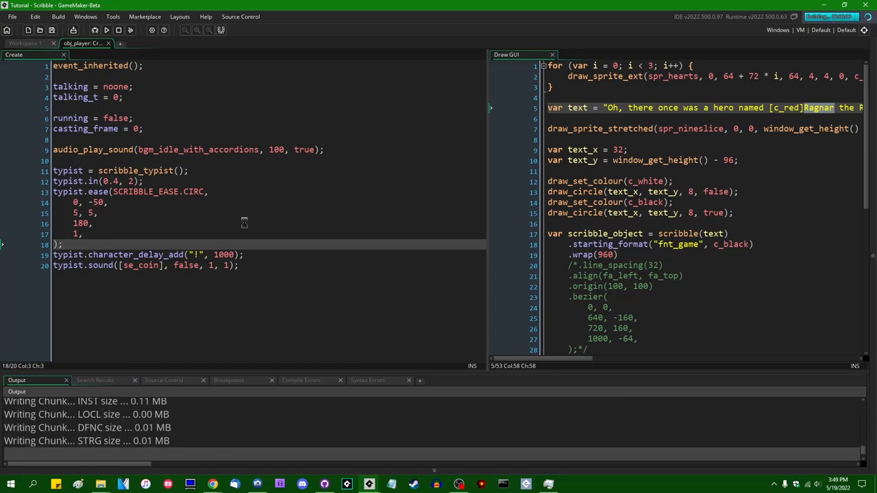
{"action": "left_click", "coordinate": [108, 30]}
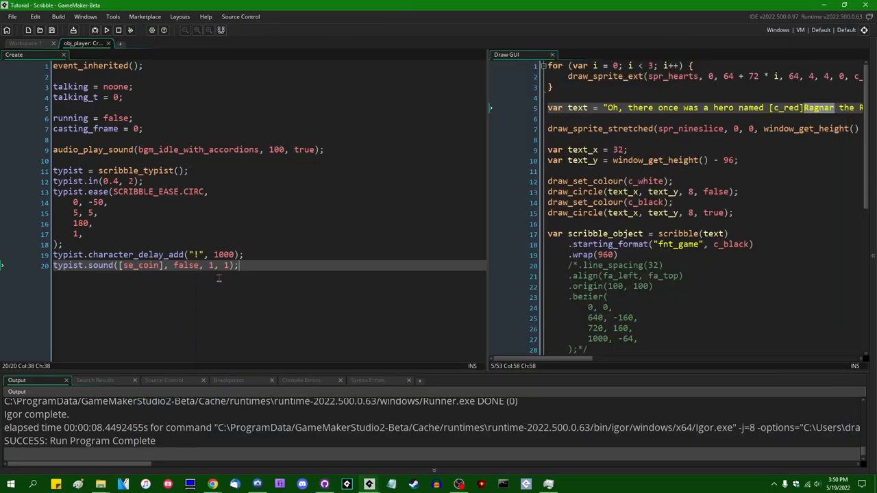
{"action": "mouse_move", "coordinate": [327, 278]}
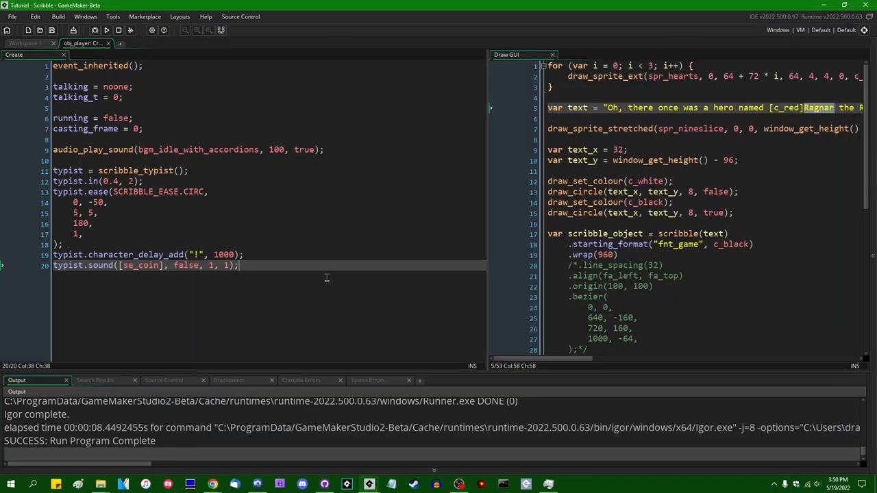